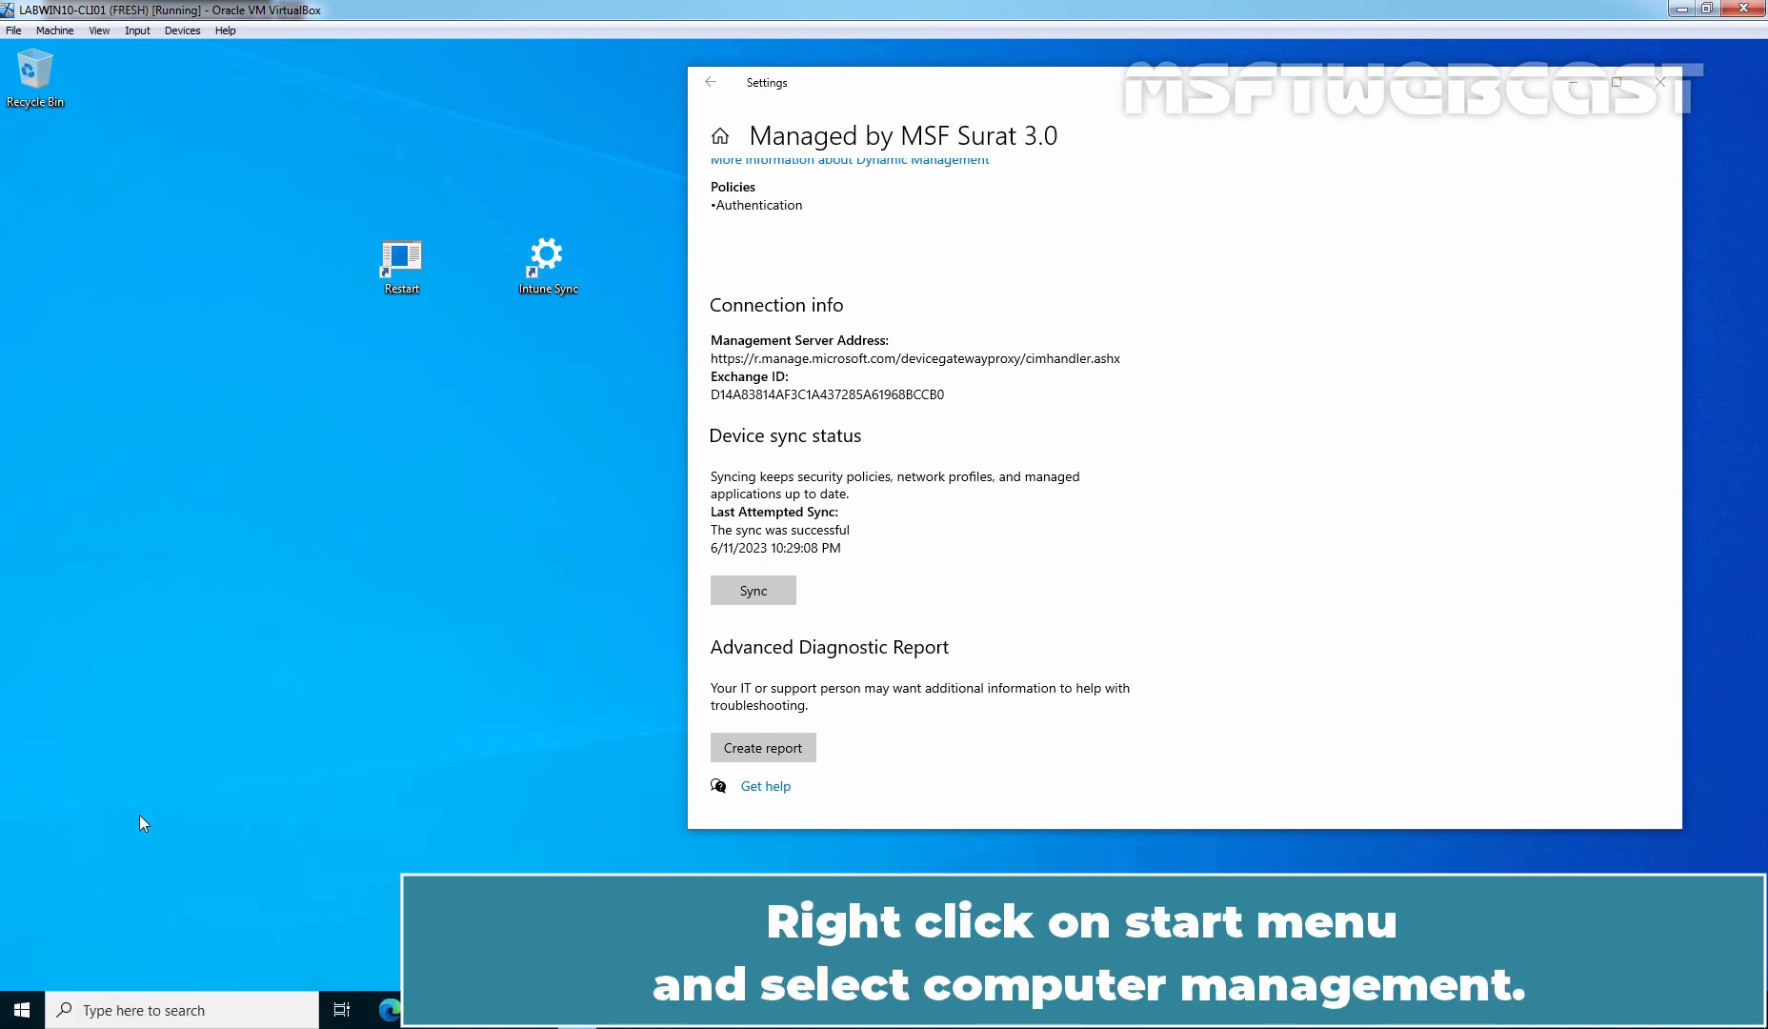
- Open Computer Management's Local Users list and select the built-in Administrator account
{"action": "right_click", "coordinate": [20, 1009]}
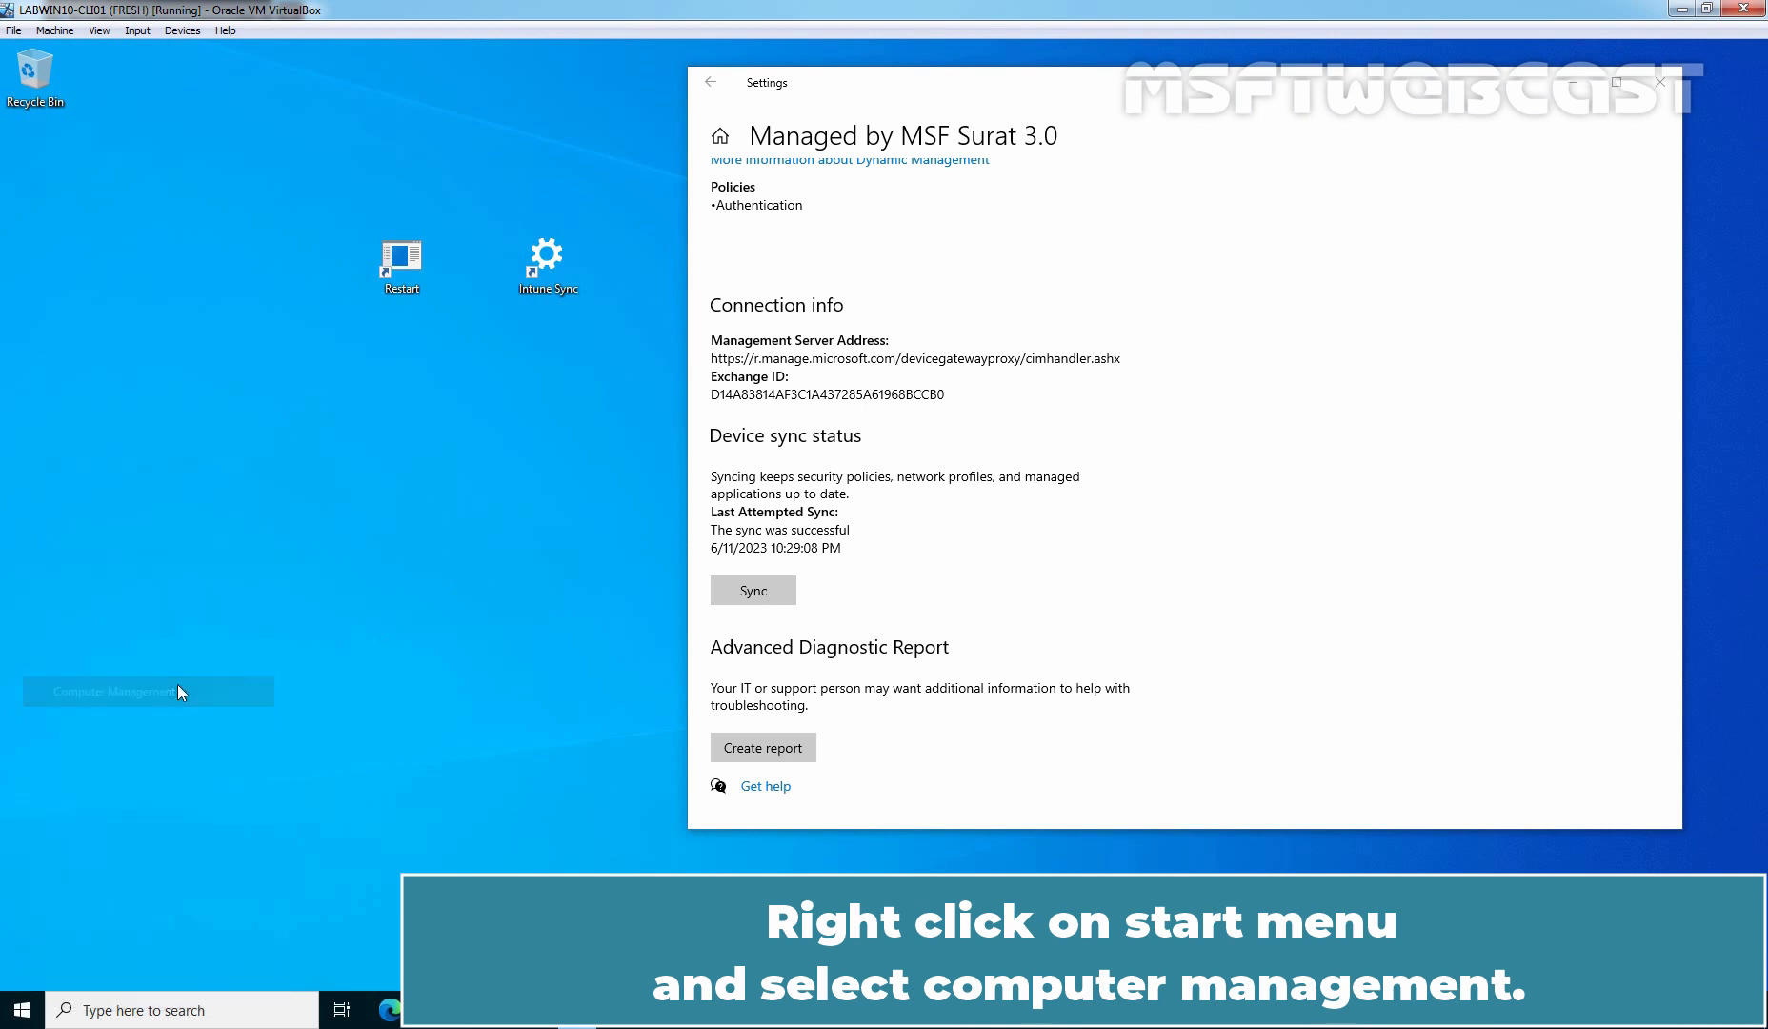
{"action": "left_click", "coordinate": [108, 692]}
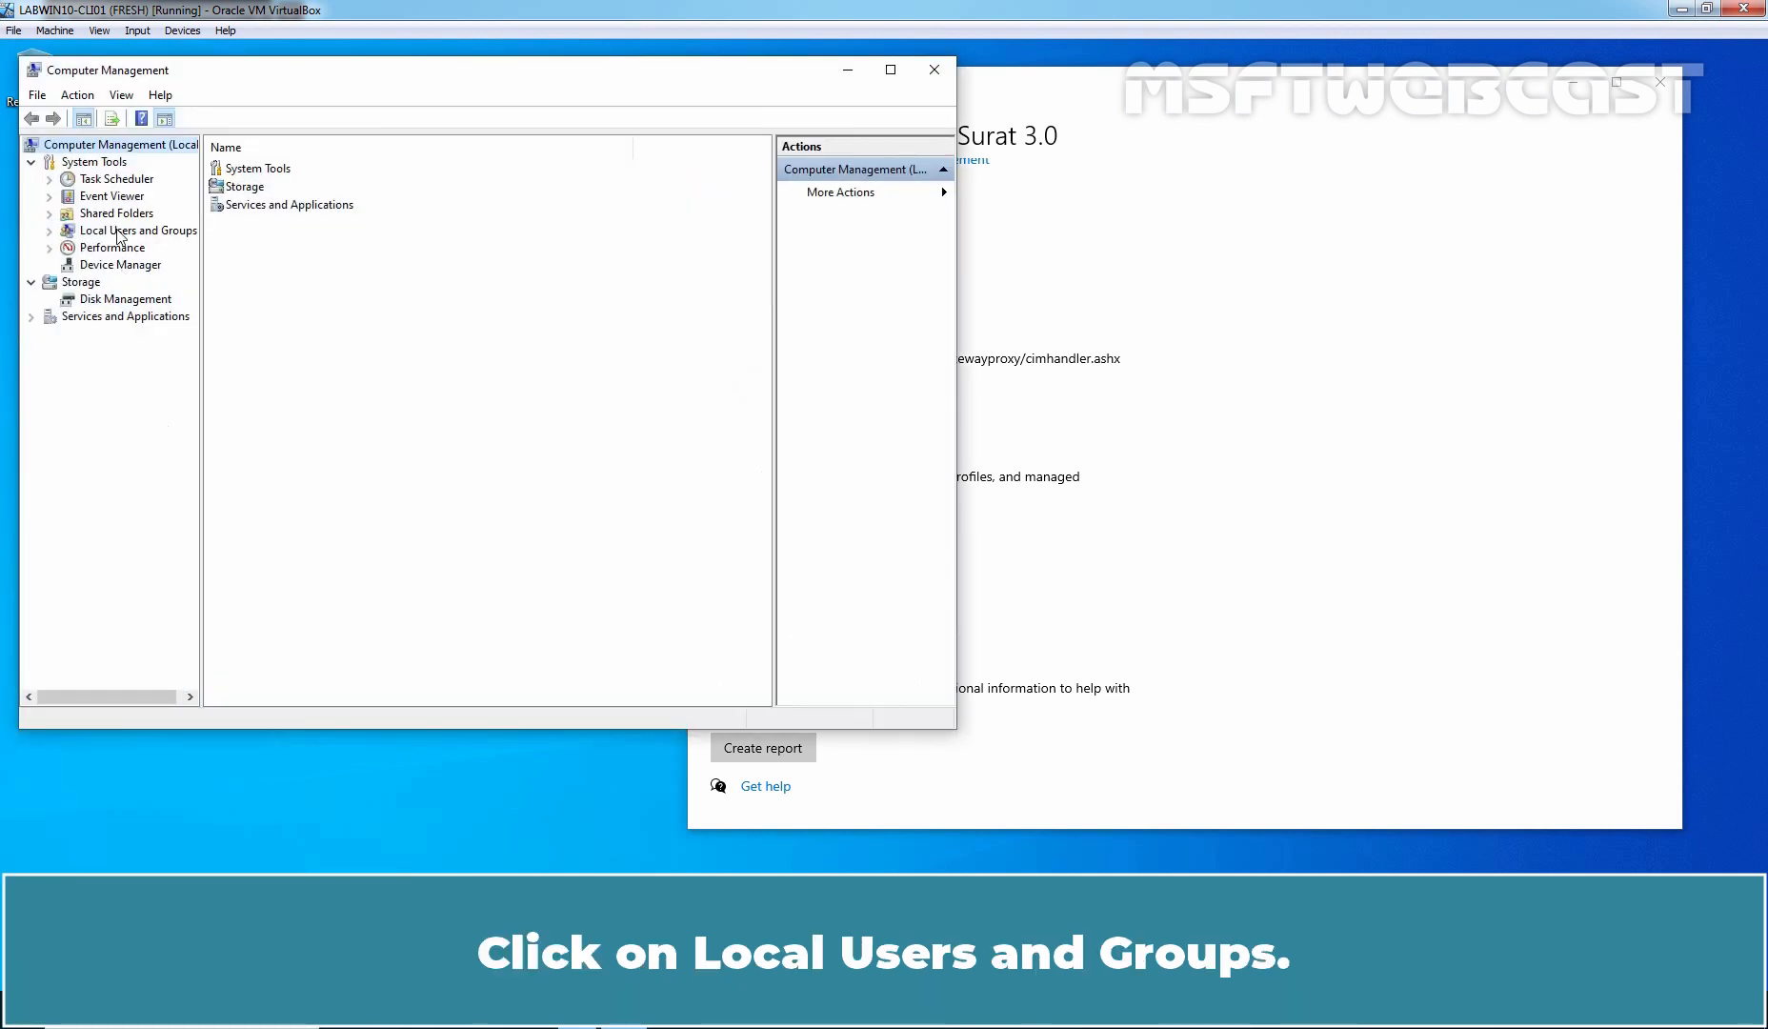
{"action": "left_click", "coordinate": [145, 230]}
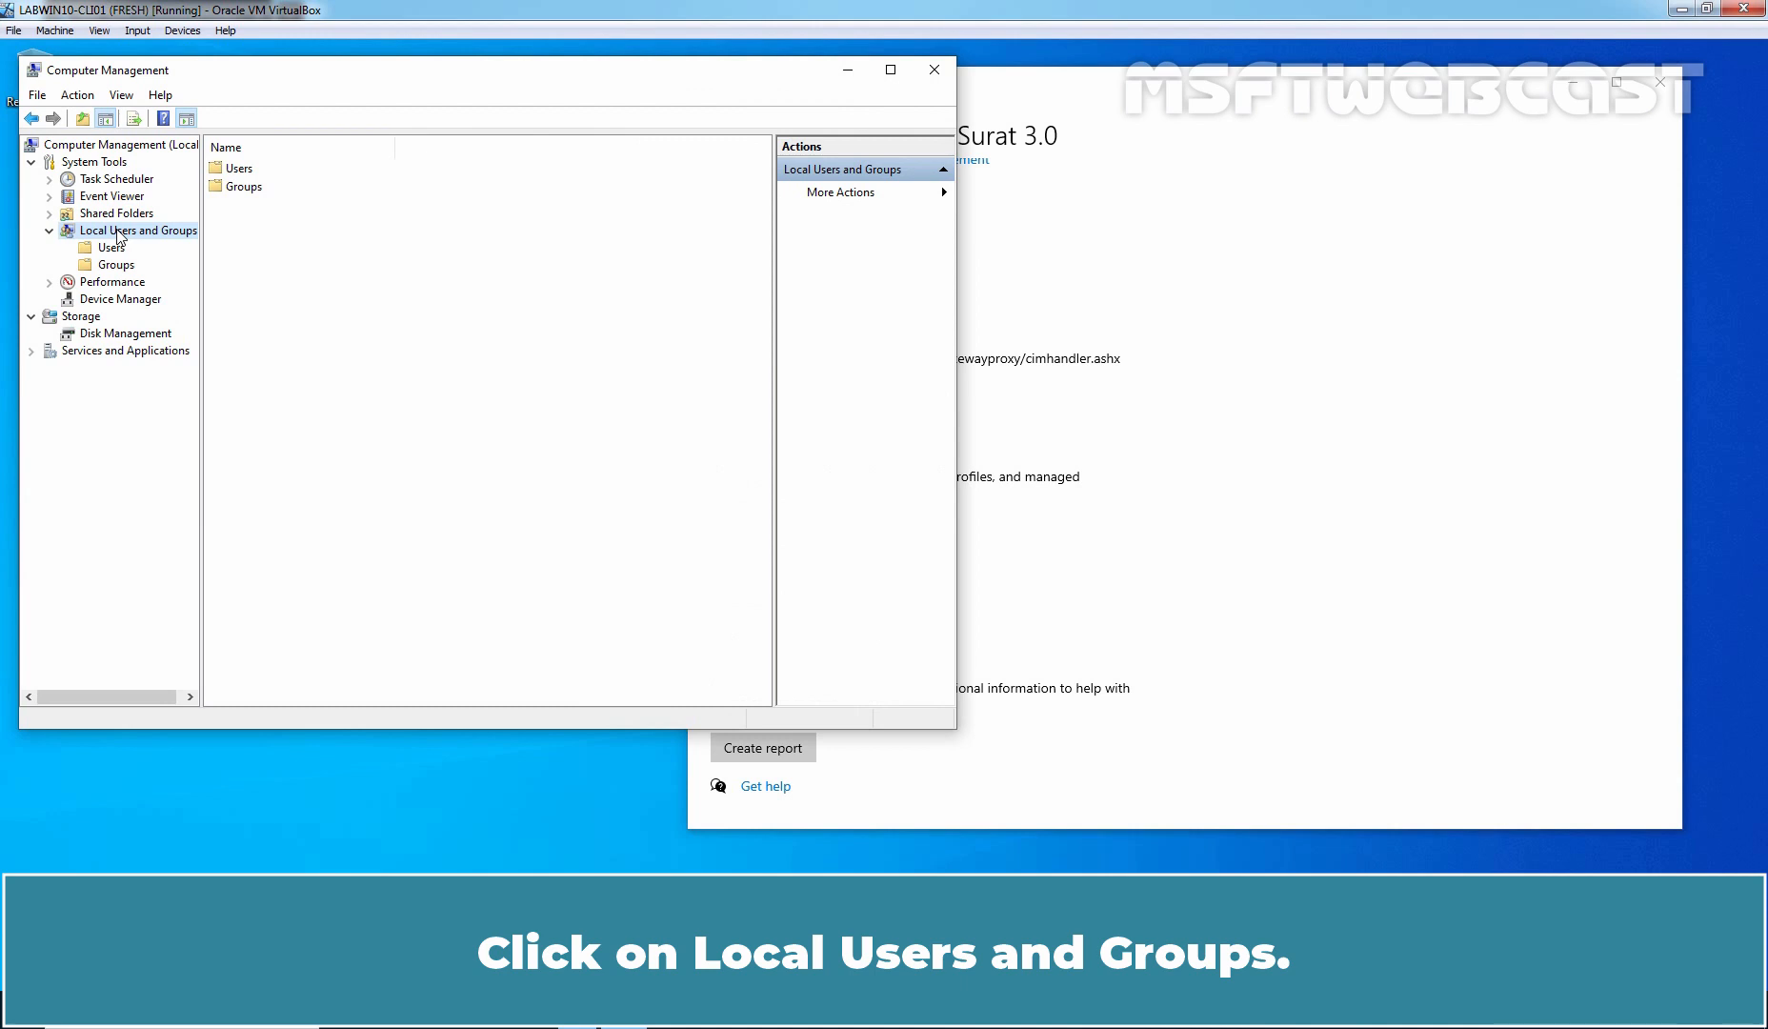
{"action": "left_click", "coordinate": [112, 247]}
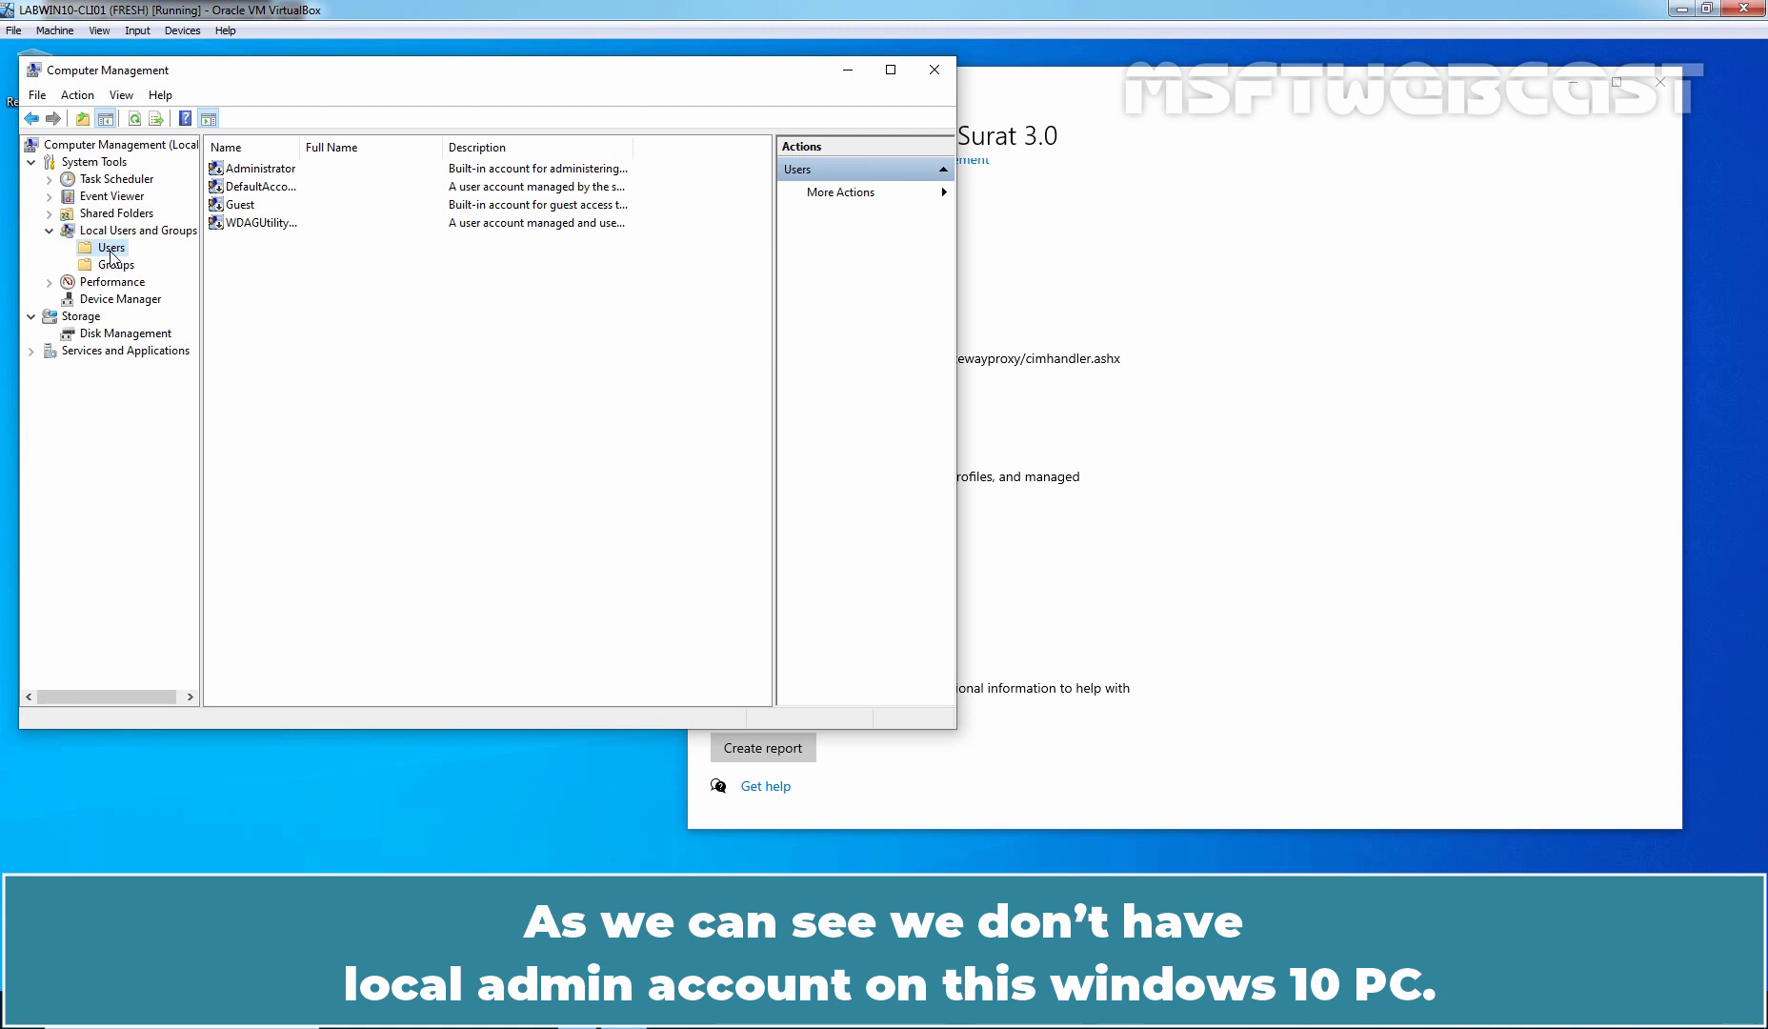
{"action": "left_click", "coordinate": [260, 167]}
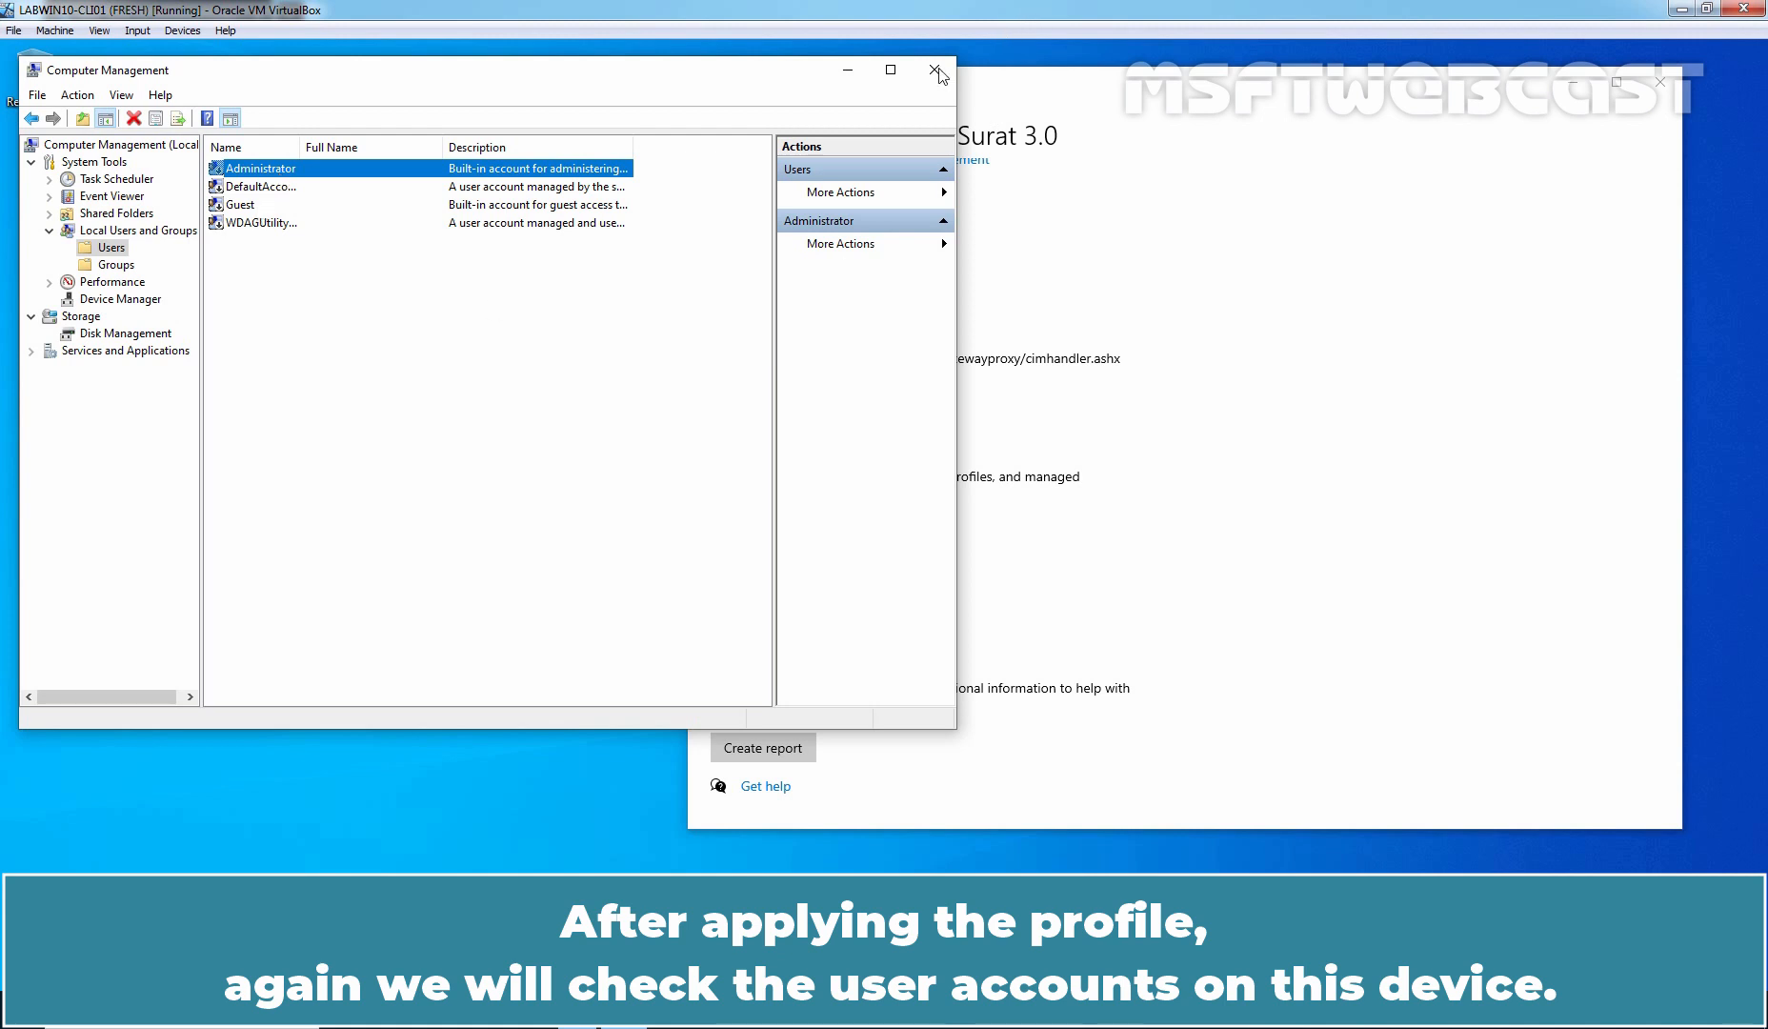
- Close Computer Management and go to Devices > Configuration profiles in Intune
{"action": "left_click", "coordinate": [940, 69]}
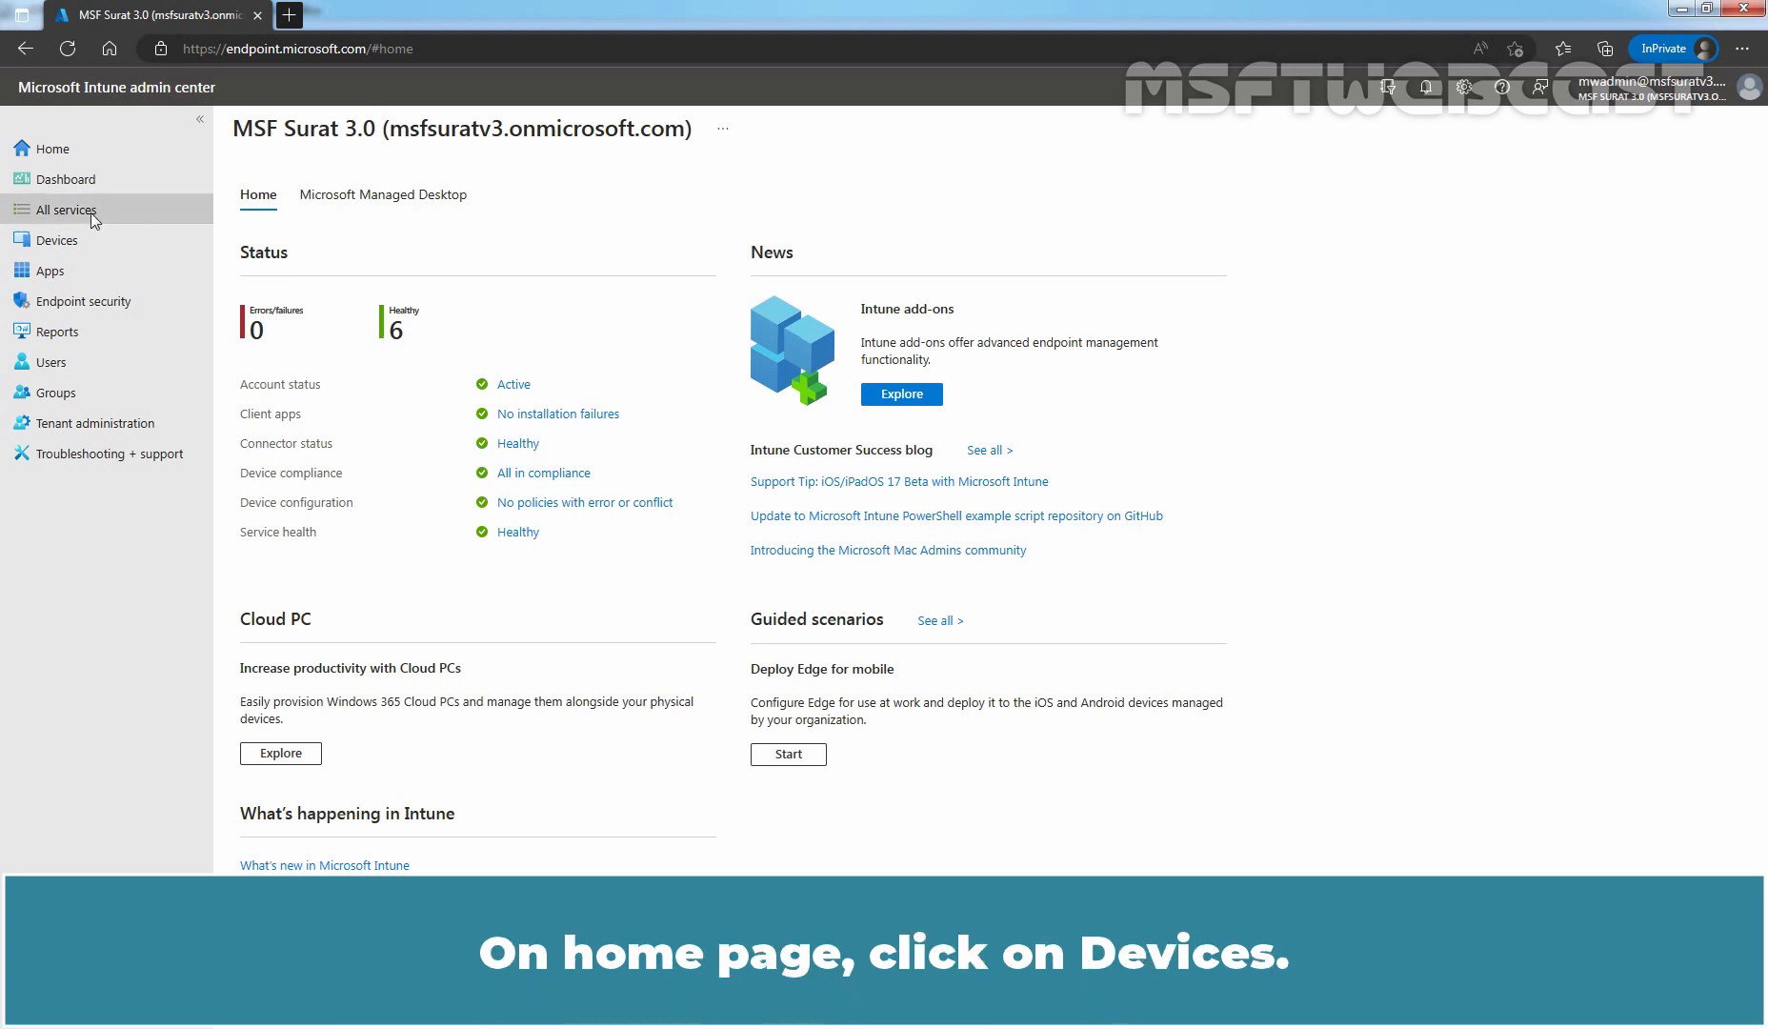
{"action": "left_click", "coordinate": [54, 240]}
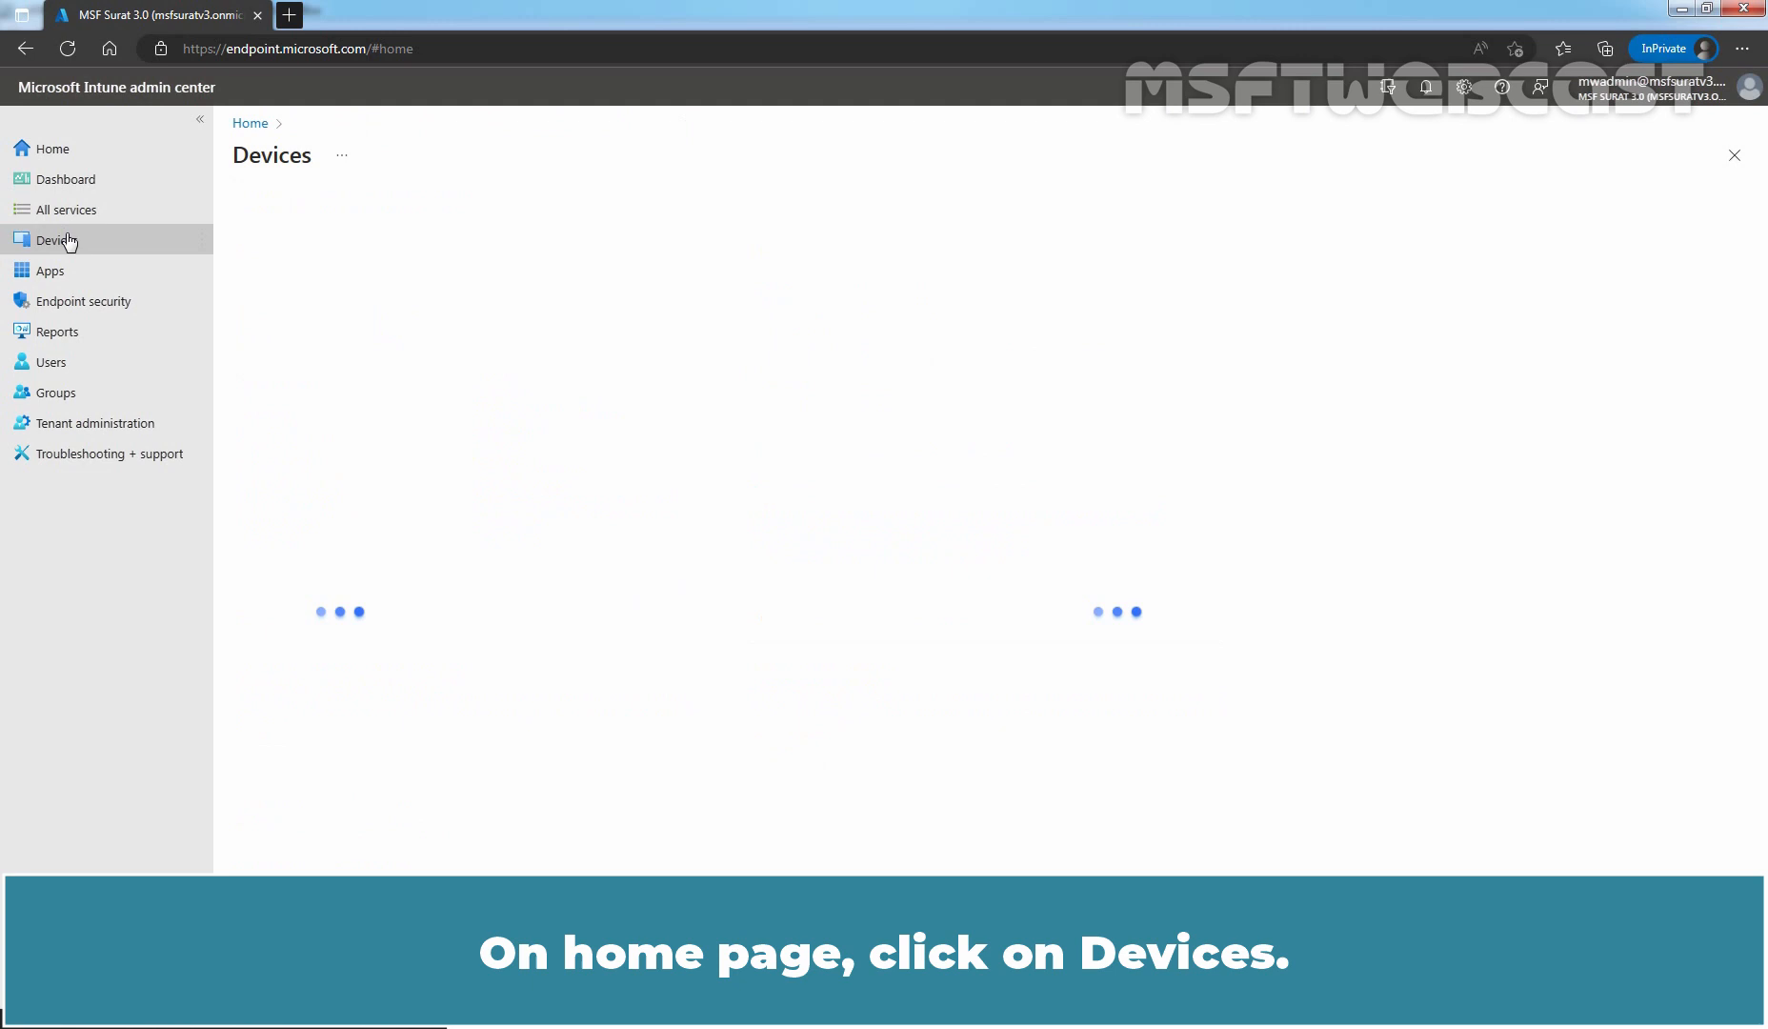
{"action": "left_click", "coordinate": [56, 239]}
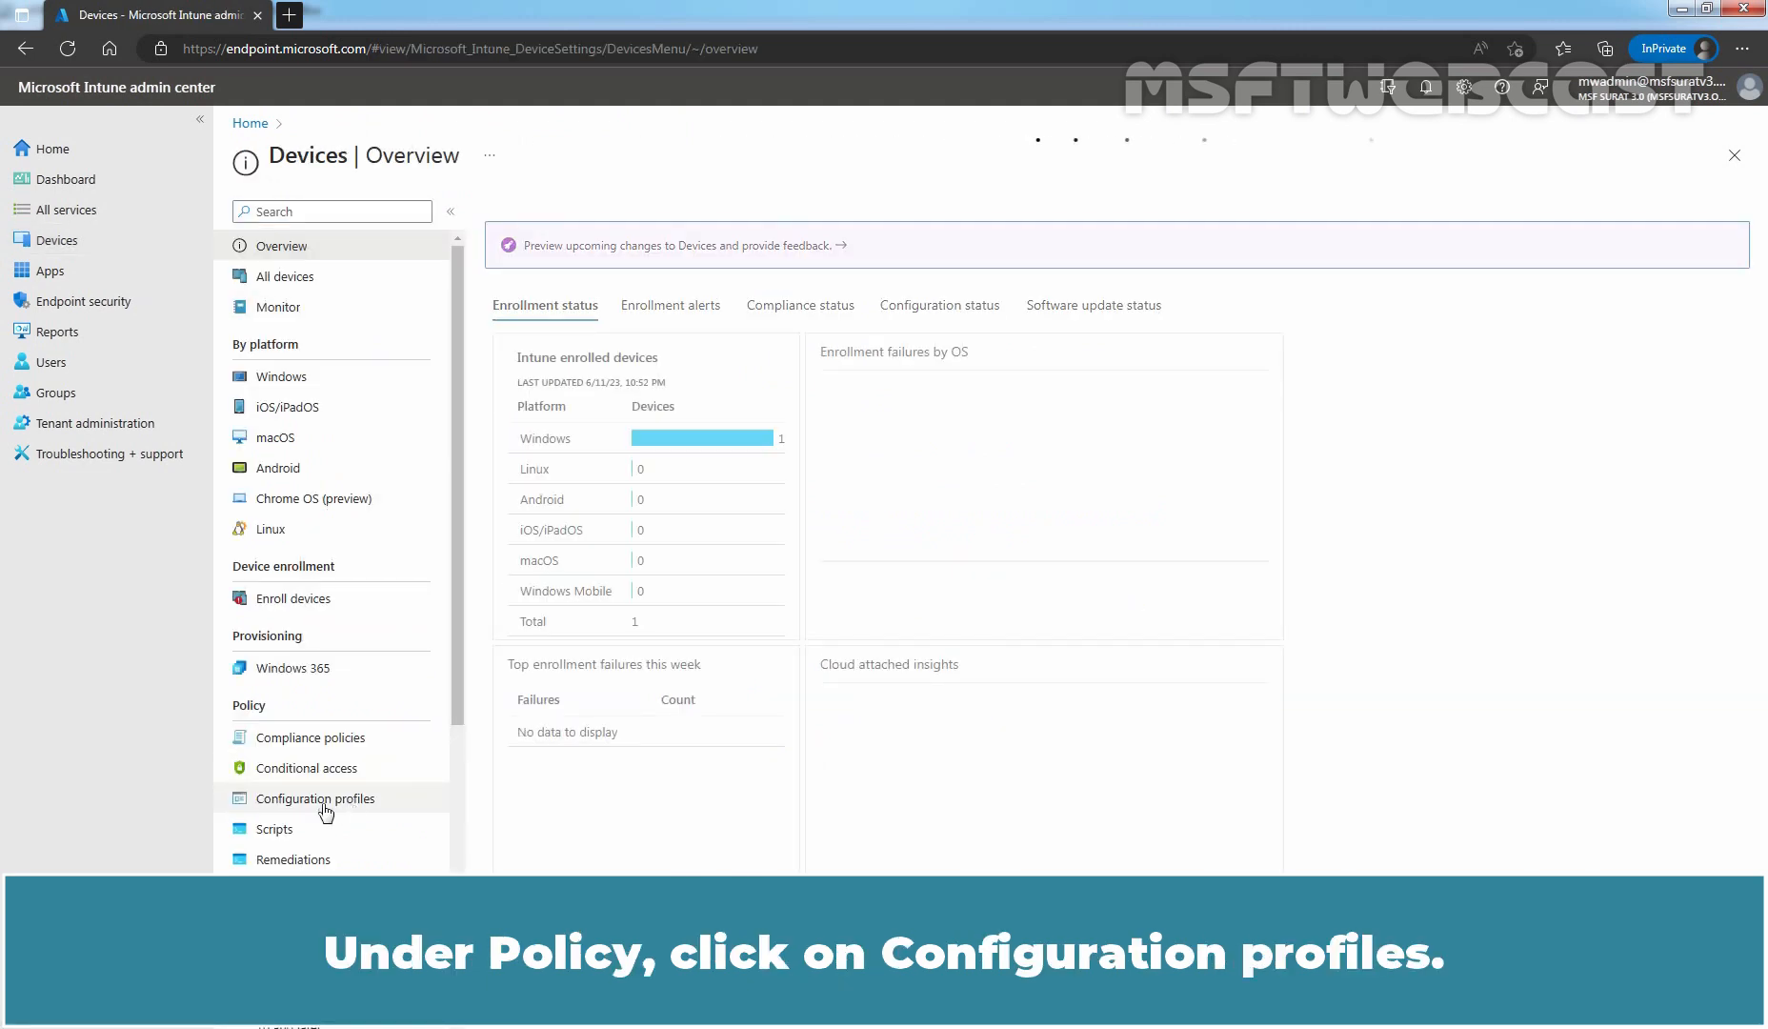
{"action": "left_click", "coordinate": [319, 797]}
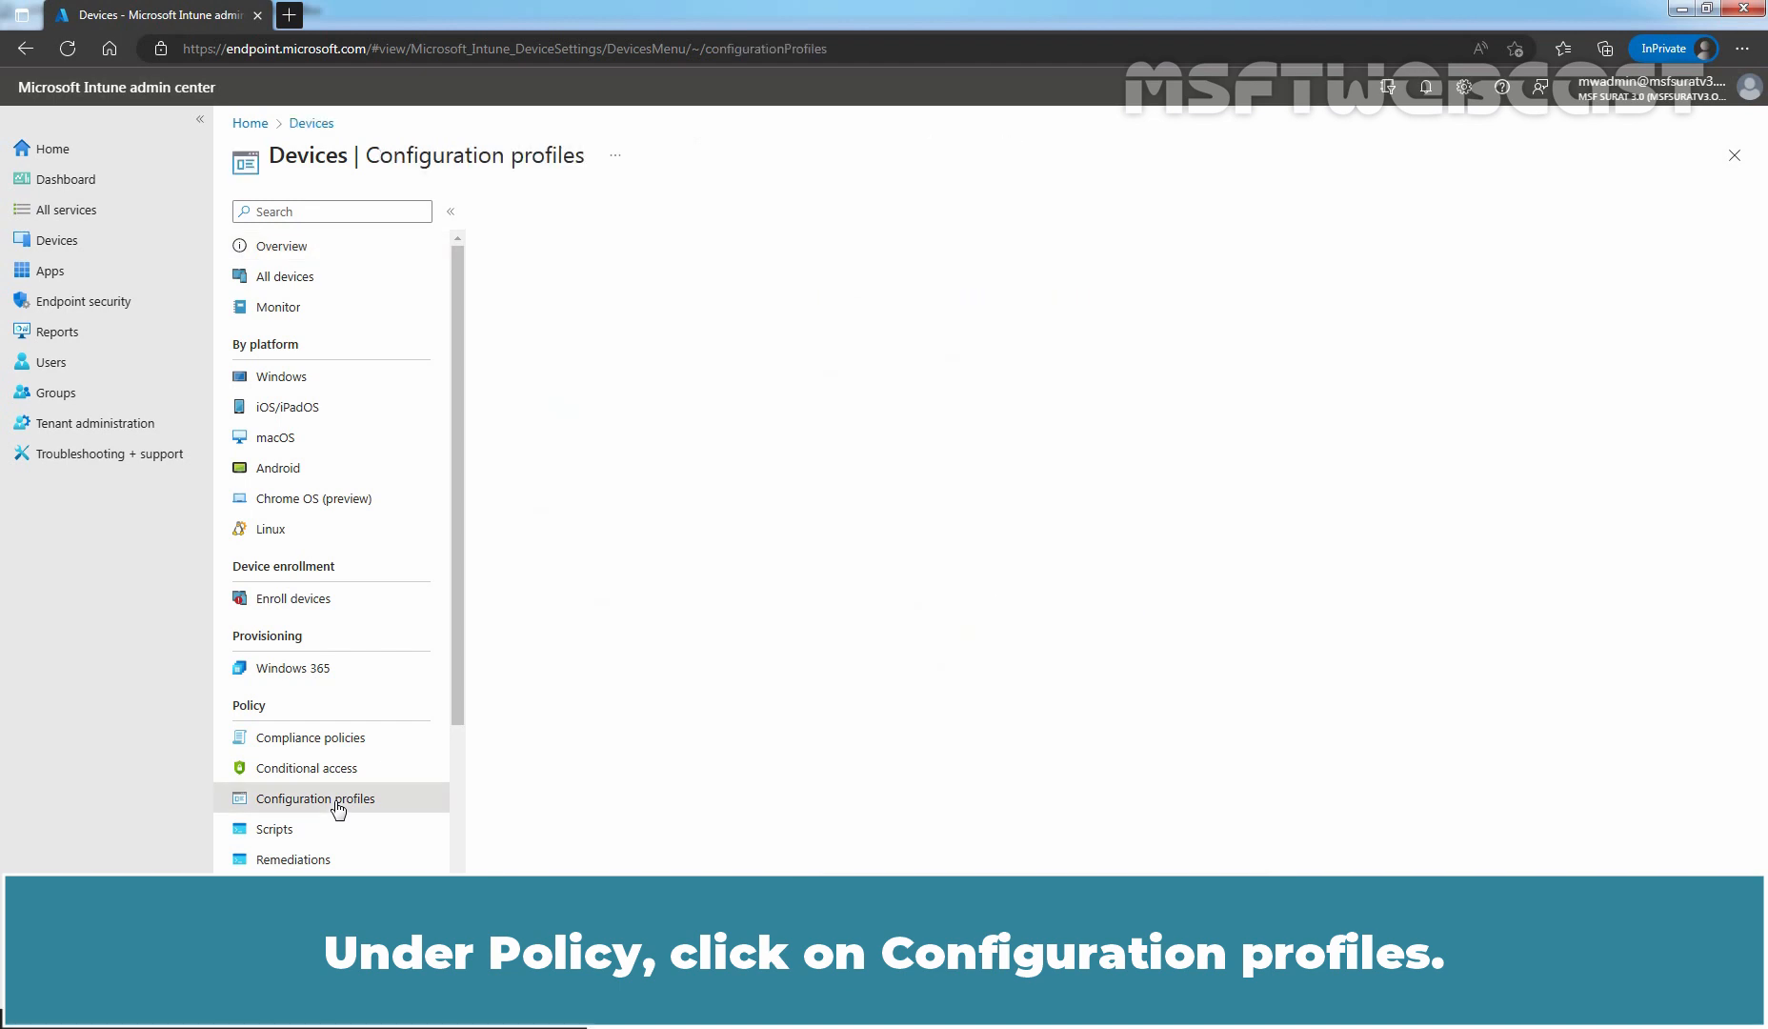
{"action": "left_click", "coordinate": [326, 797]}
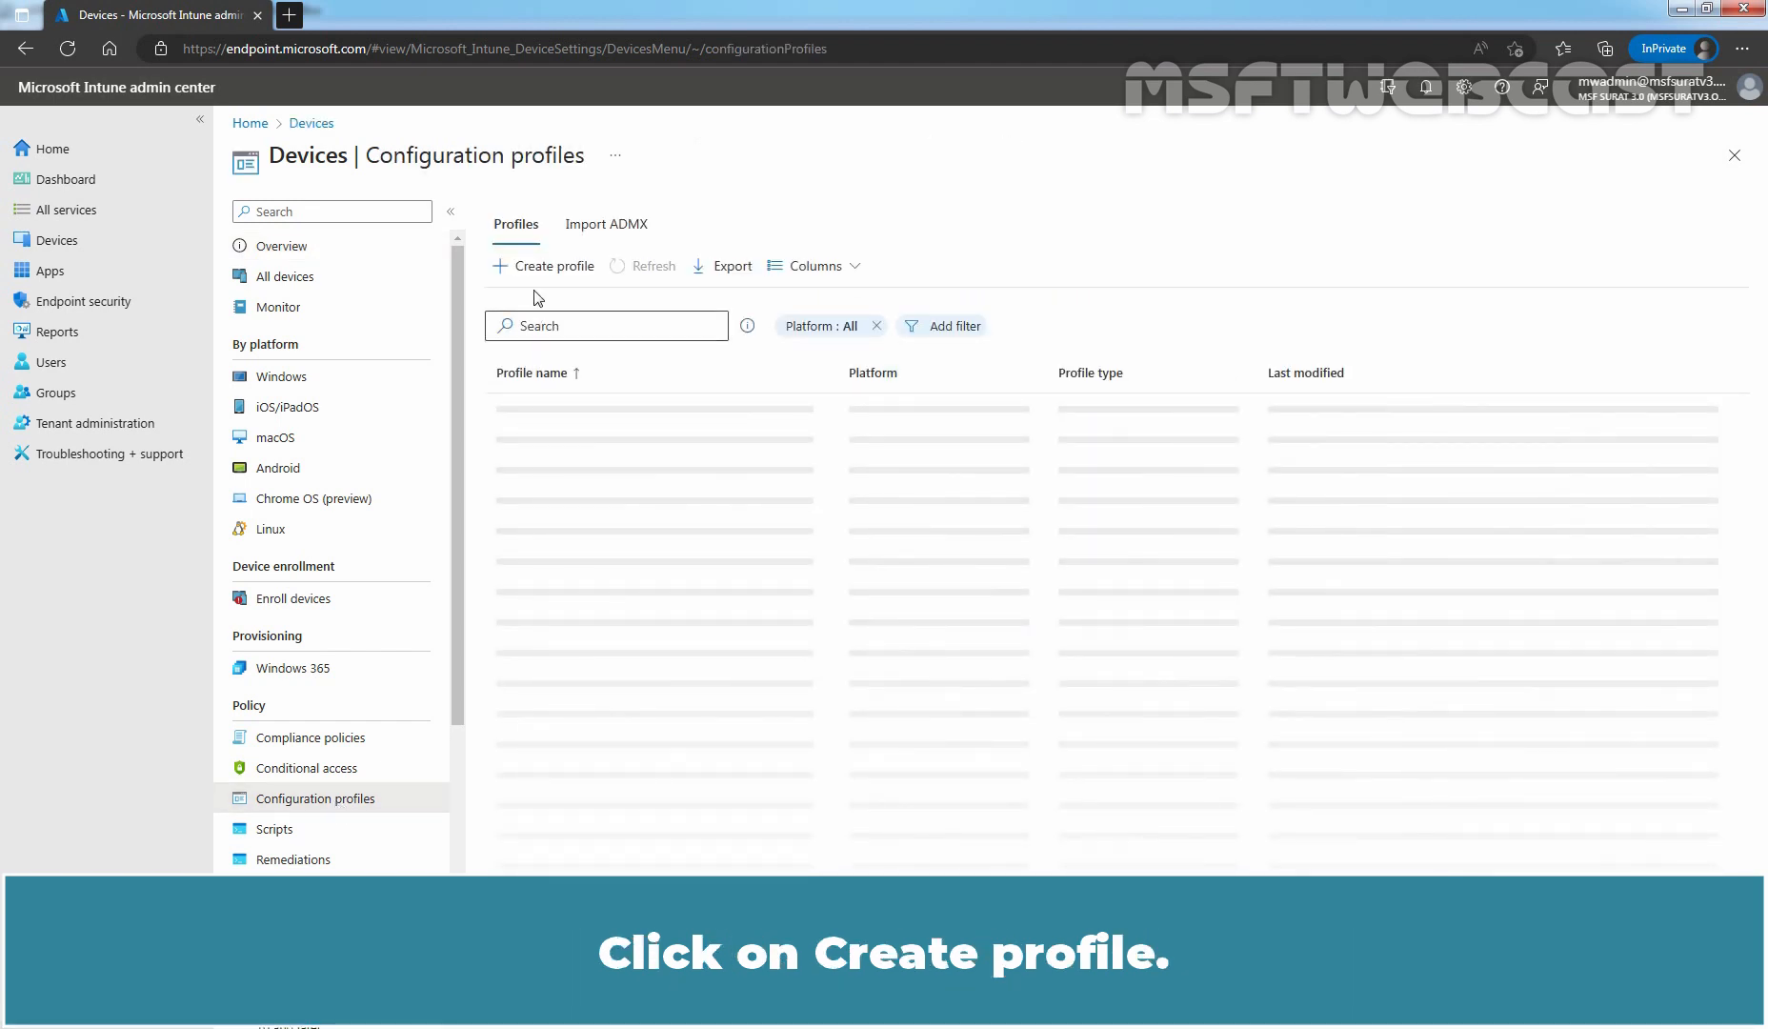
- Create a profile with platform Windows 10 and later, type Templates, template Custom
{"action": "left_click", "coordinate": [552, 264]}
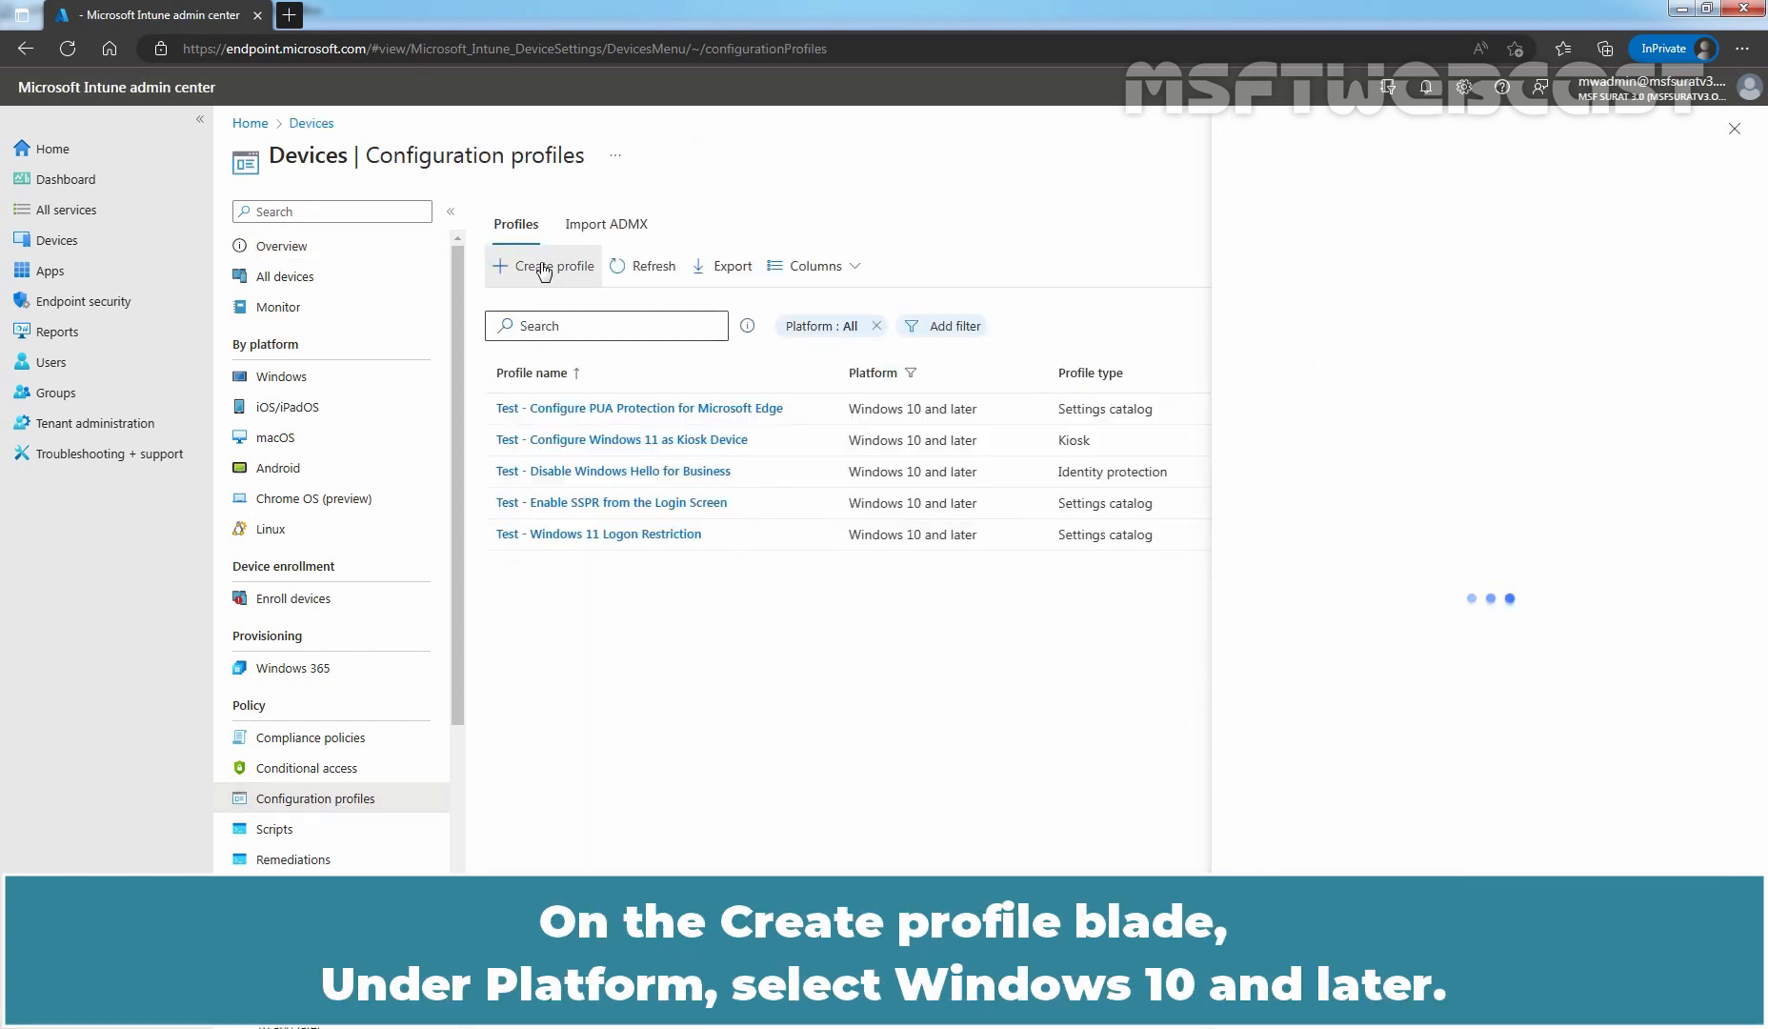
{"action": "left_click", "coordinate": [545, 266]}
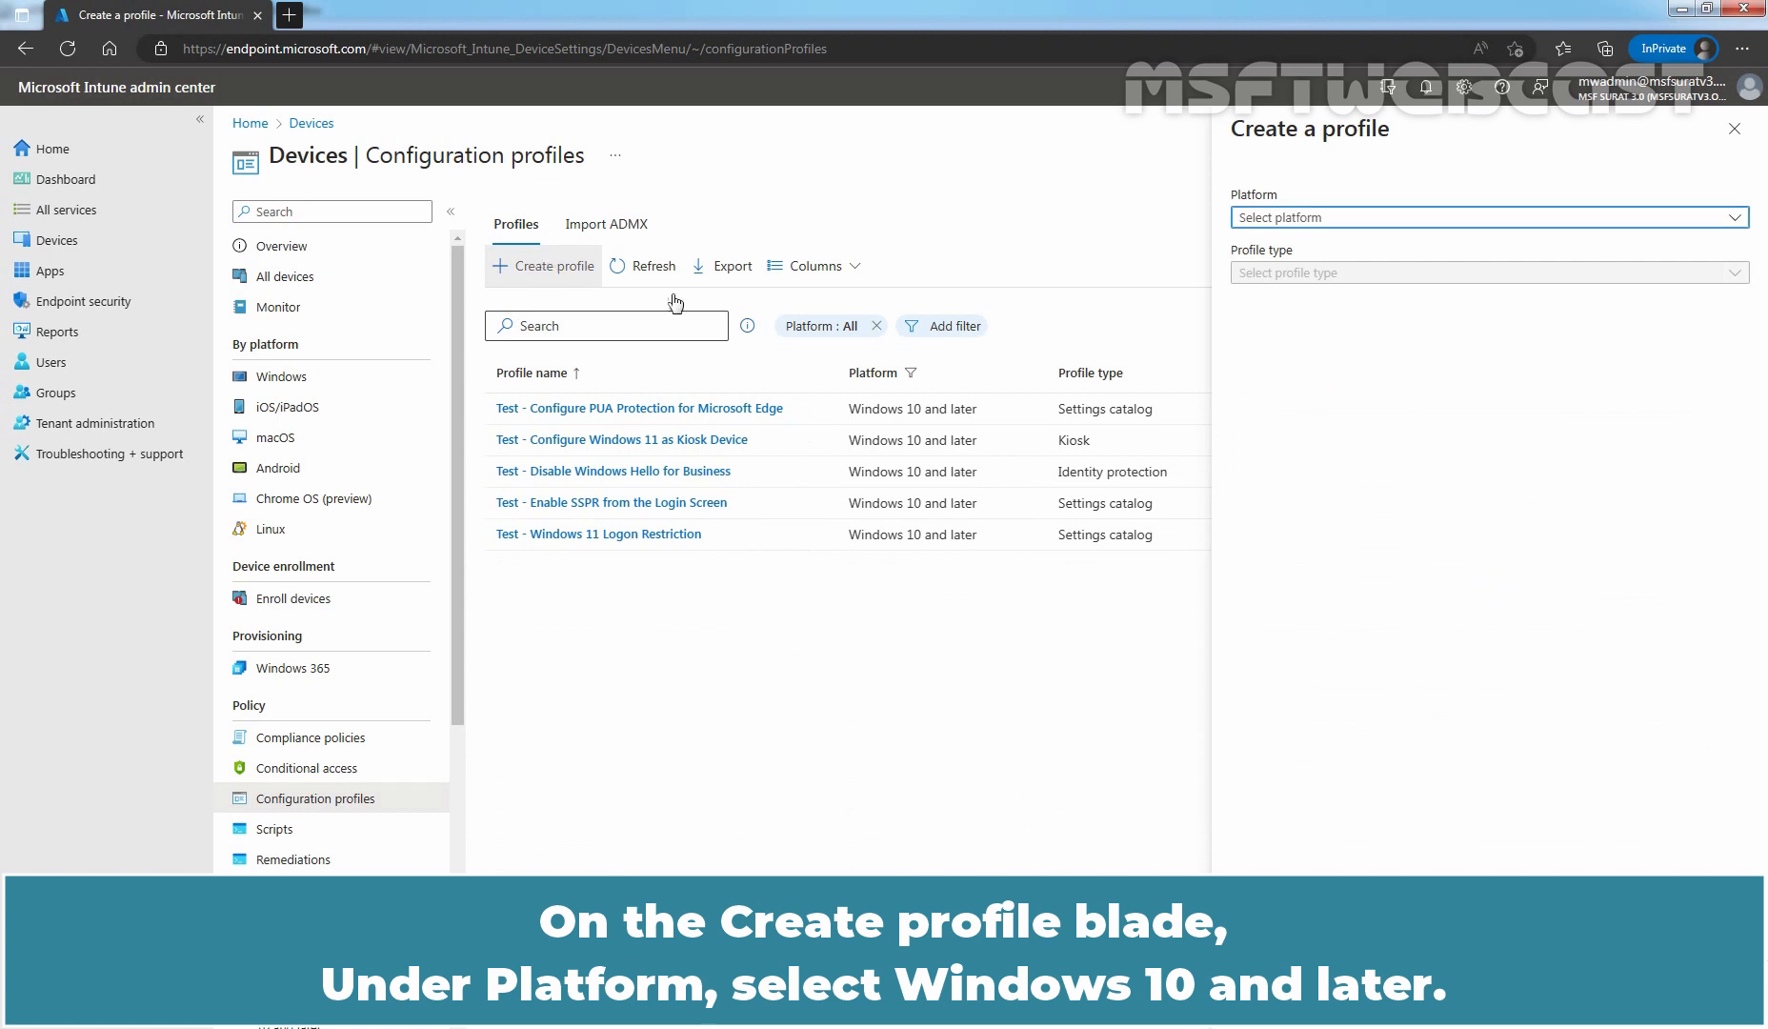
{"action": "left_click", "coordinate": [1486, 216]}
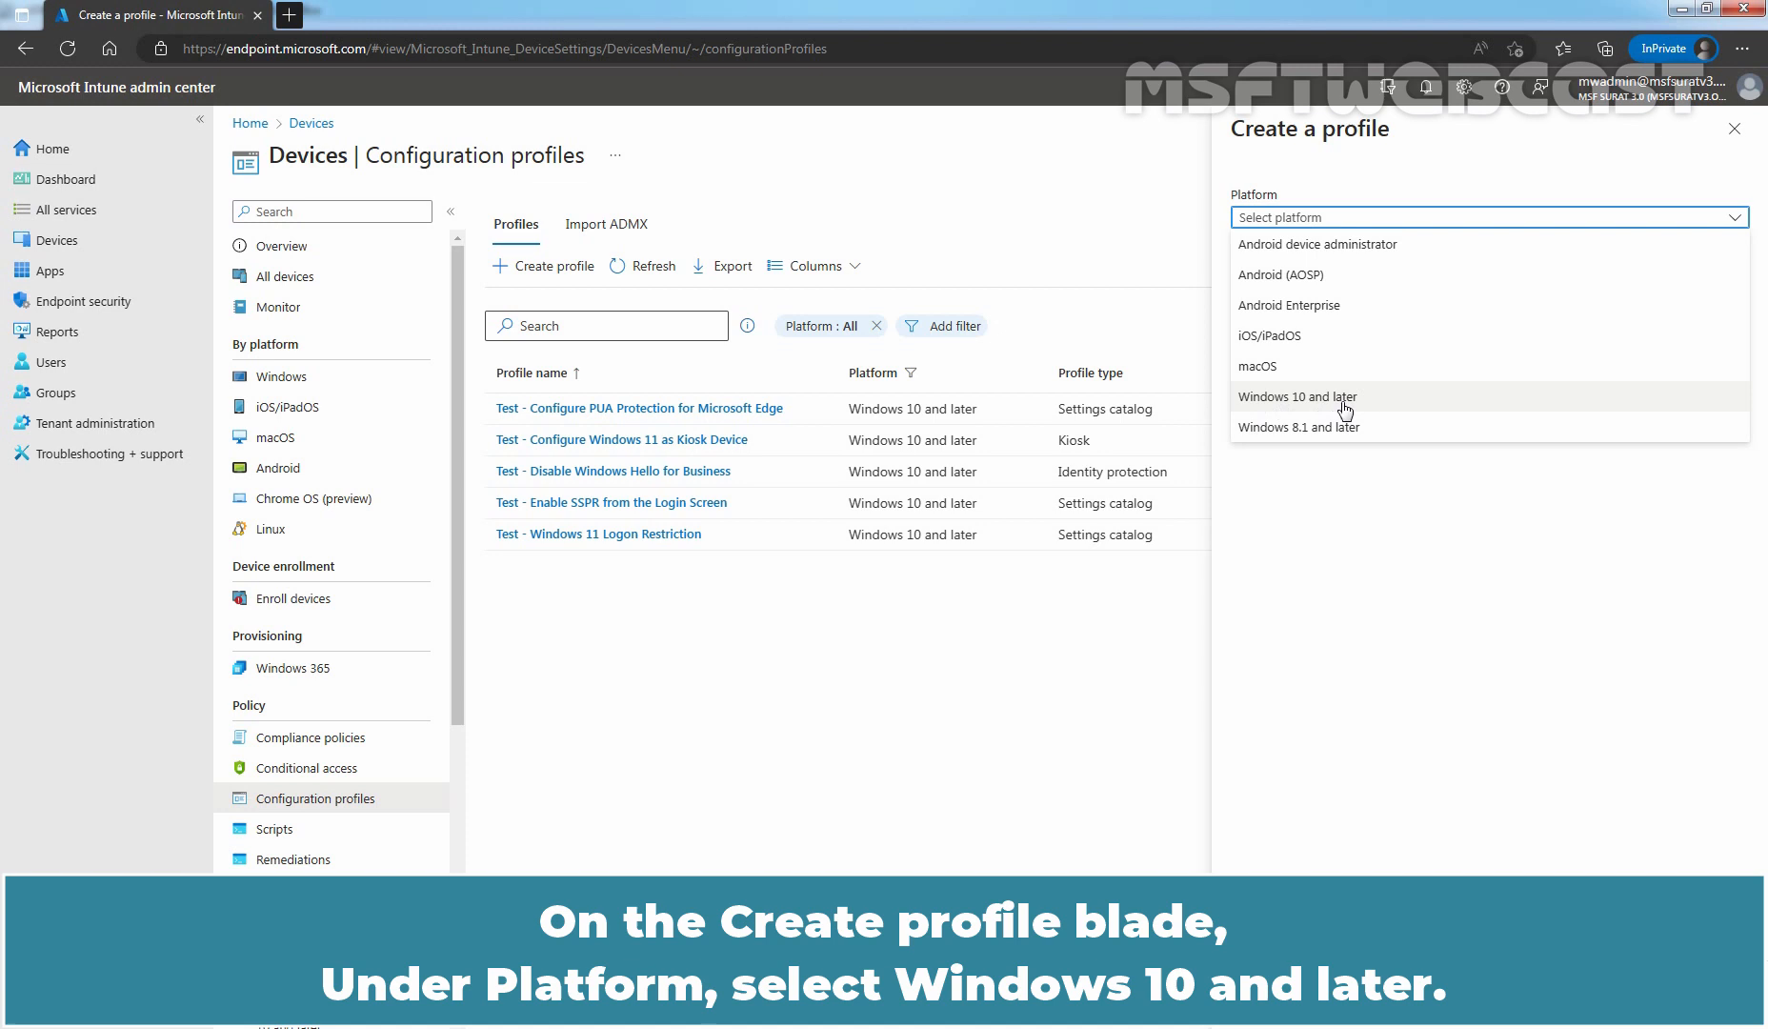
{"action": "left_click", "coordinate": [1297, 396]}
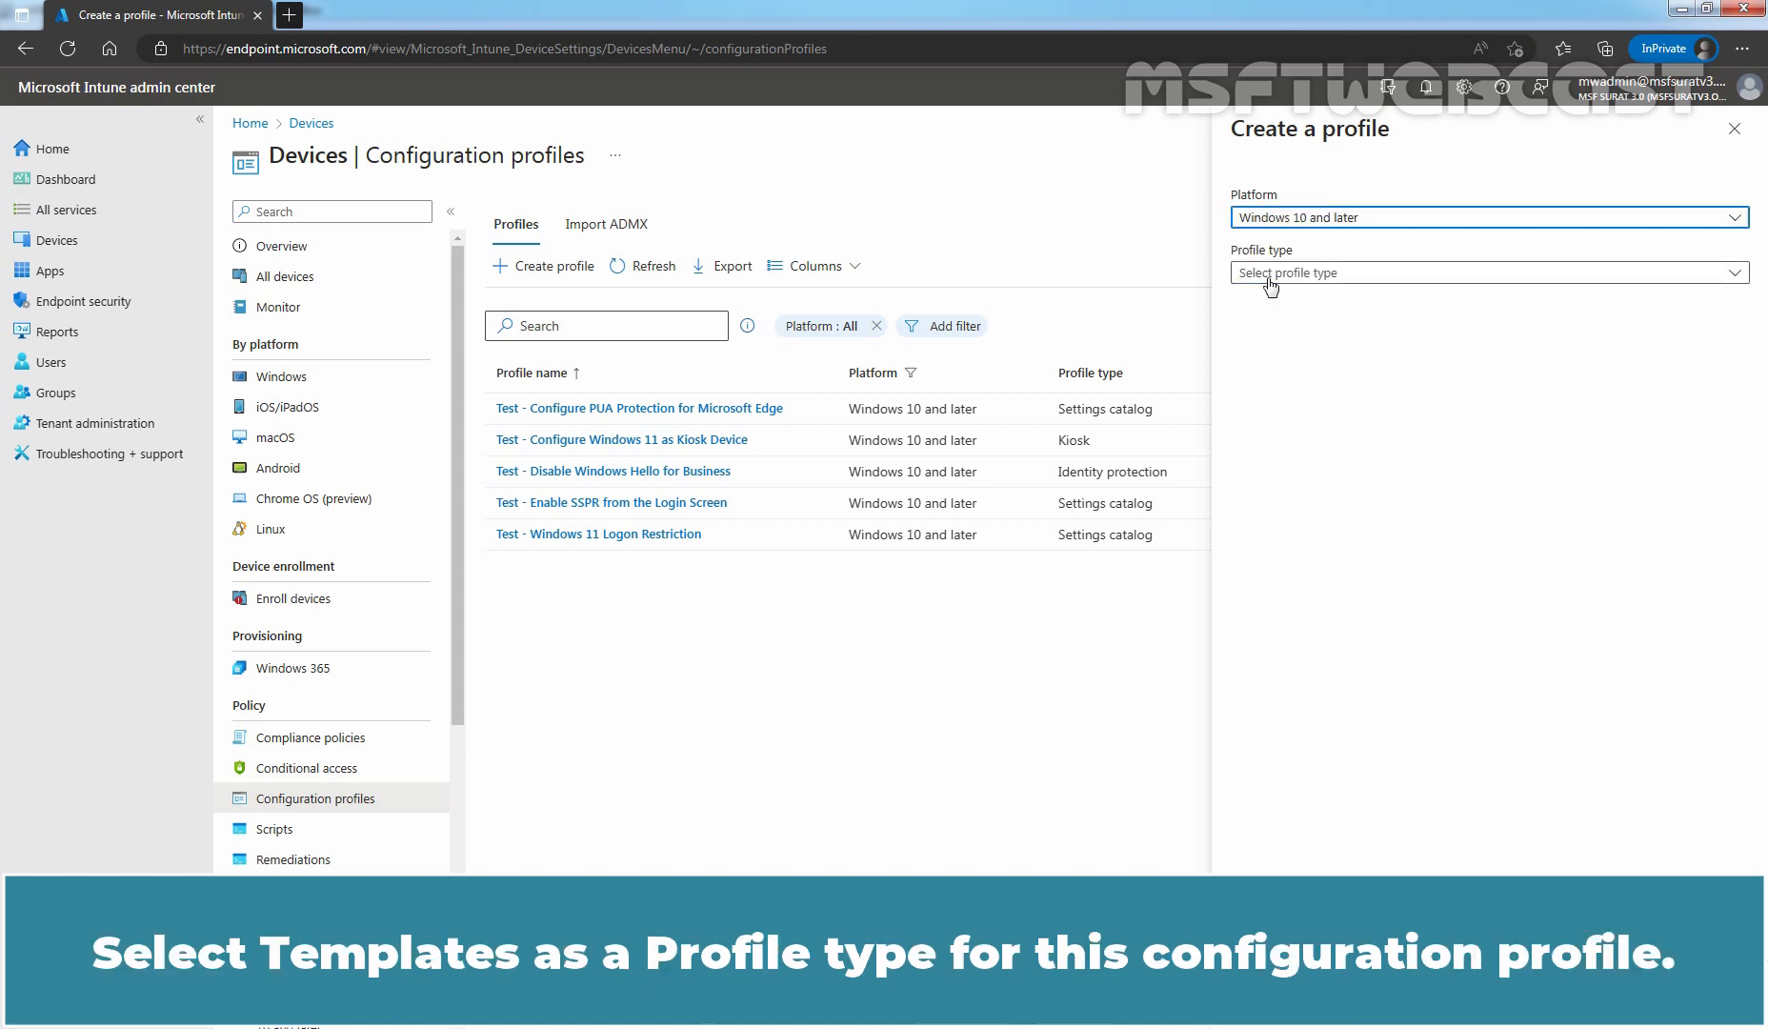
{"action": "left_click", "coordinate": [1486, 272]}
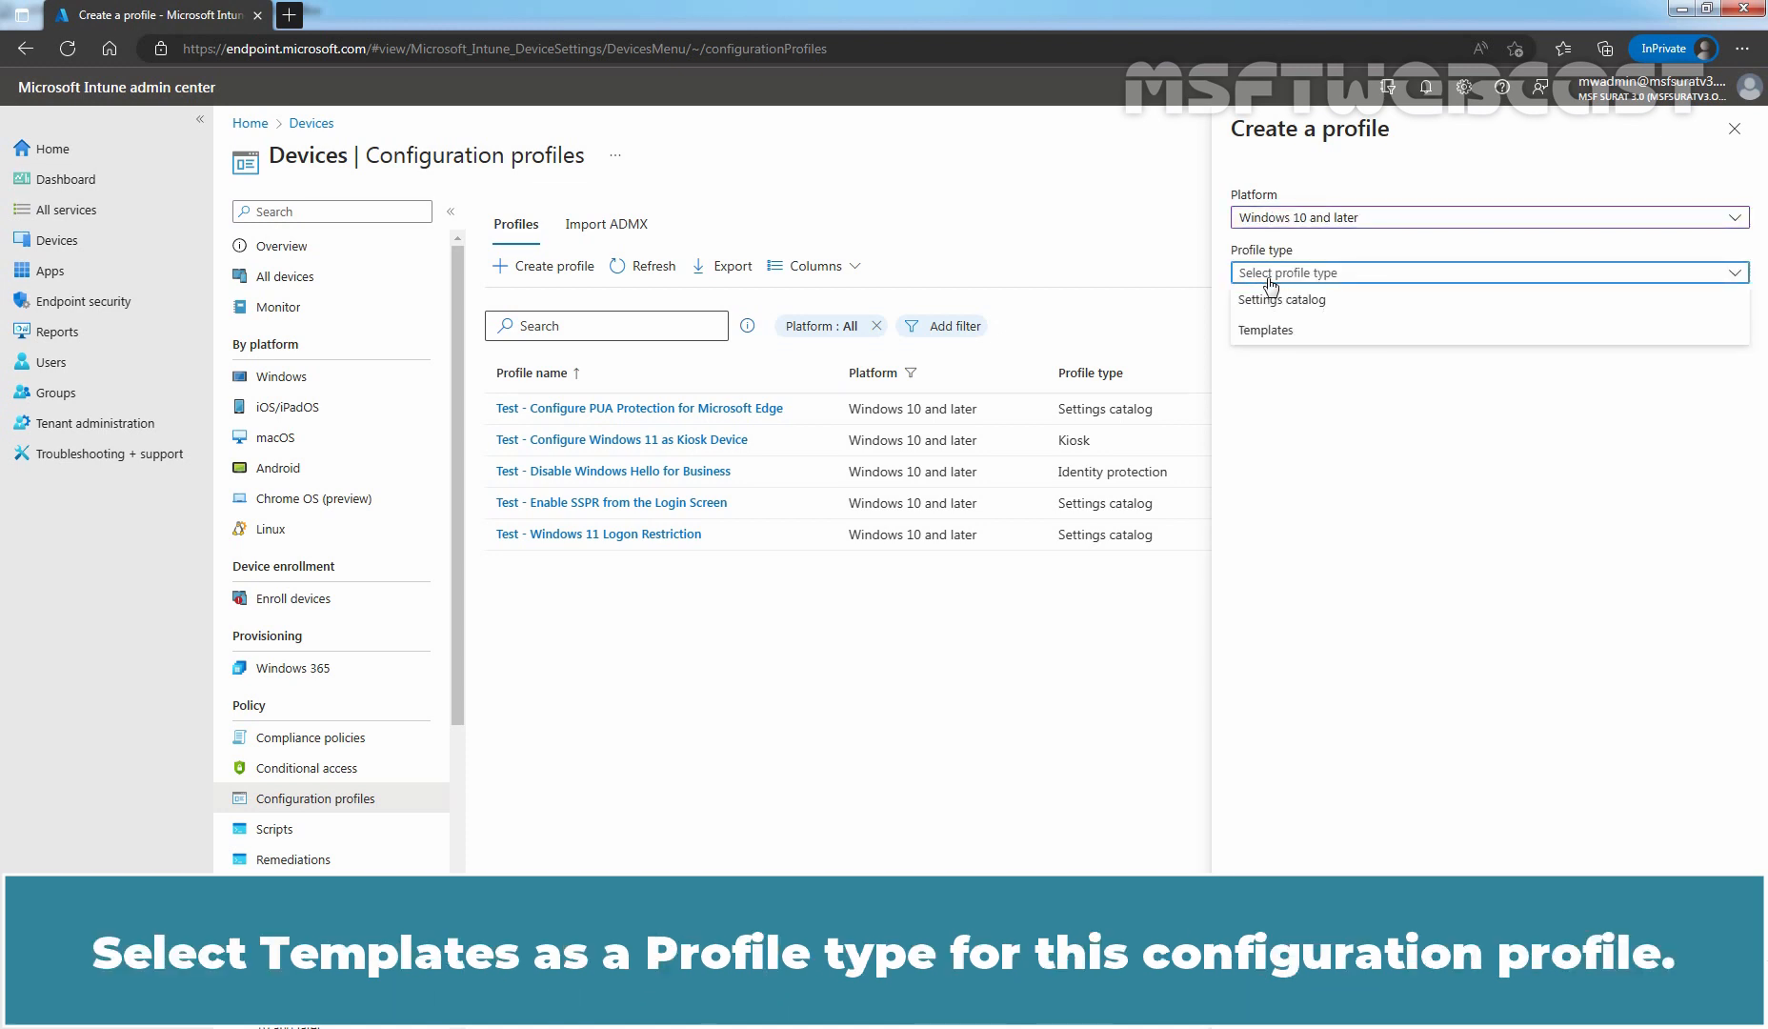
{"action": "mouse_move", "coordinate": [1265, 330]}
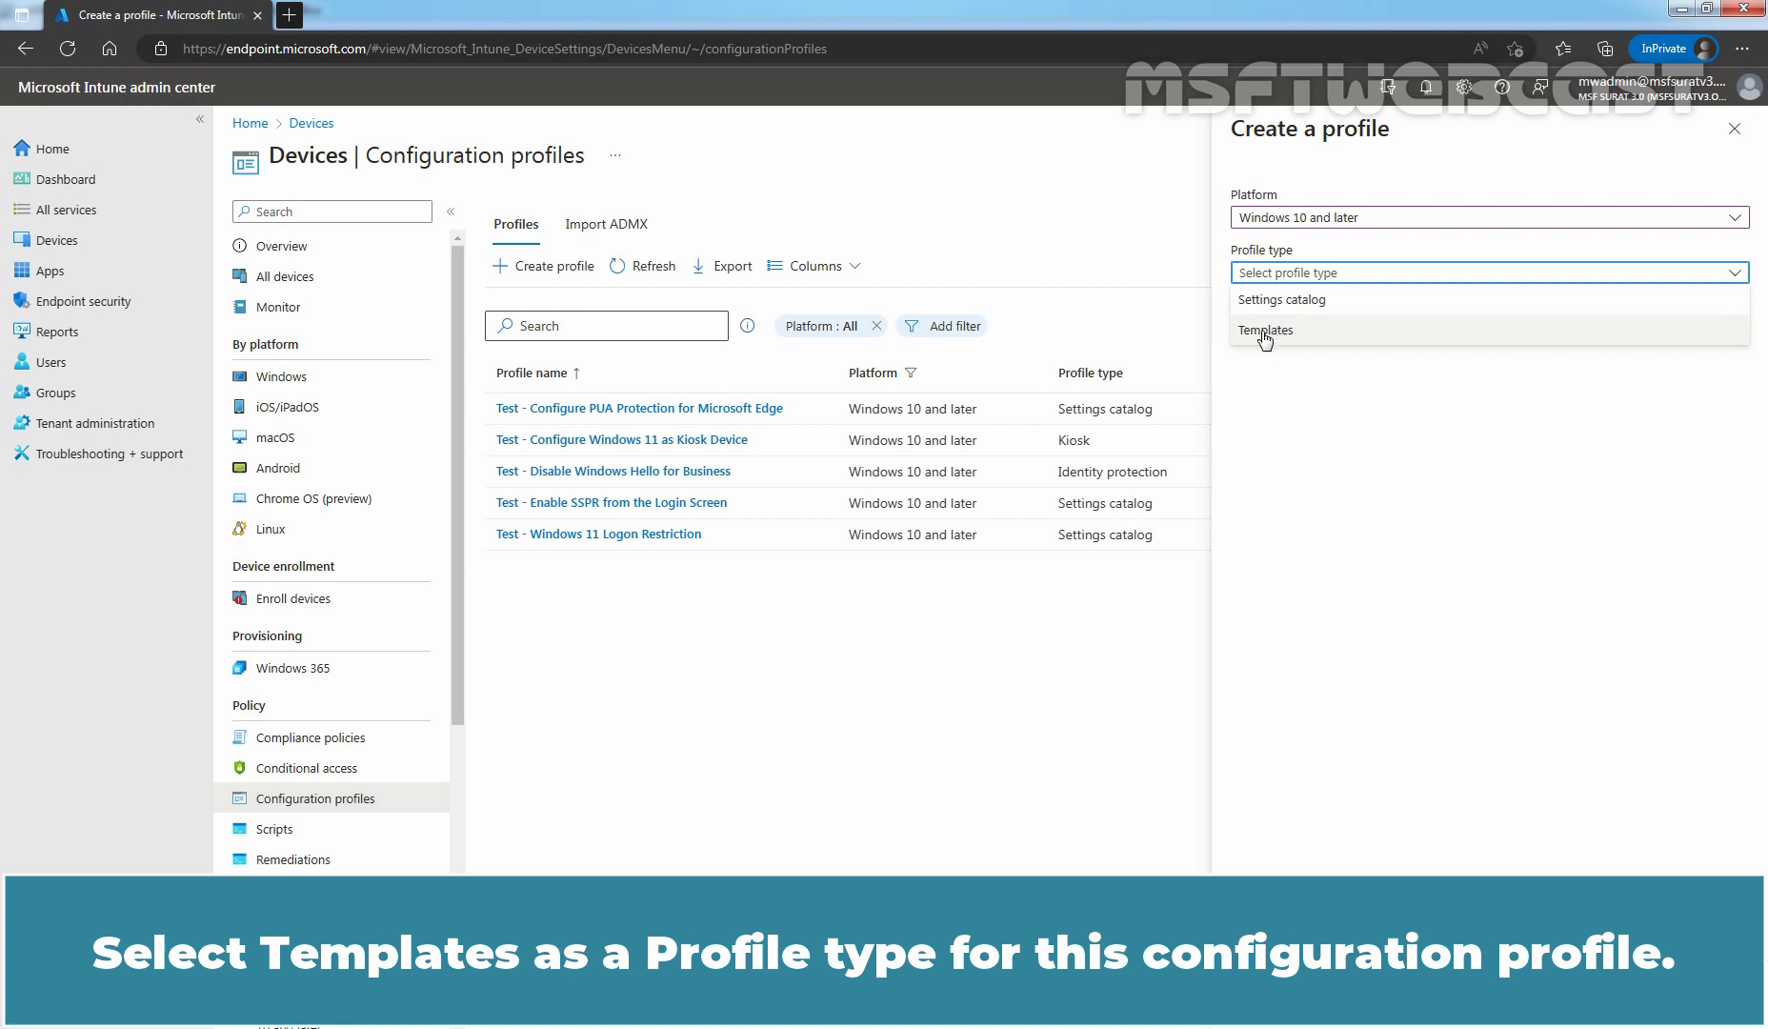
{"action": "left_click", "coordinate": [1265, 330]}
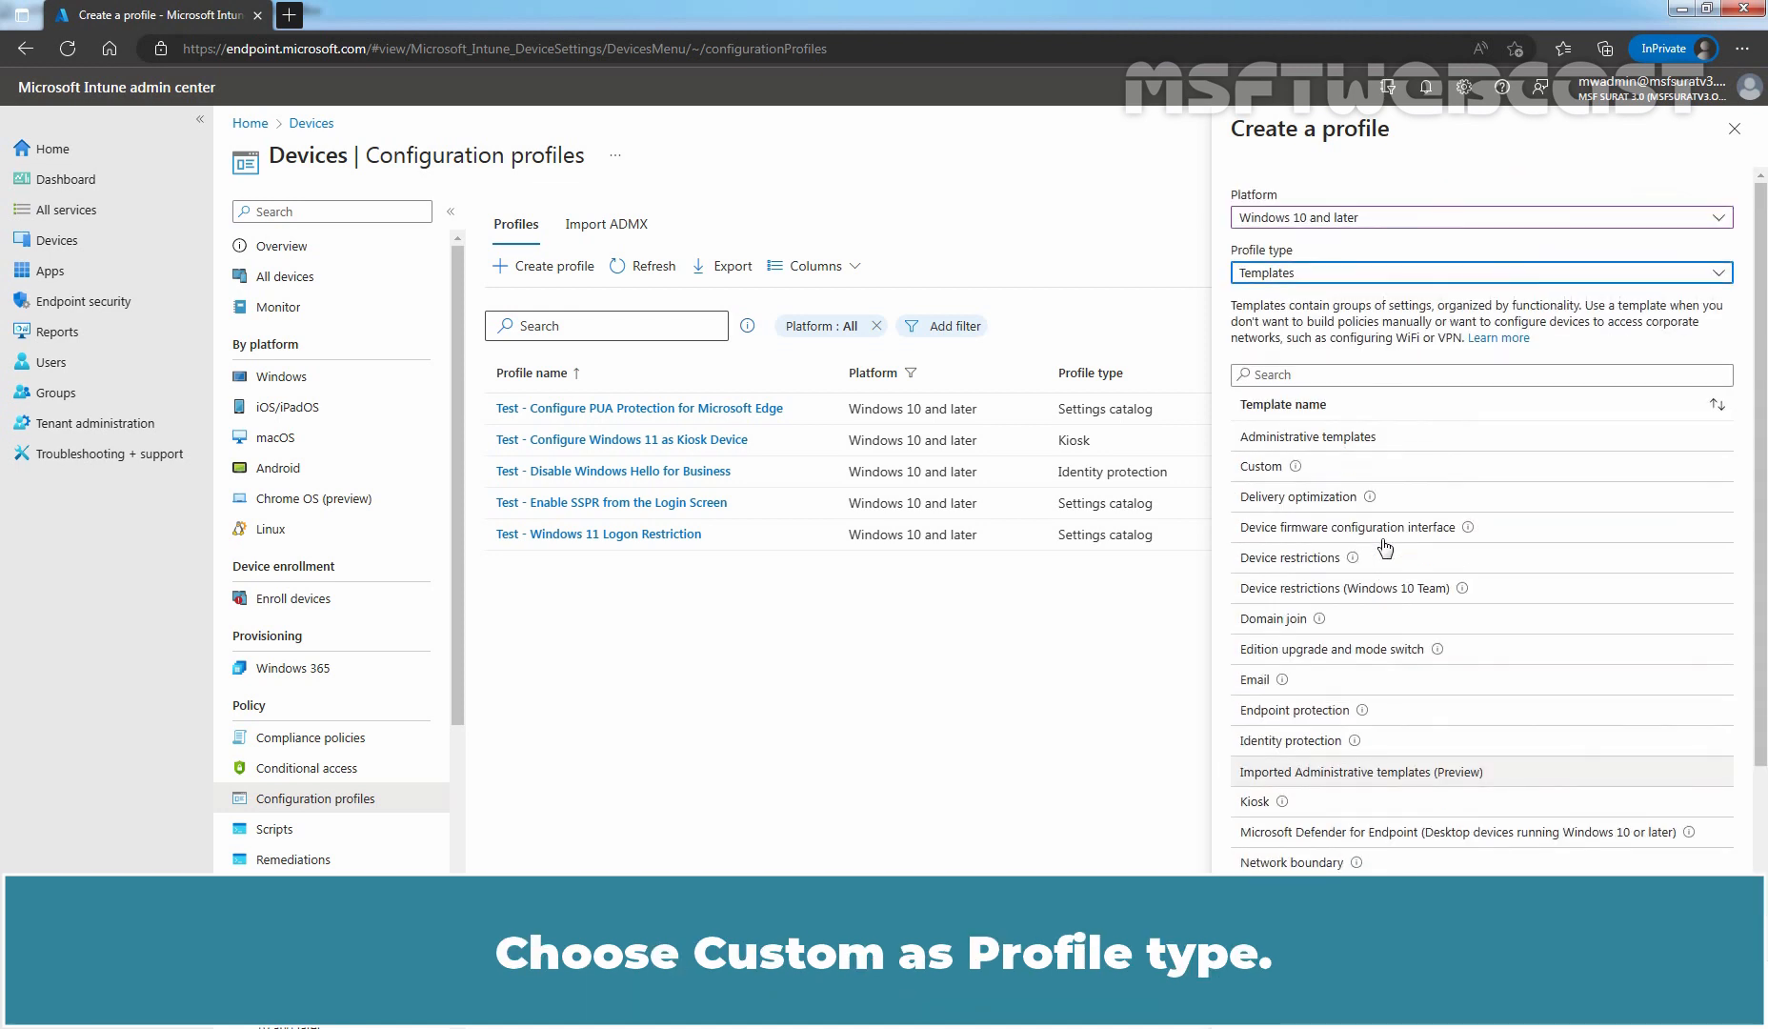
{"action": "left_click", "coordinate": [1259, 465]}
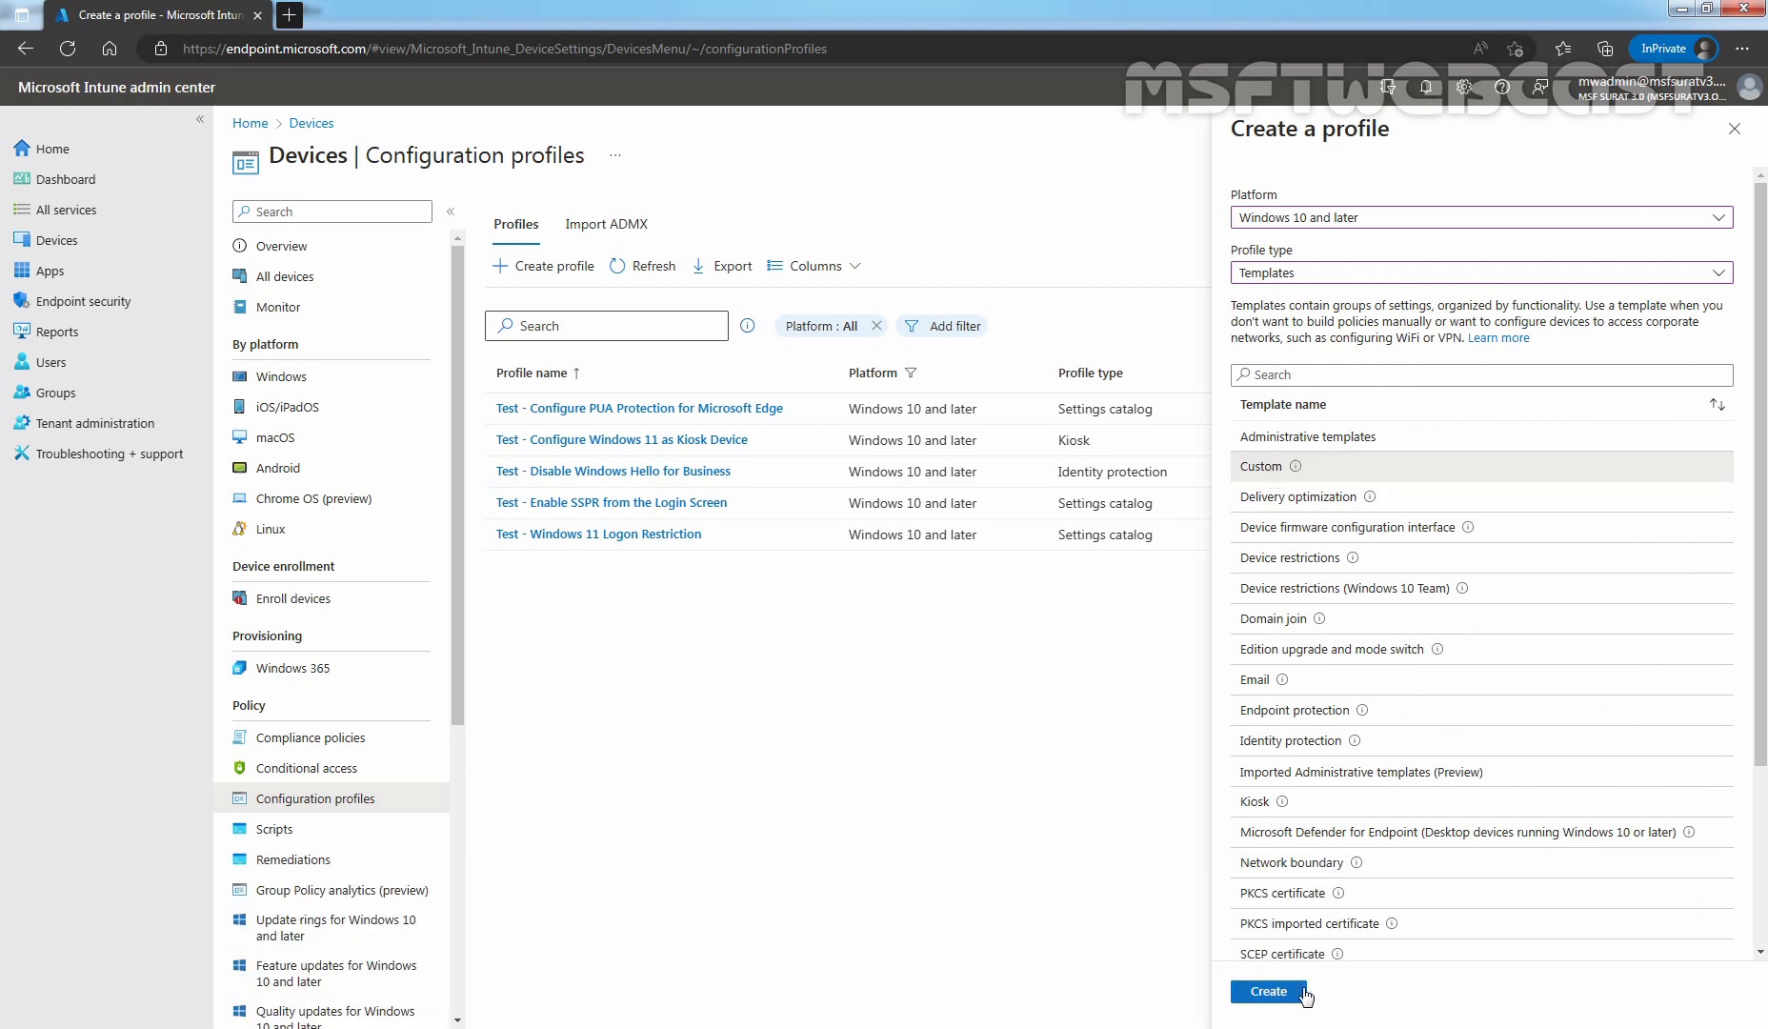
{"action": "left_click", "coordinate": [1267, 992]}
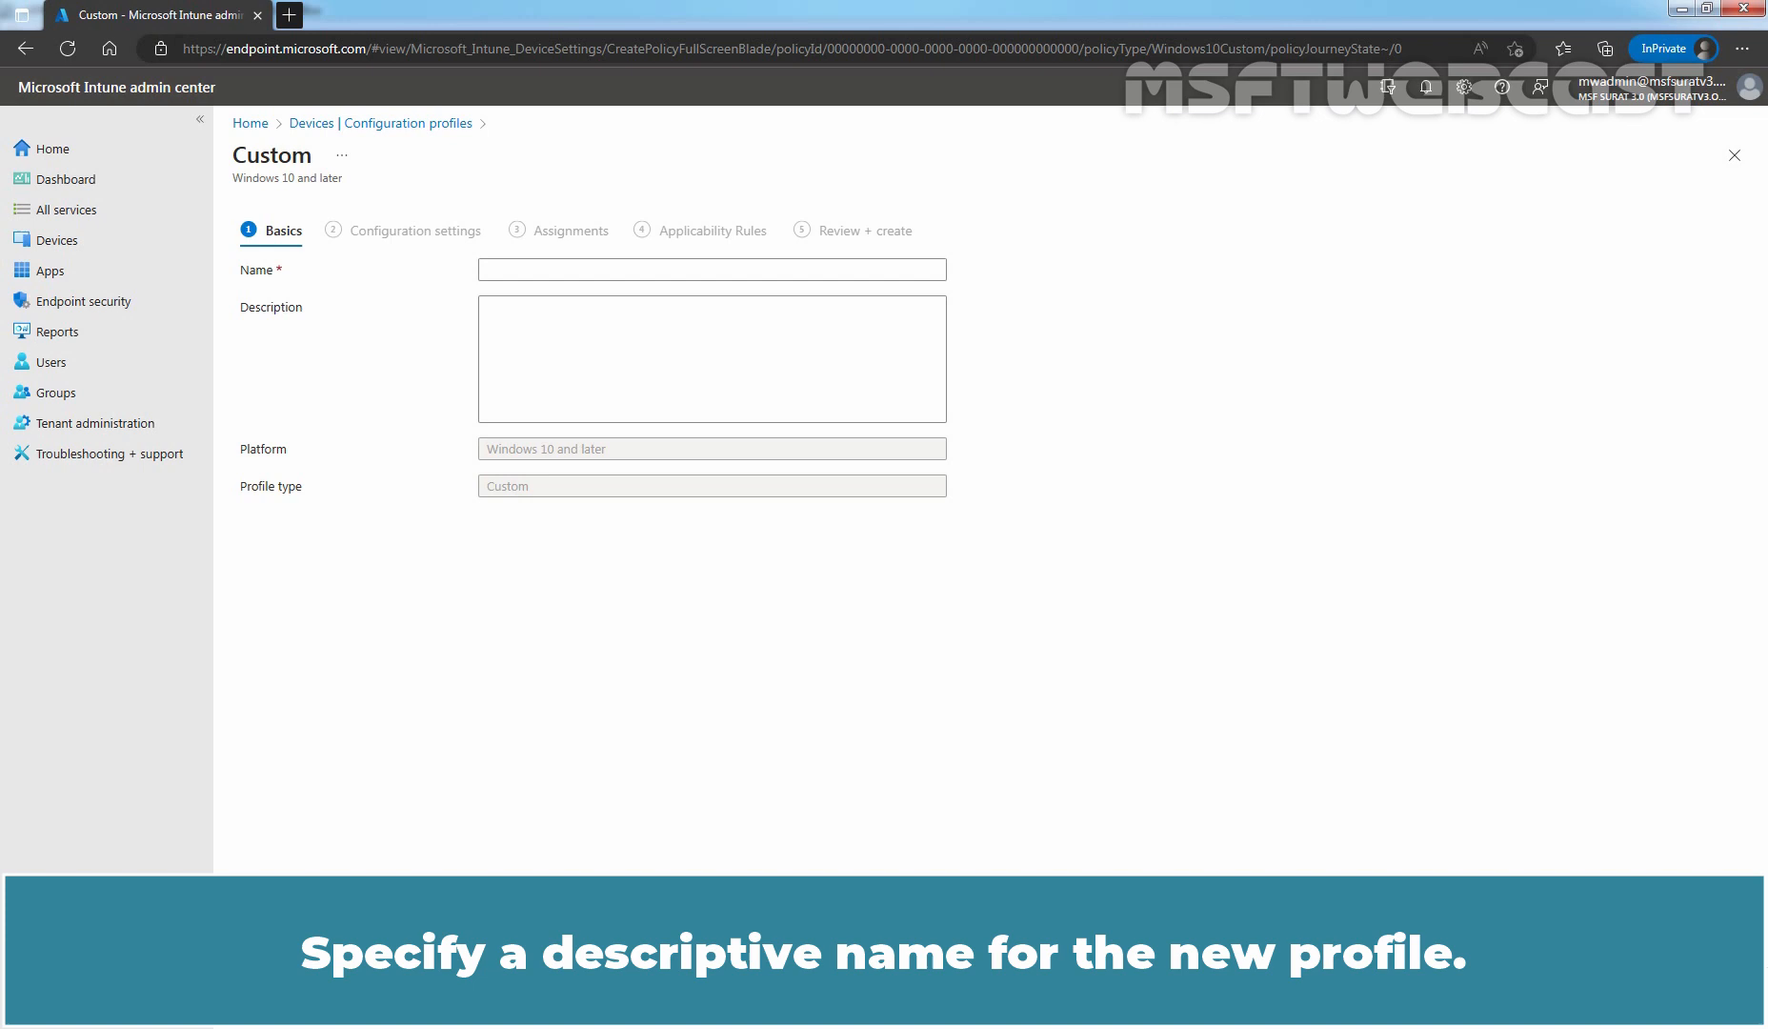
- Name the profile 'Test - Create Local Admin Account on Windows Device' and add its local-admin description
{"action": "type", "text": "Test - Create Local Admin Account on Windows Device"}
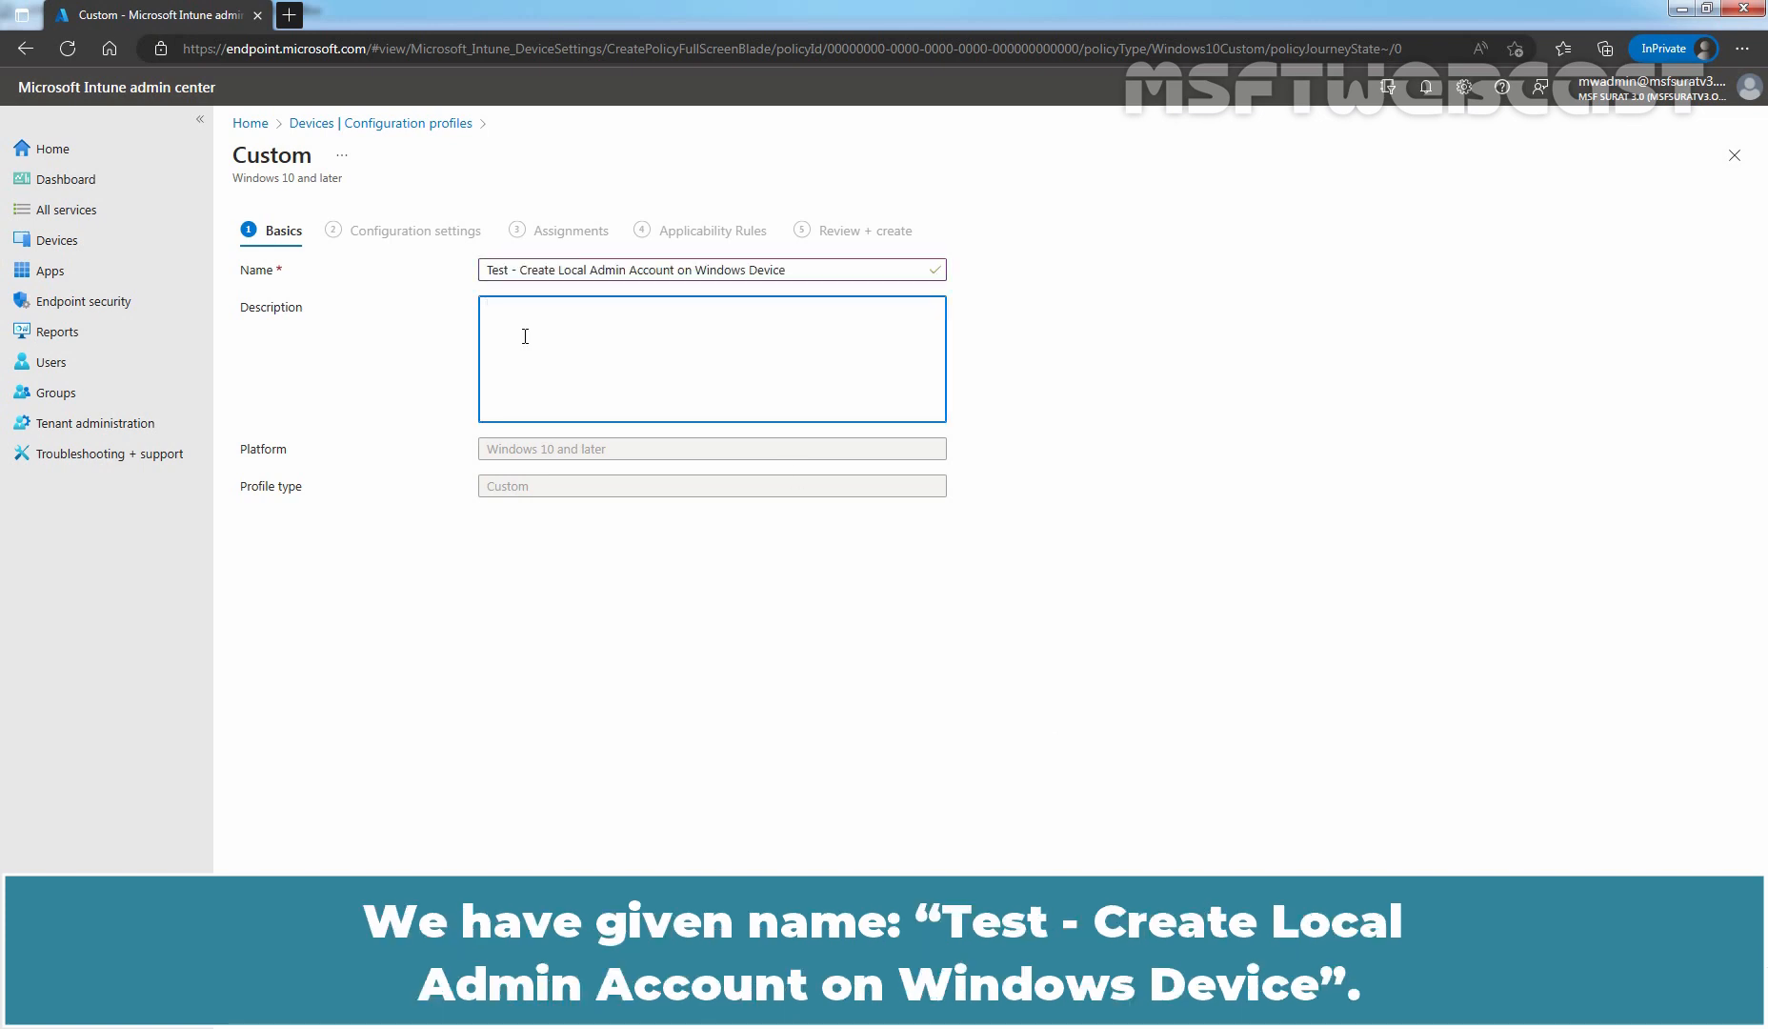
{"action": "left_click", "coordinate": [711, 338]}
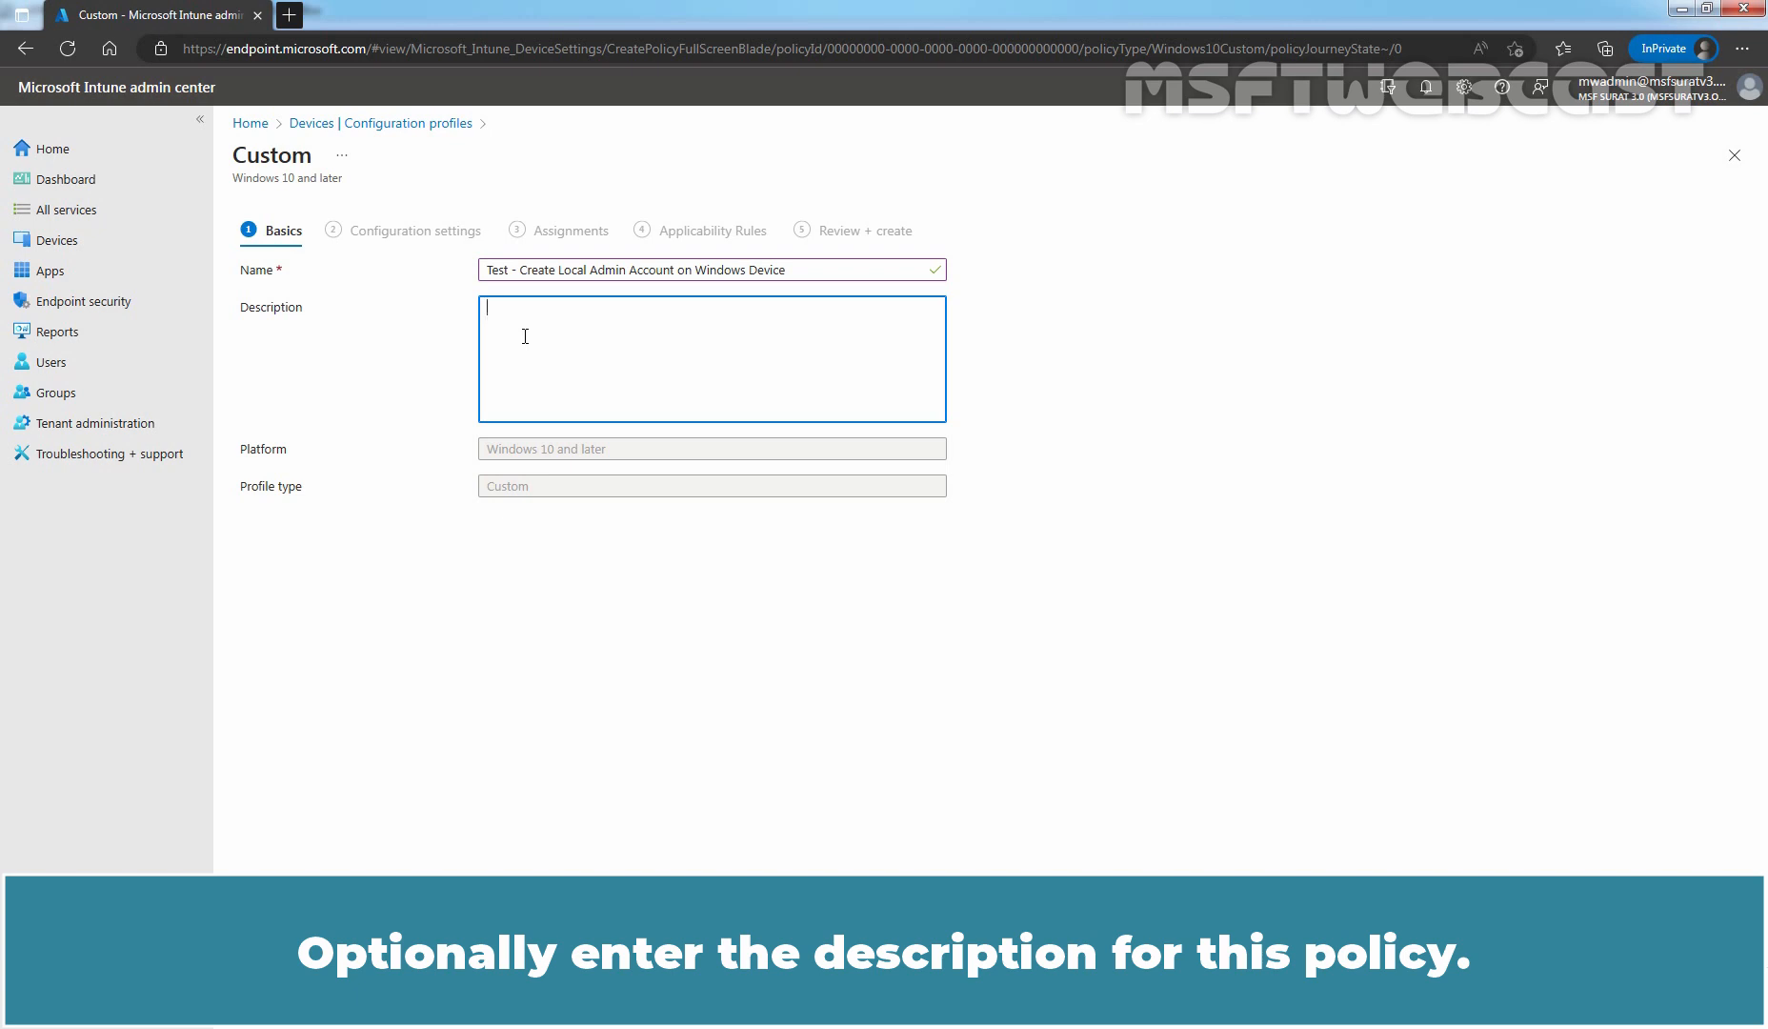
{"action": "type", "text": "This custom device configuration profile will create local user account with admin level permission on targeted windows devices."}
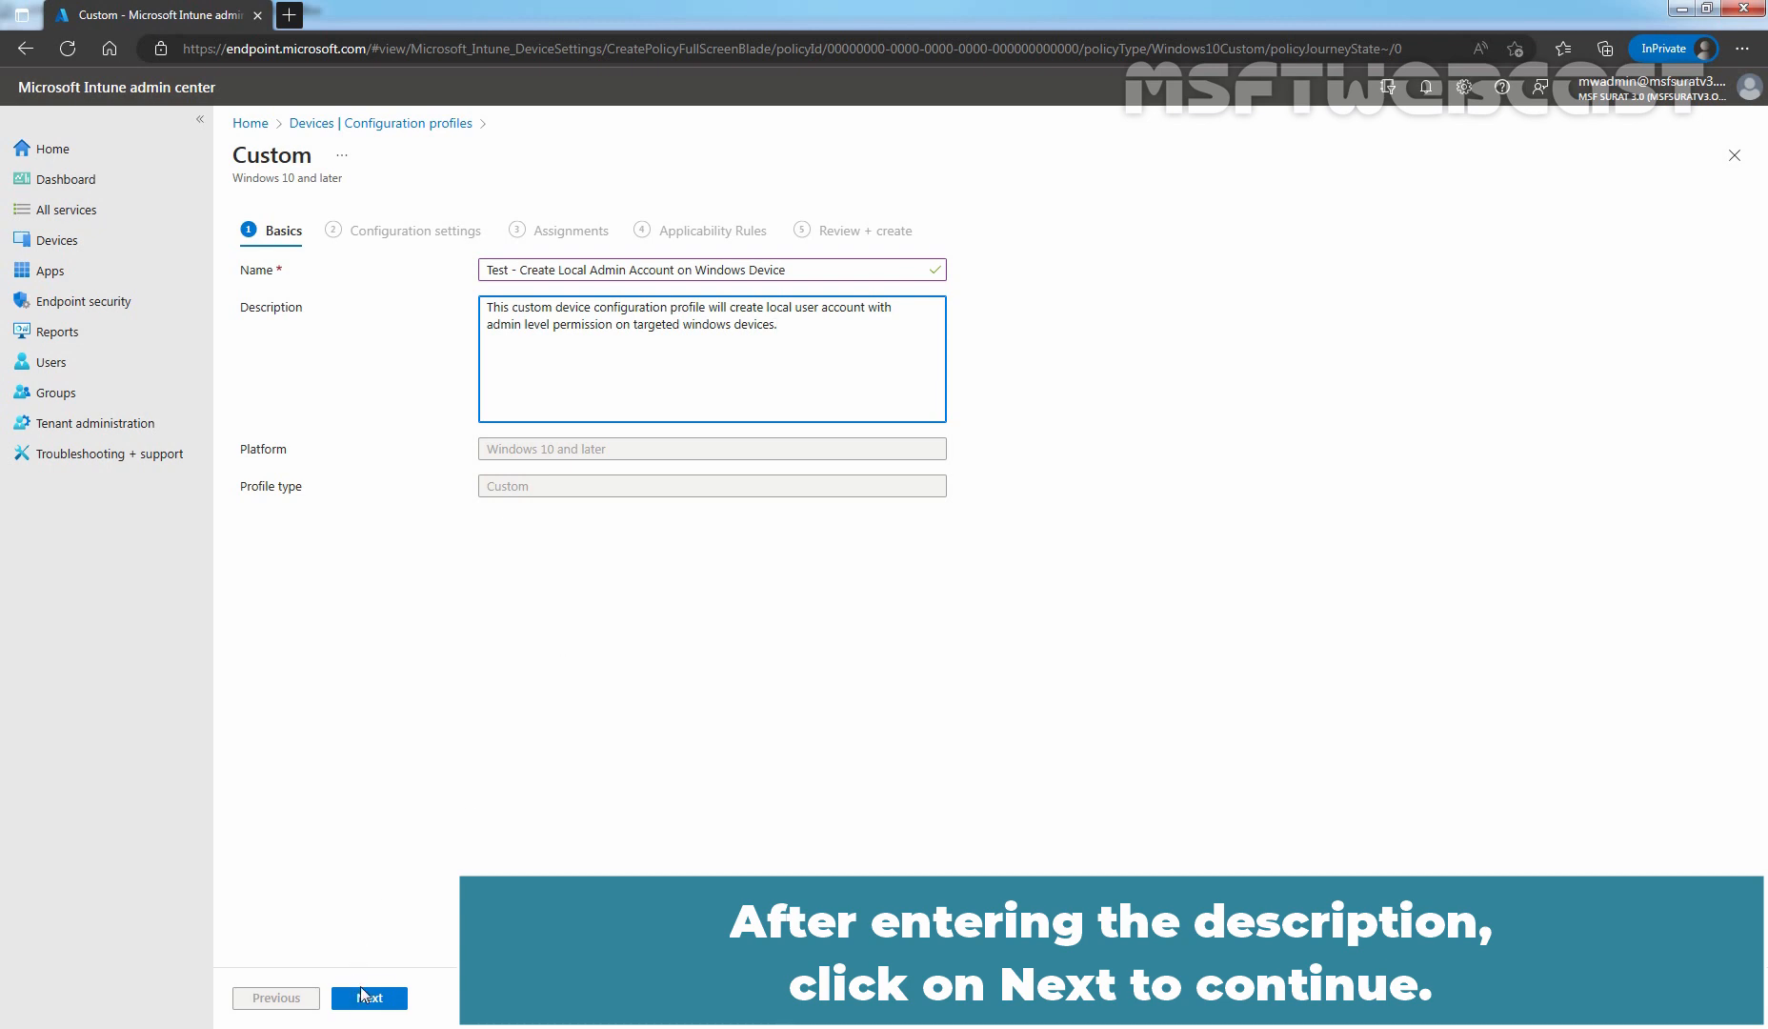
{"action": "left_click", "coordinate": [369, 997]}
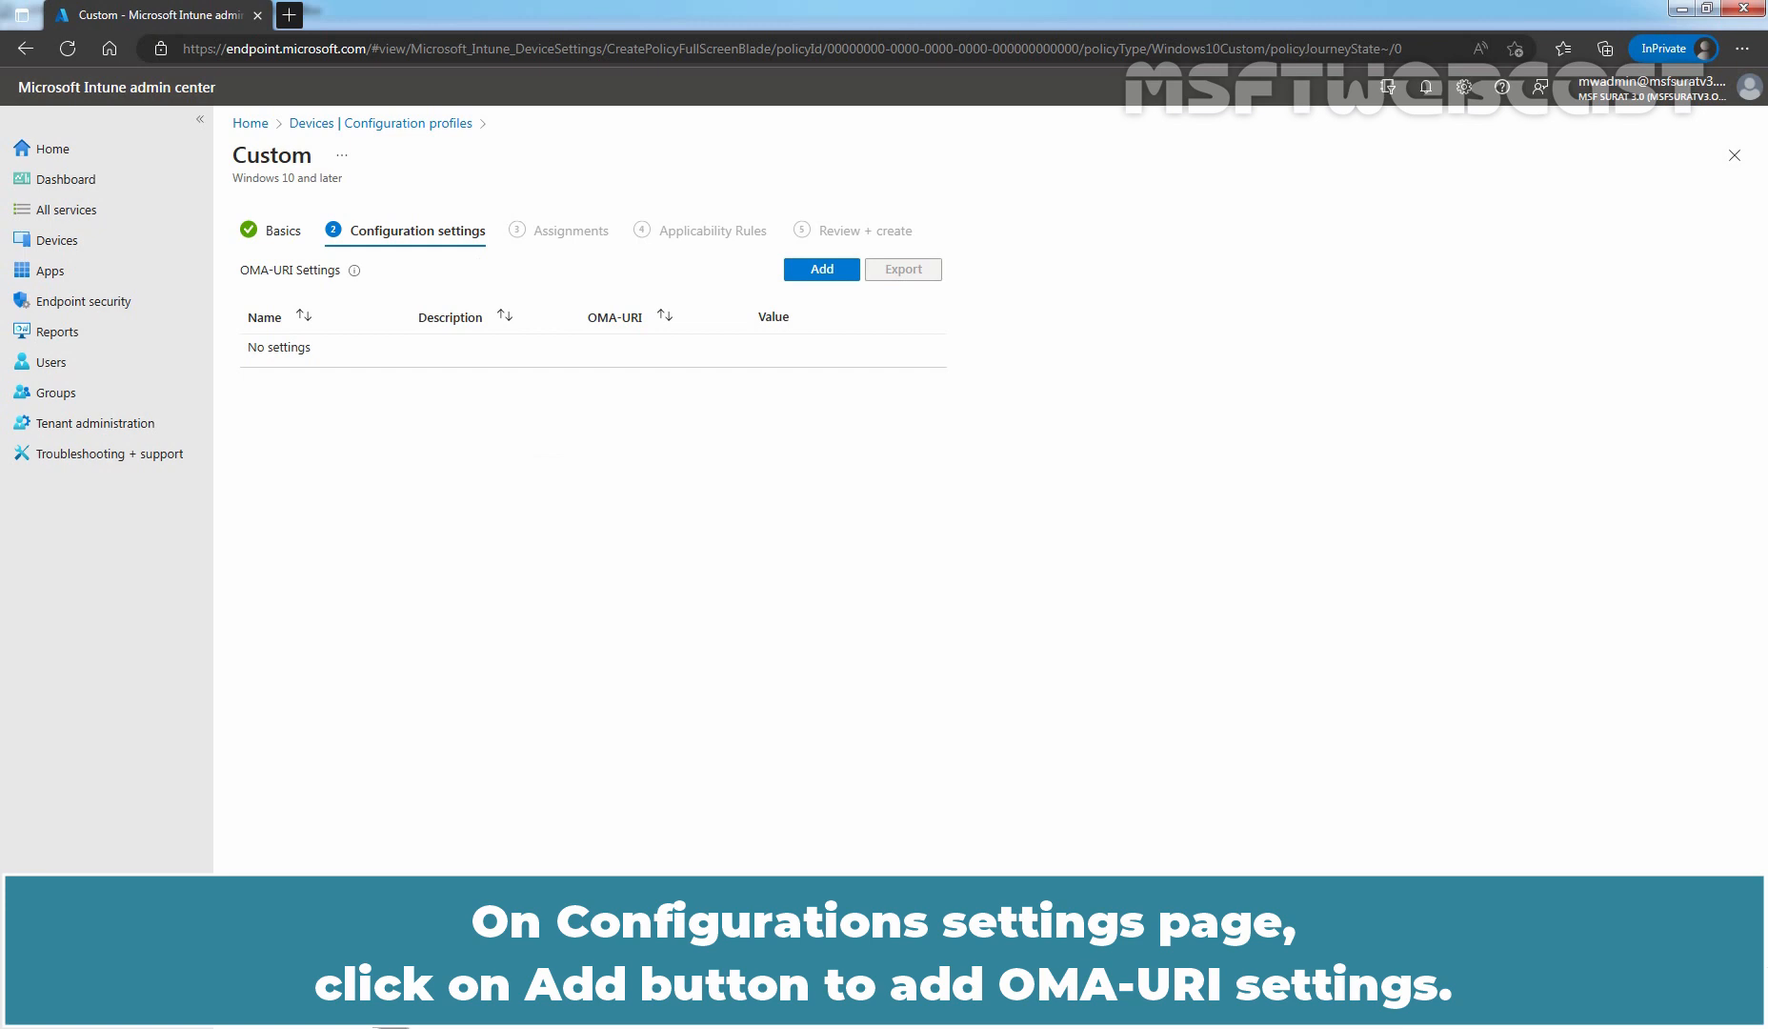
{"action": "left_click", "coordinate": [821, 270]}
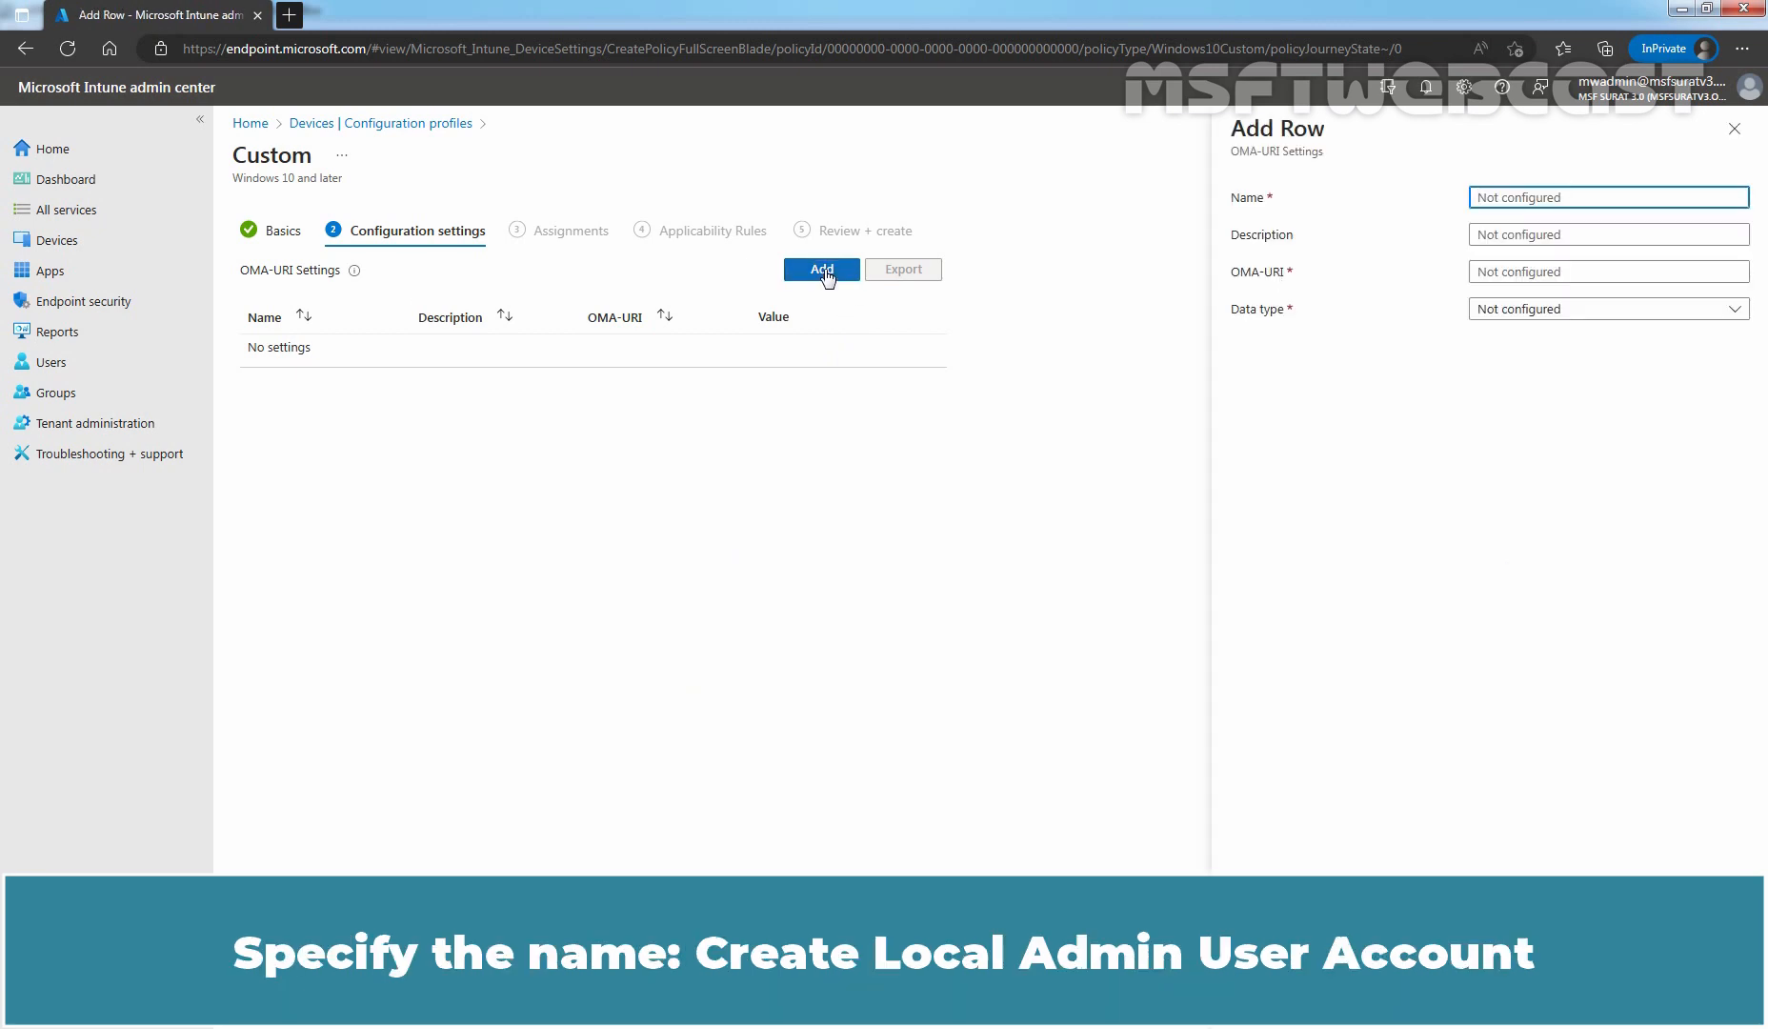
{"action": "left_click", "coordinate": [1608, 196]}
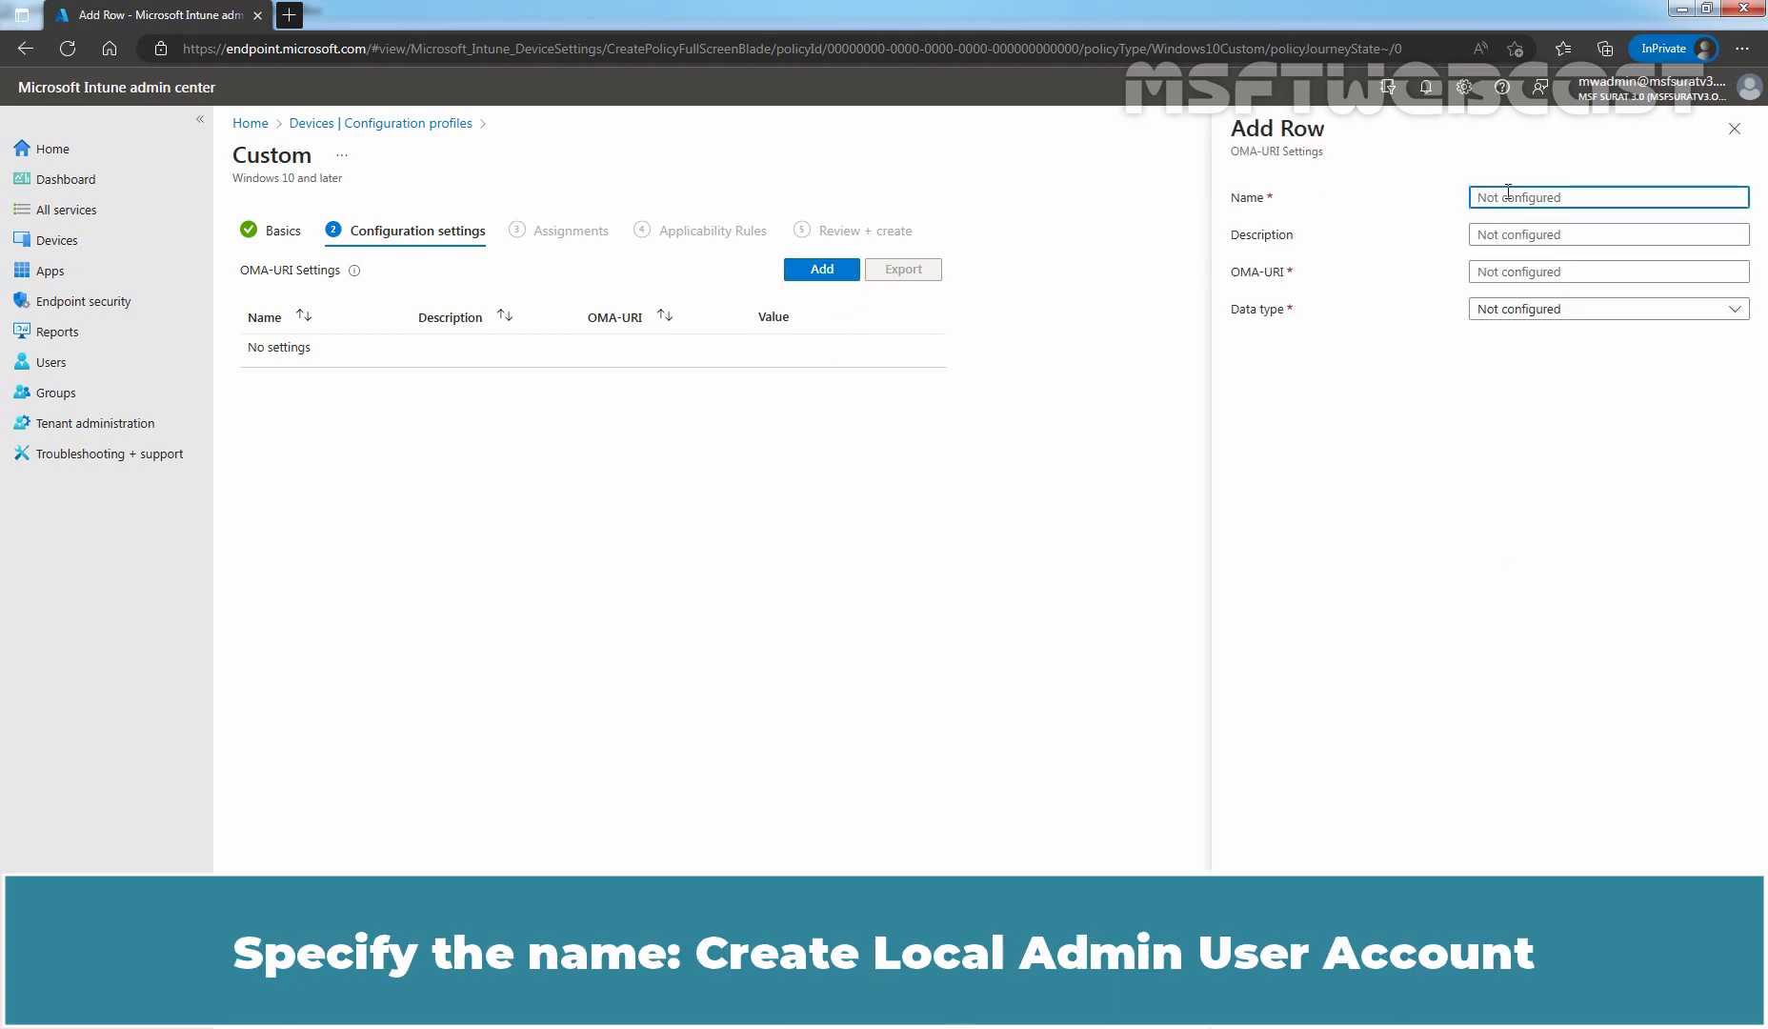
{"action": "type", "text": "Create Local Admin User Account"}
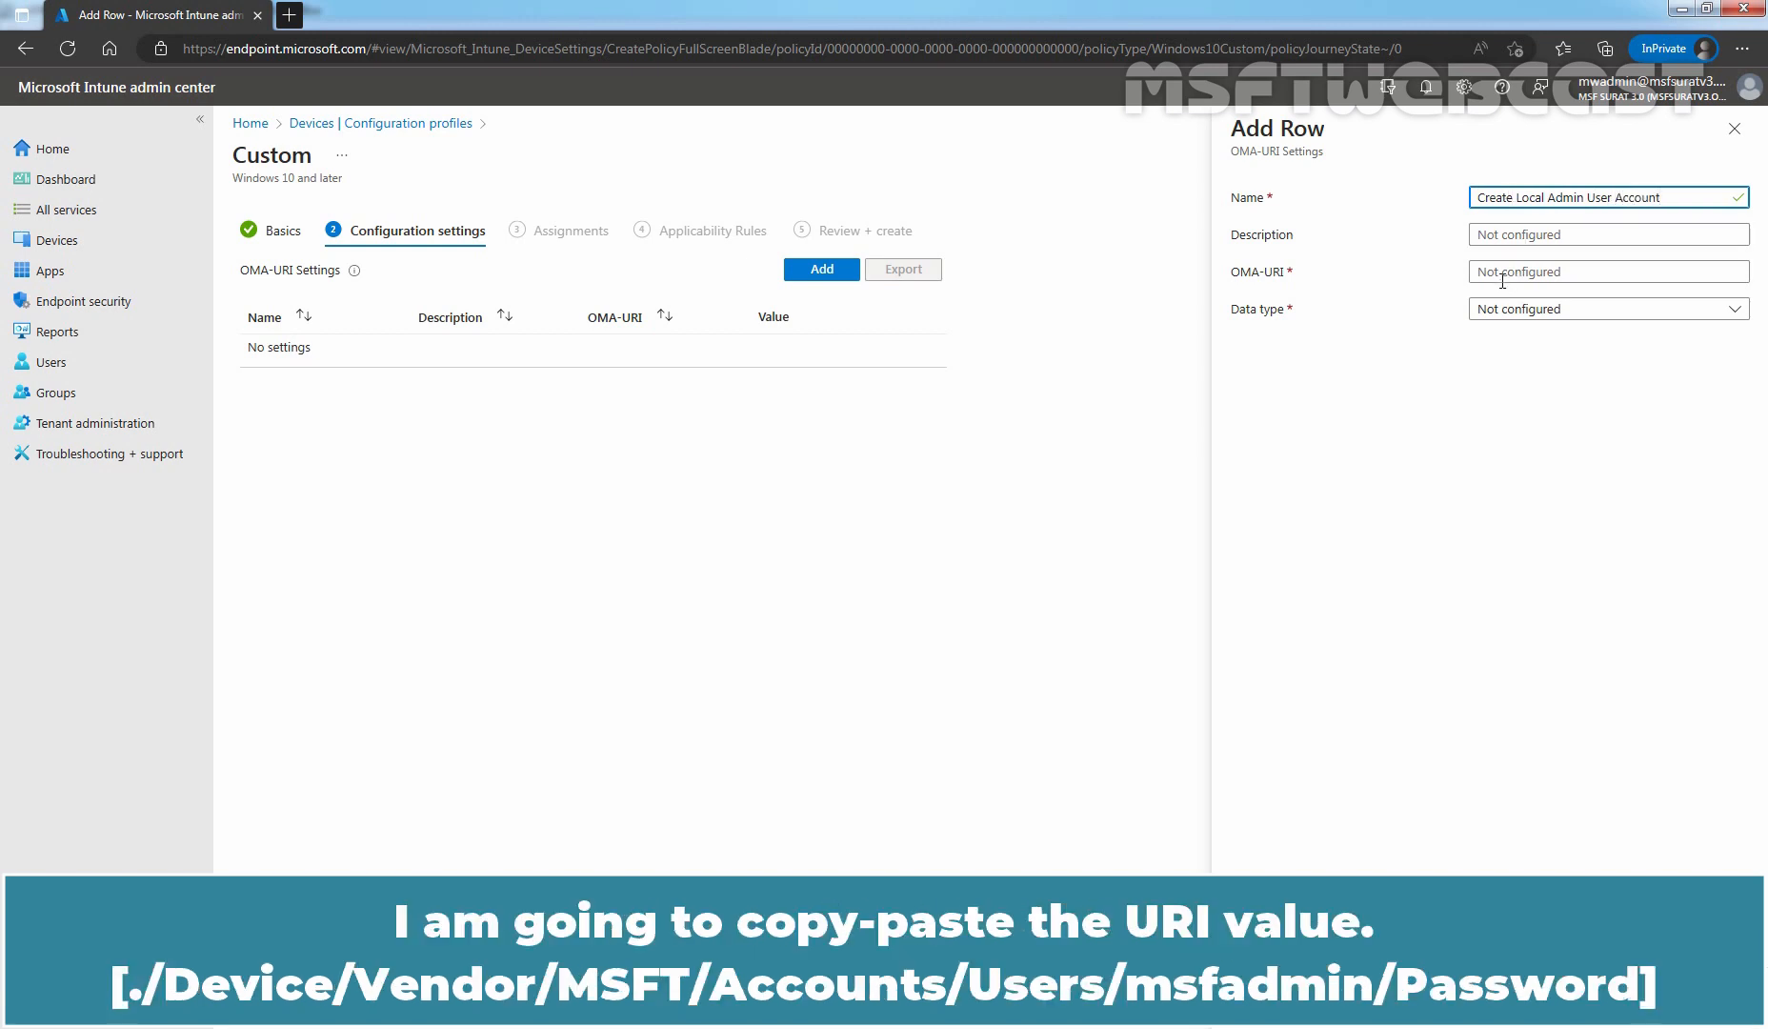
{"action": "left_click", "coordinate": [1609, 270]}
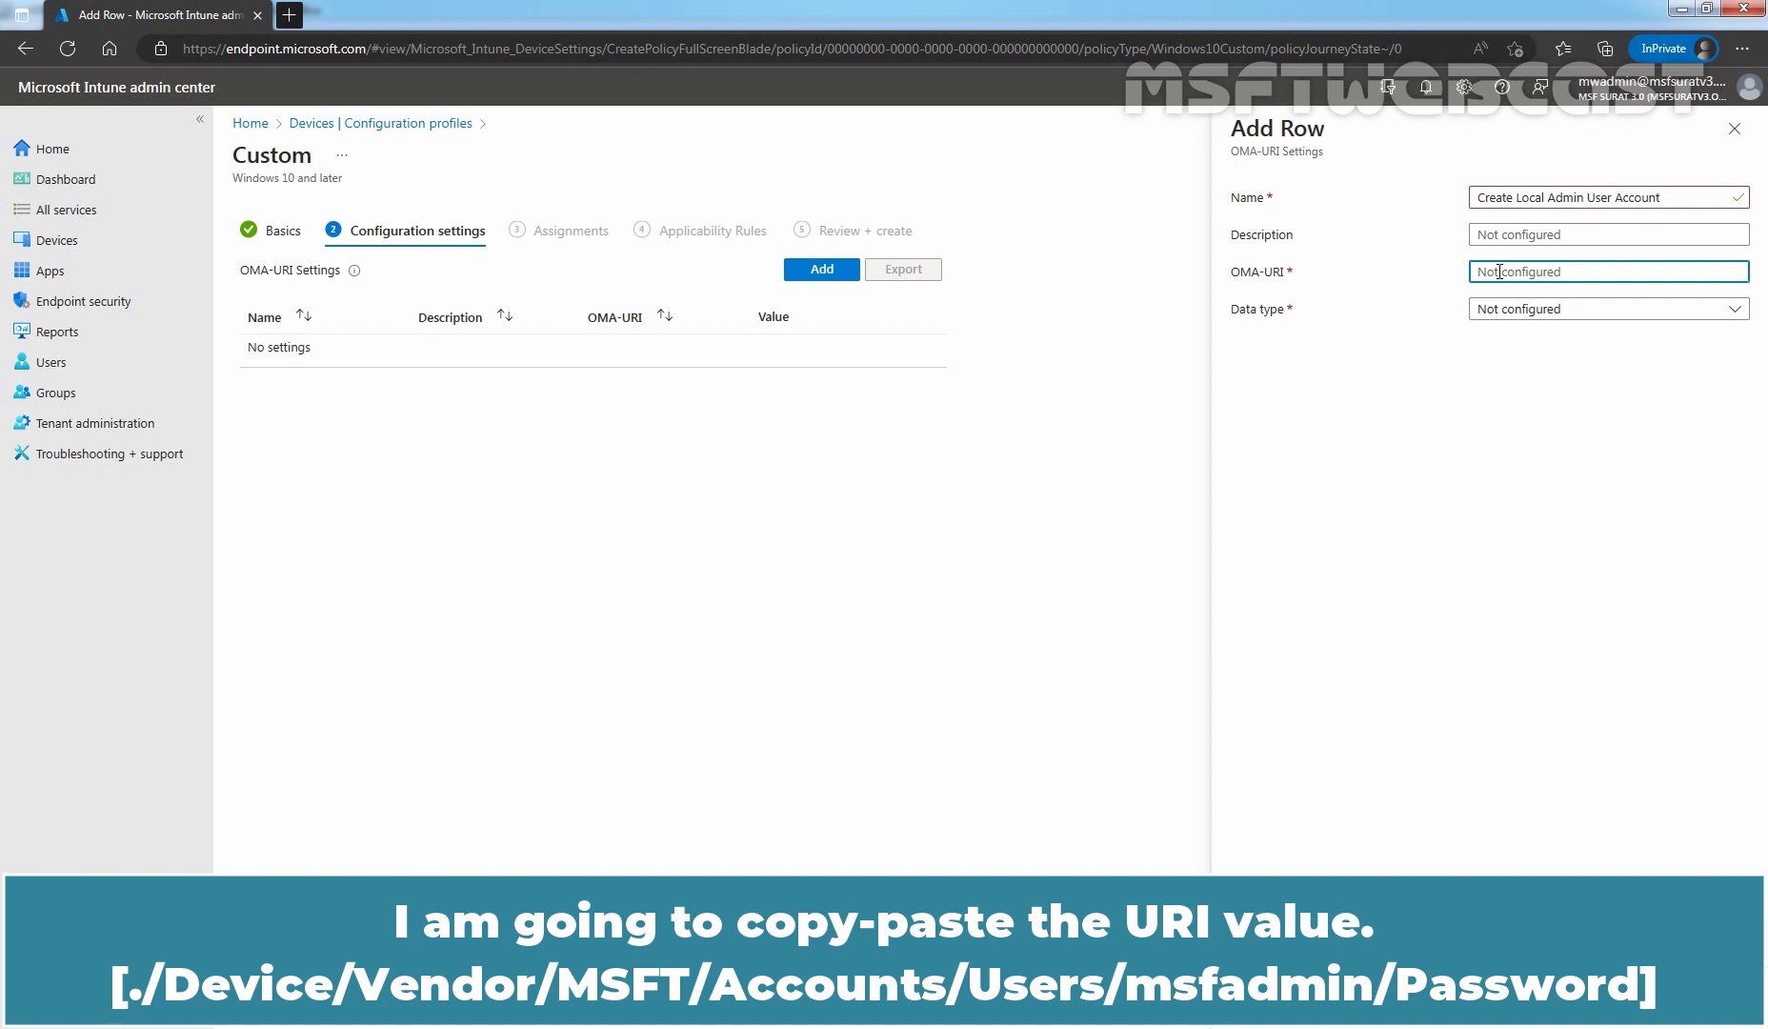
{"action": "type", "text": "./Device/Vendor/MSFT/Accounts/Users/msfadmin/Password"}
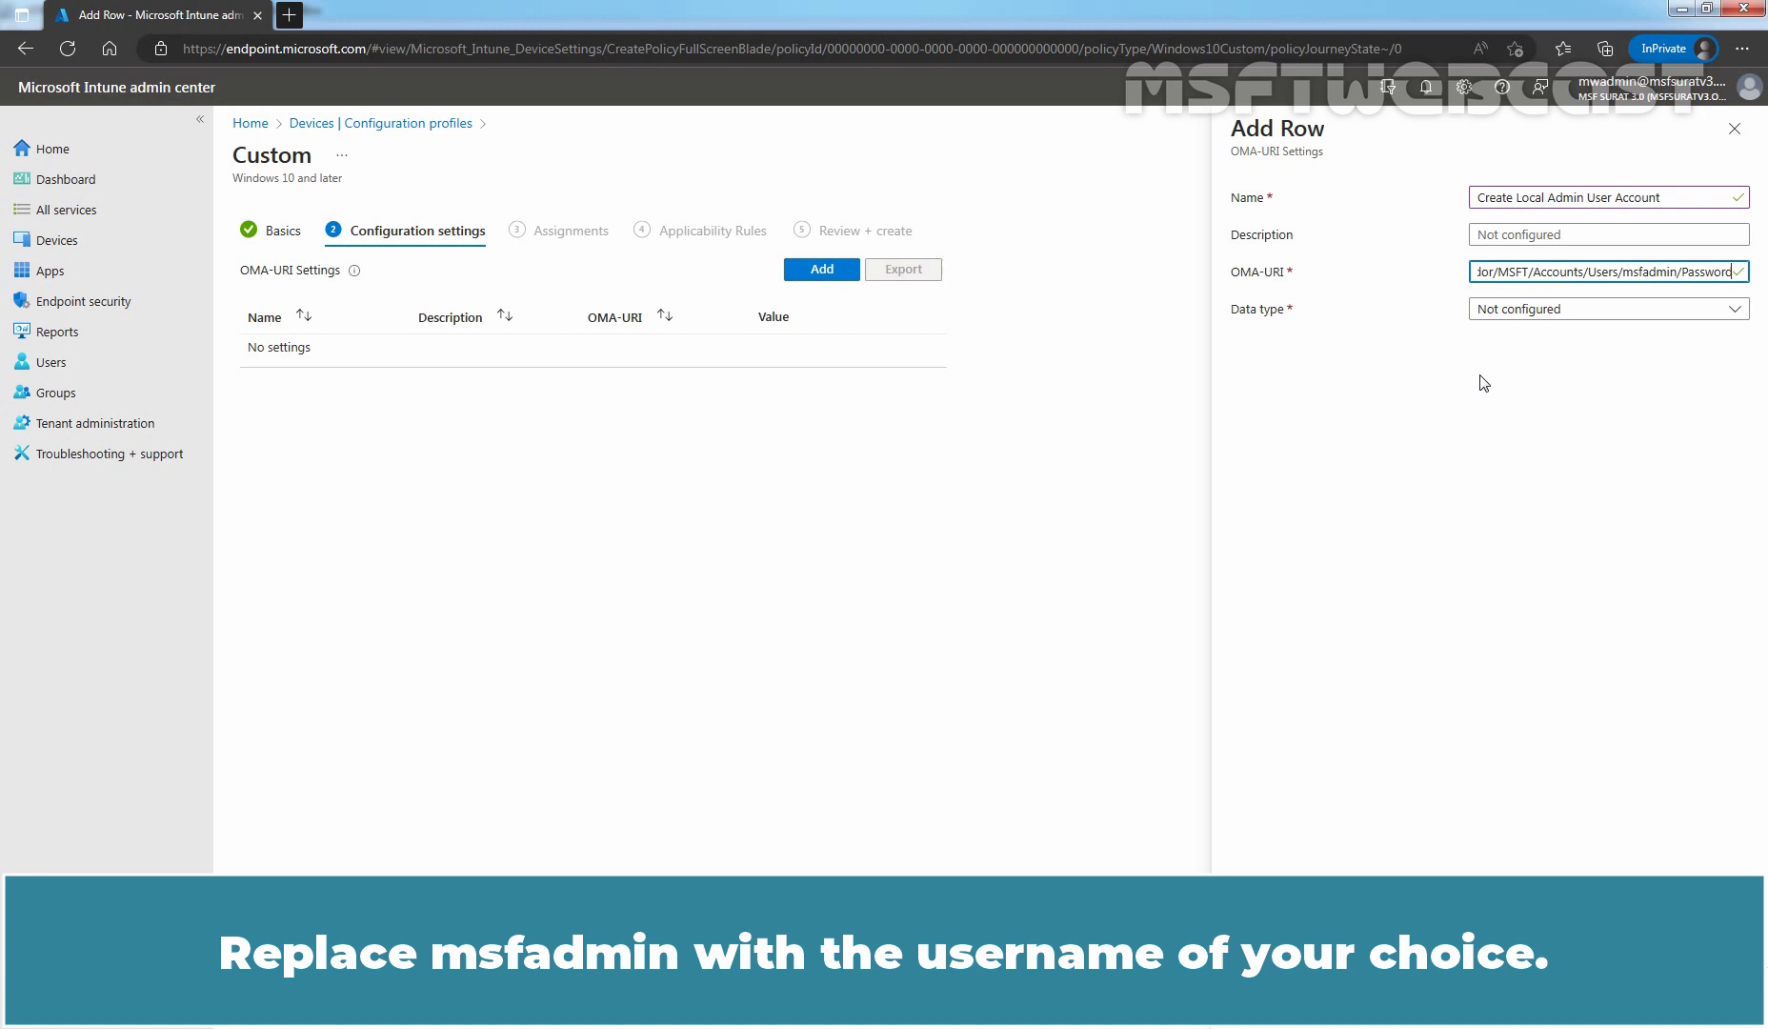
{"action": "left_click", "coordinate": [1606, 307]}
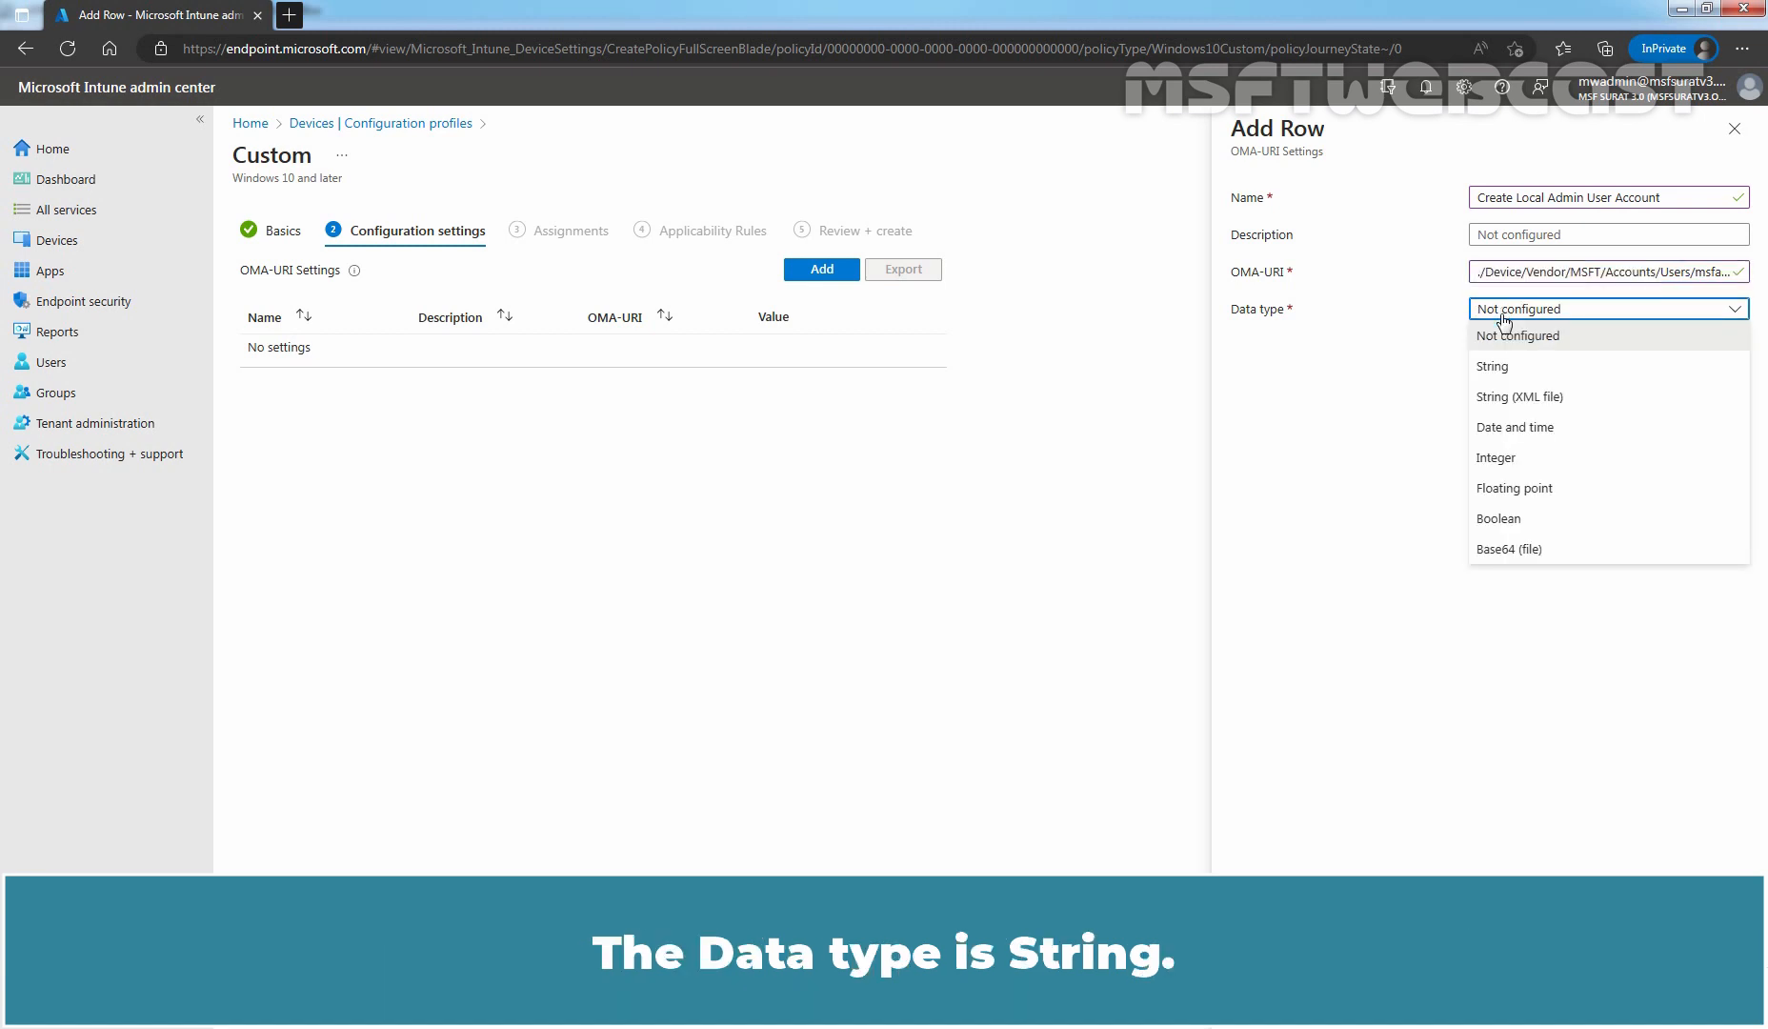
{"action": "left_click", "coordinate": [1491, 366]}
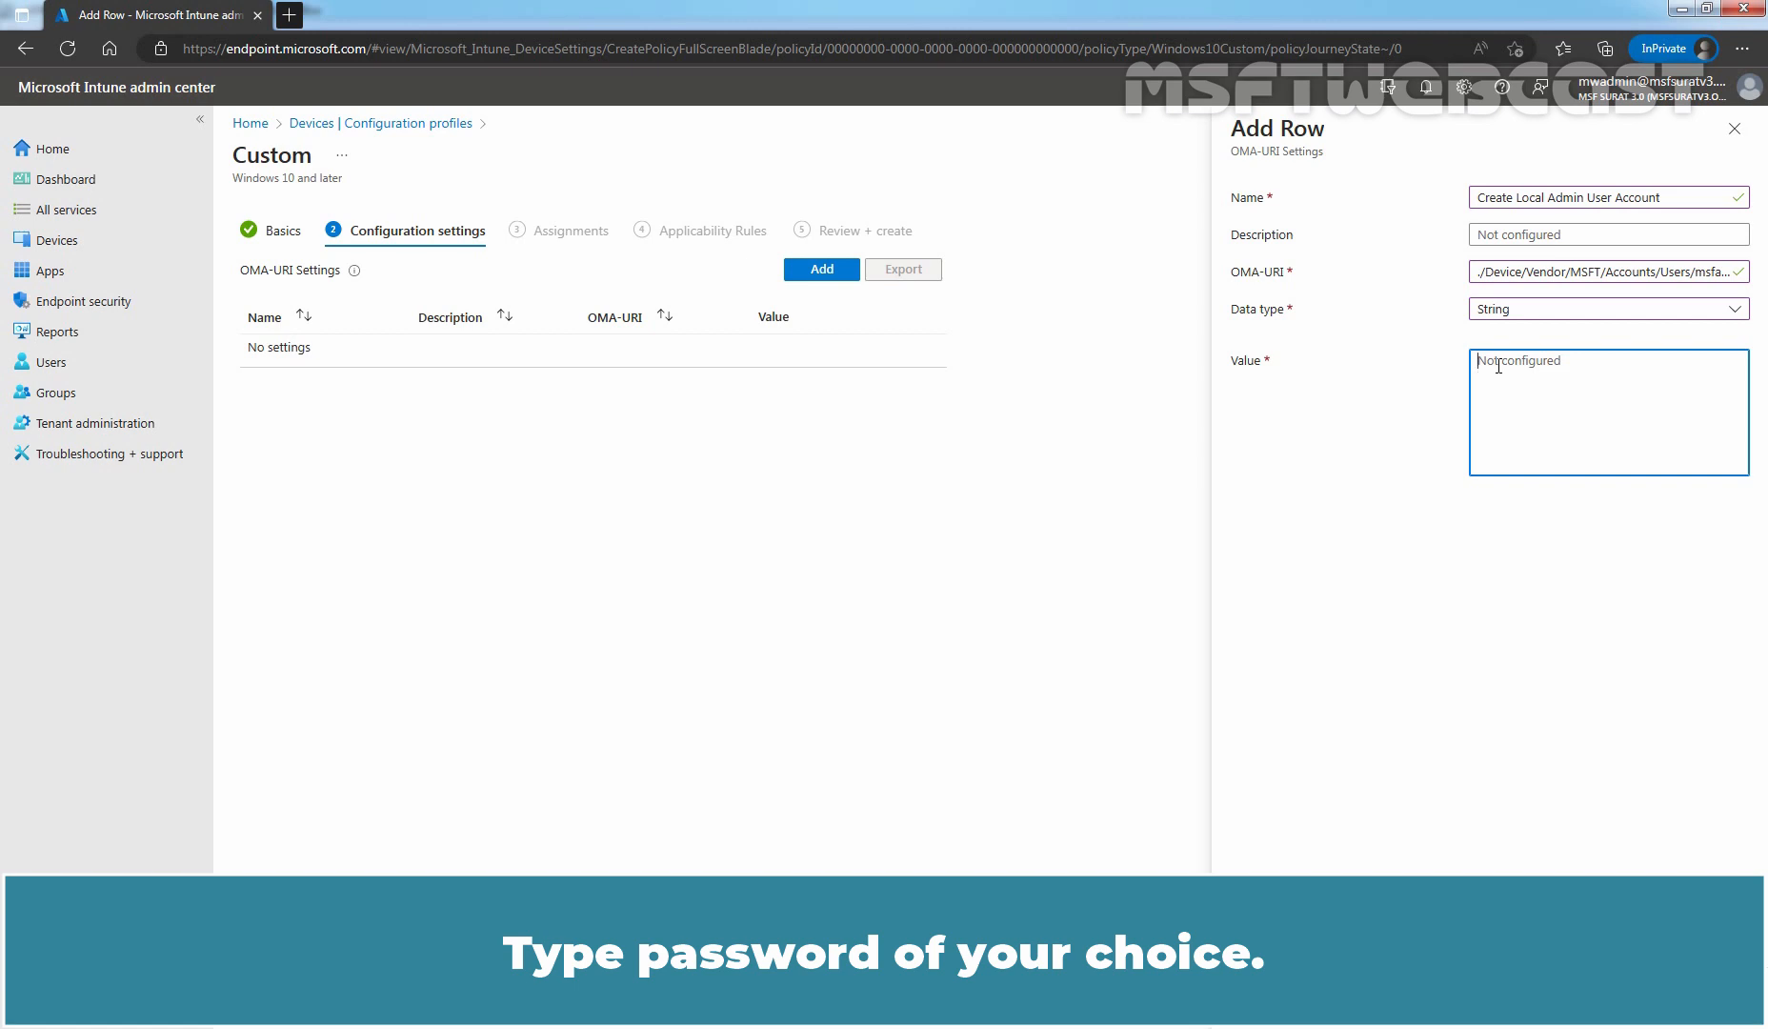
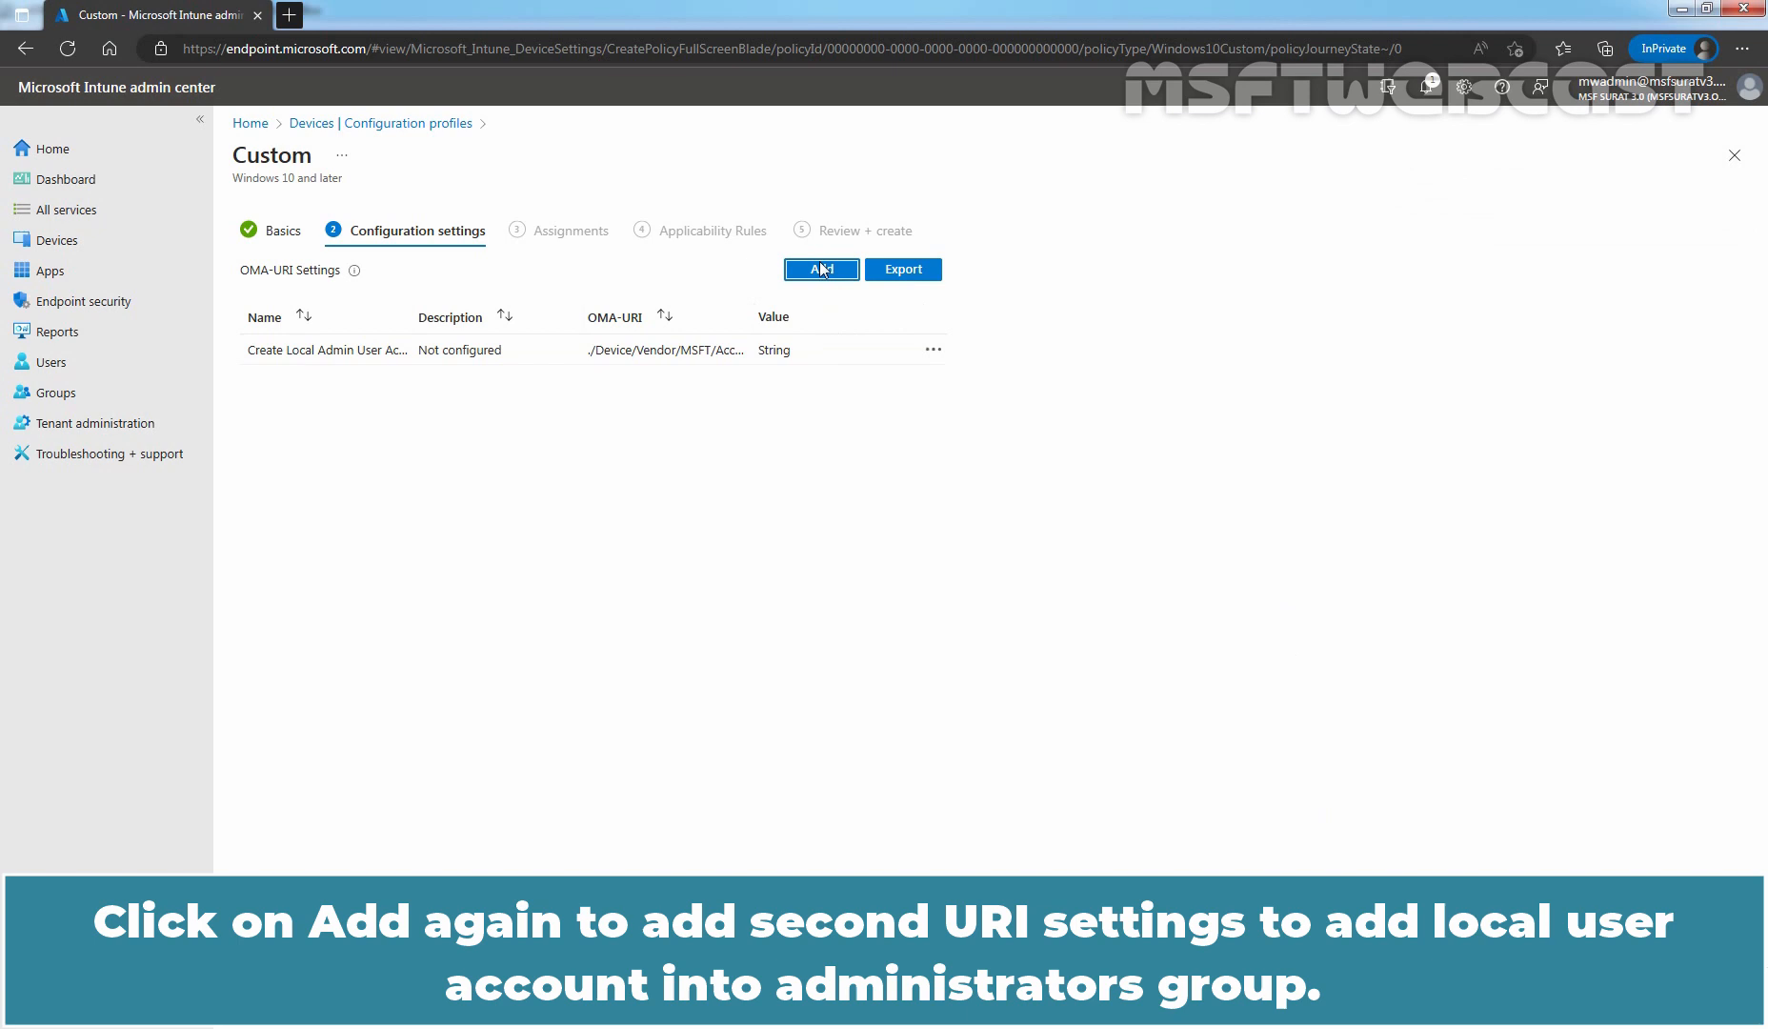
- Start a second setting, entering URI ./Device/Vendor/MSFT/Accounts/Users/msfadmin/LocalUserGroup
{"action": "left_click", "coordinate": [821, 269]}
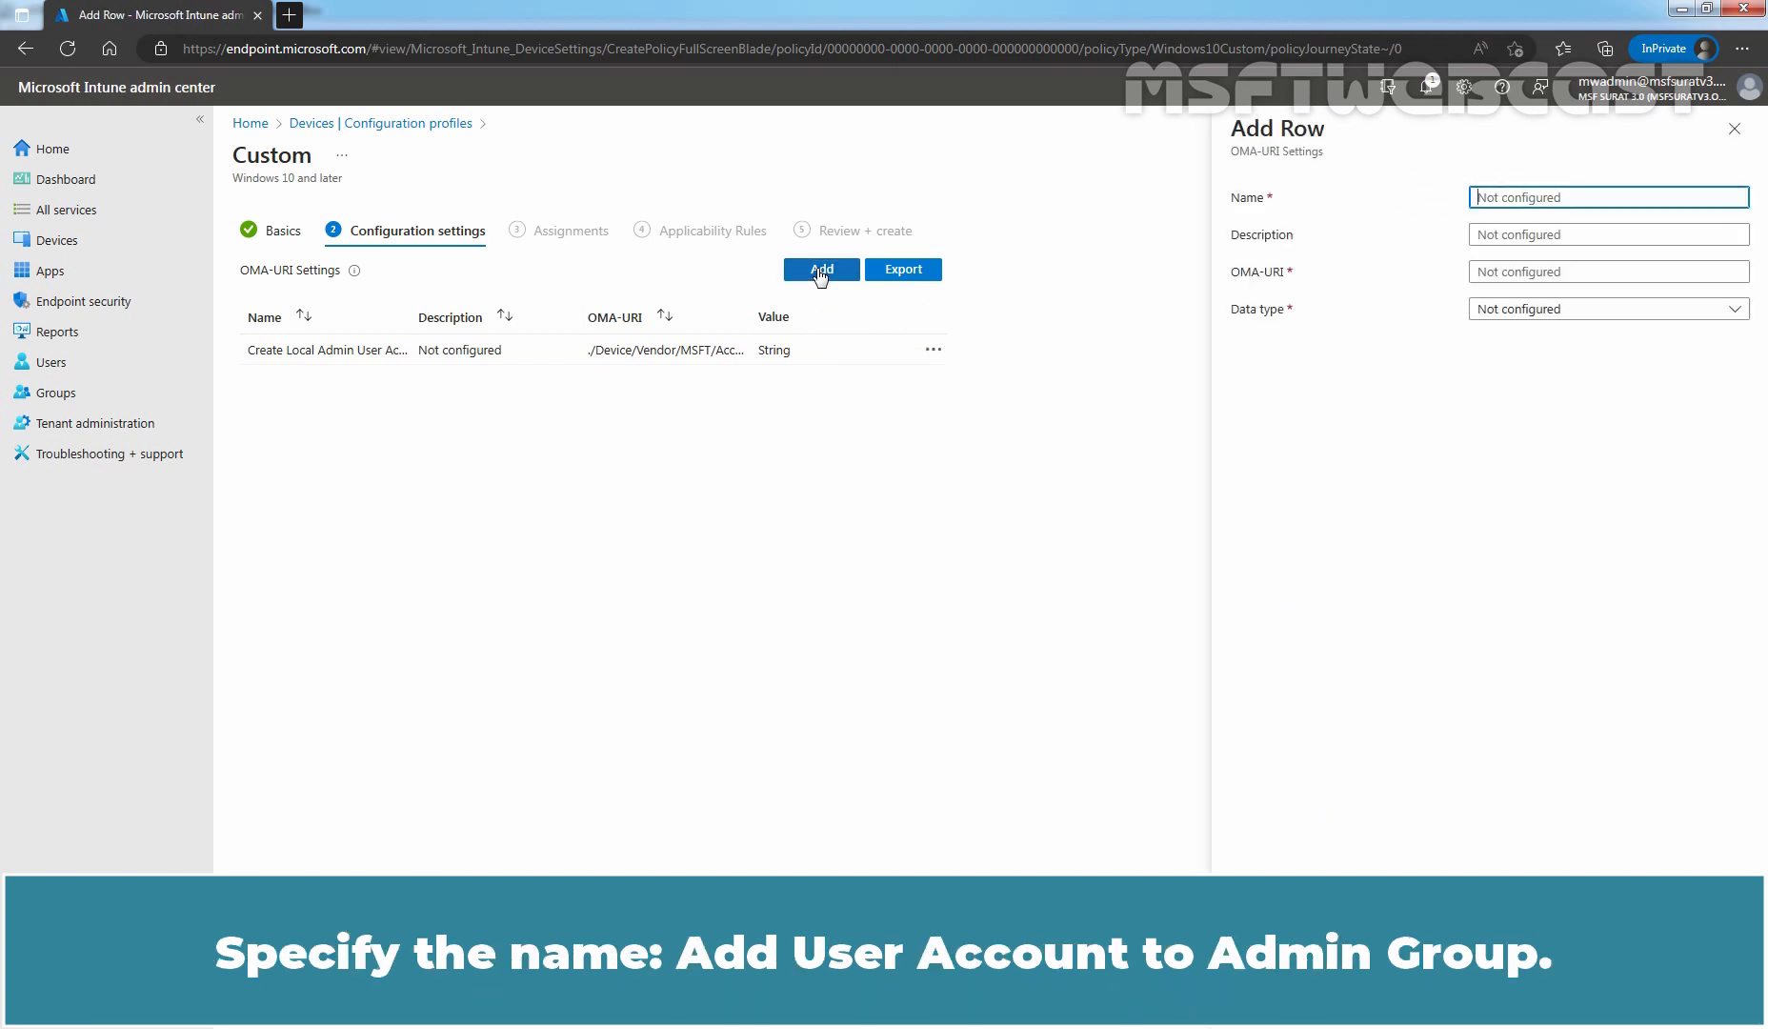
{"action": "type", "text": "Add User Account to Admin Group"}
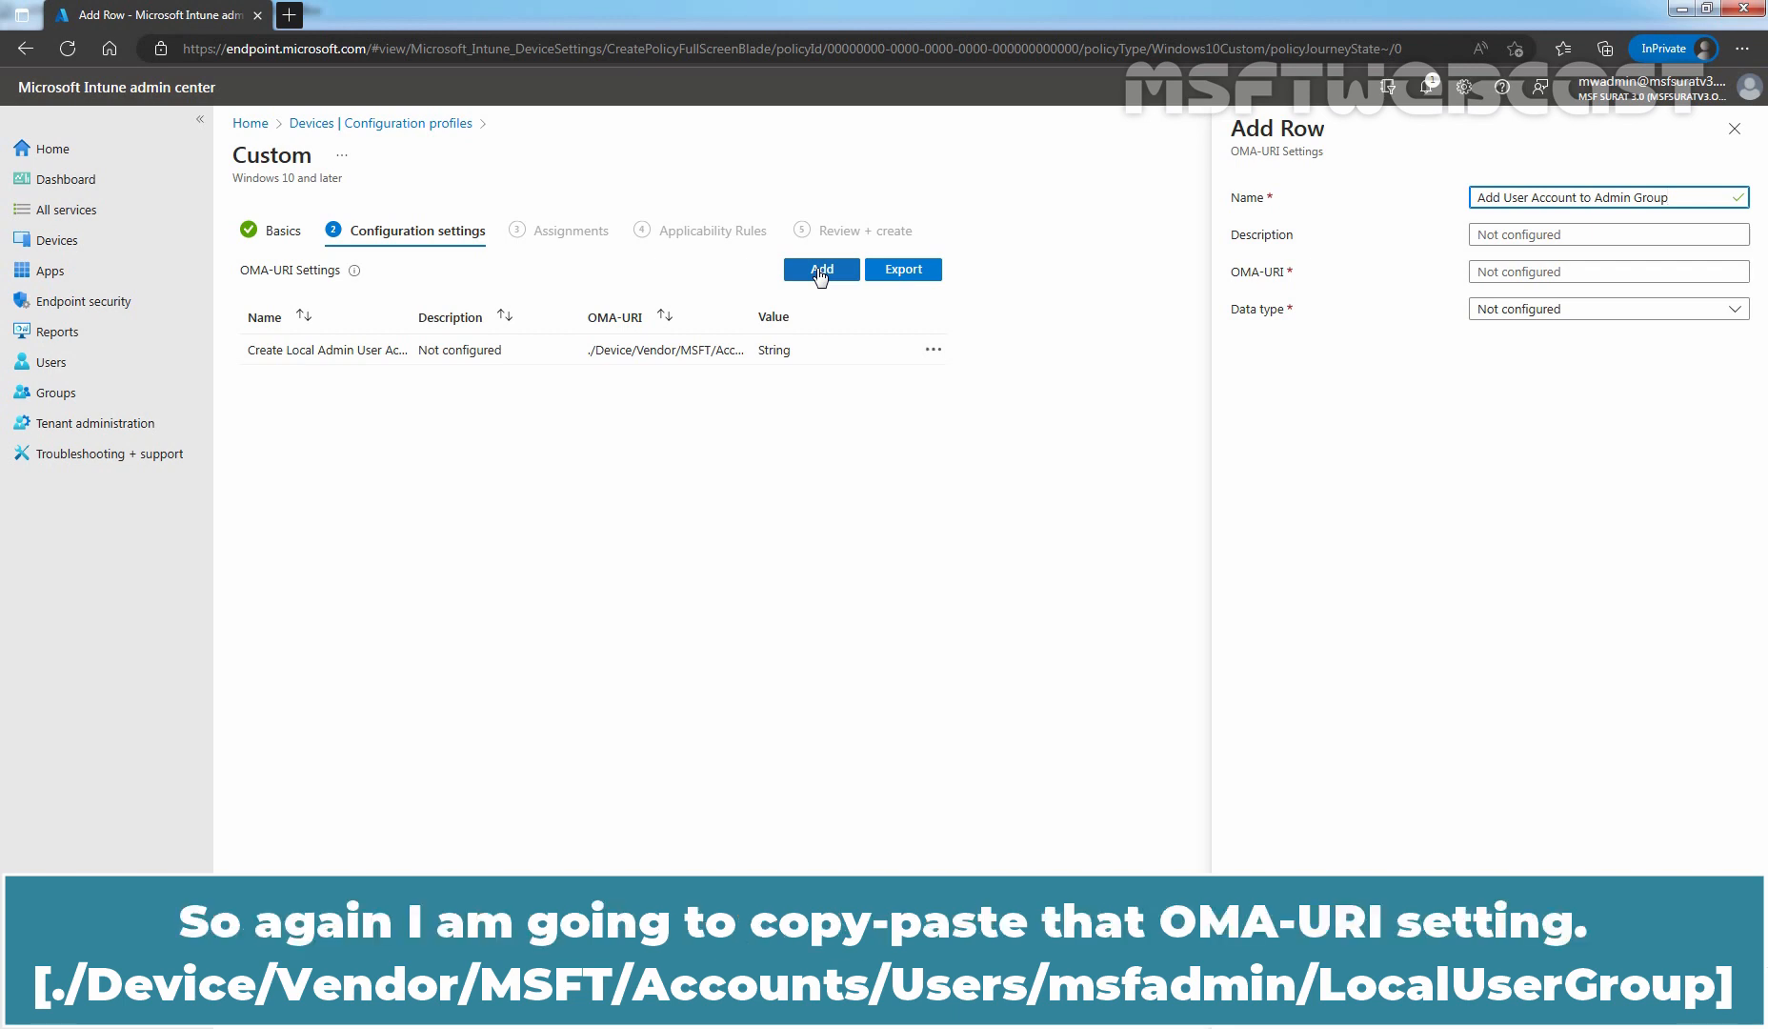
{"action": "left_click", "coordinate": [1606, 271]}
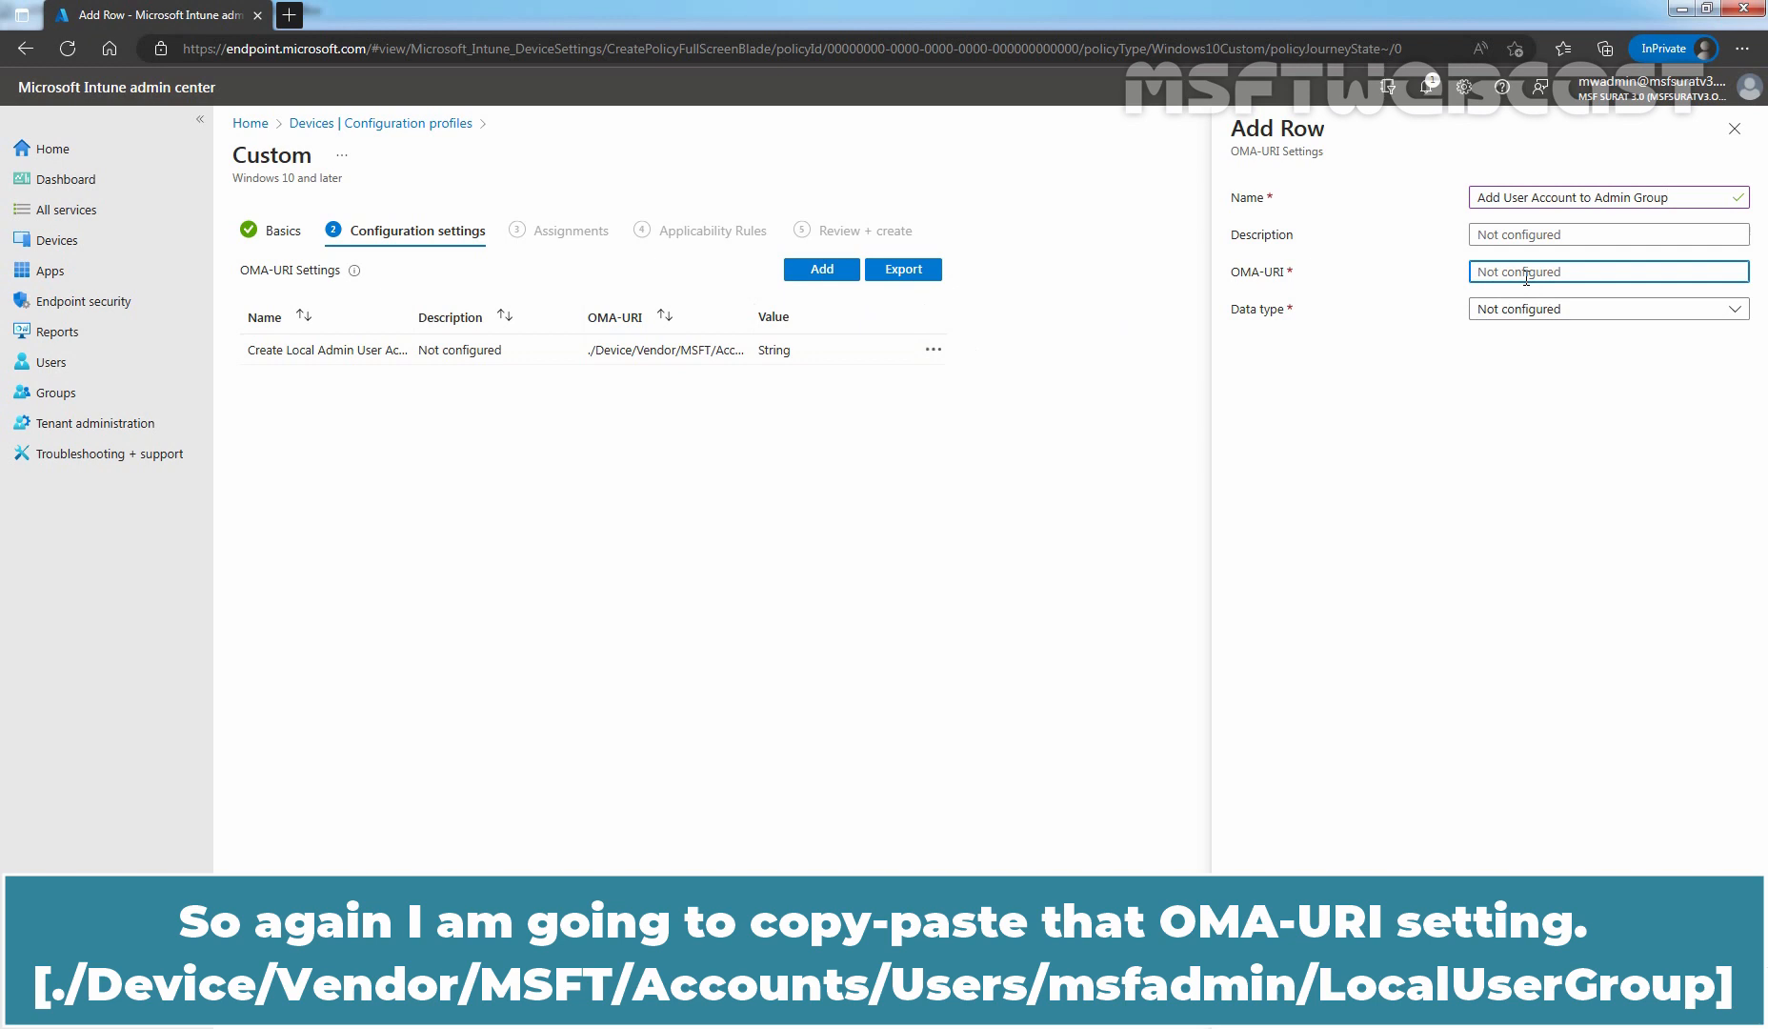
{"action": "type", "text": "./Device/Vendor/MSFT/Accounts/Users/msfadmin/LocalUserGroup"}
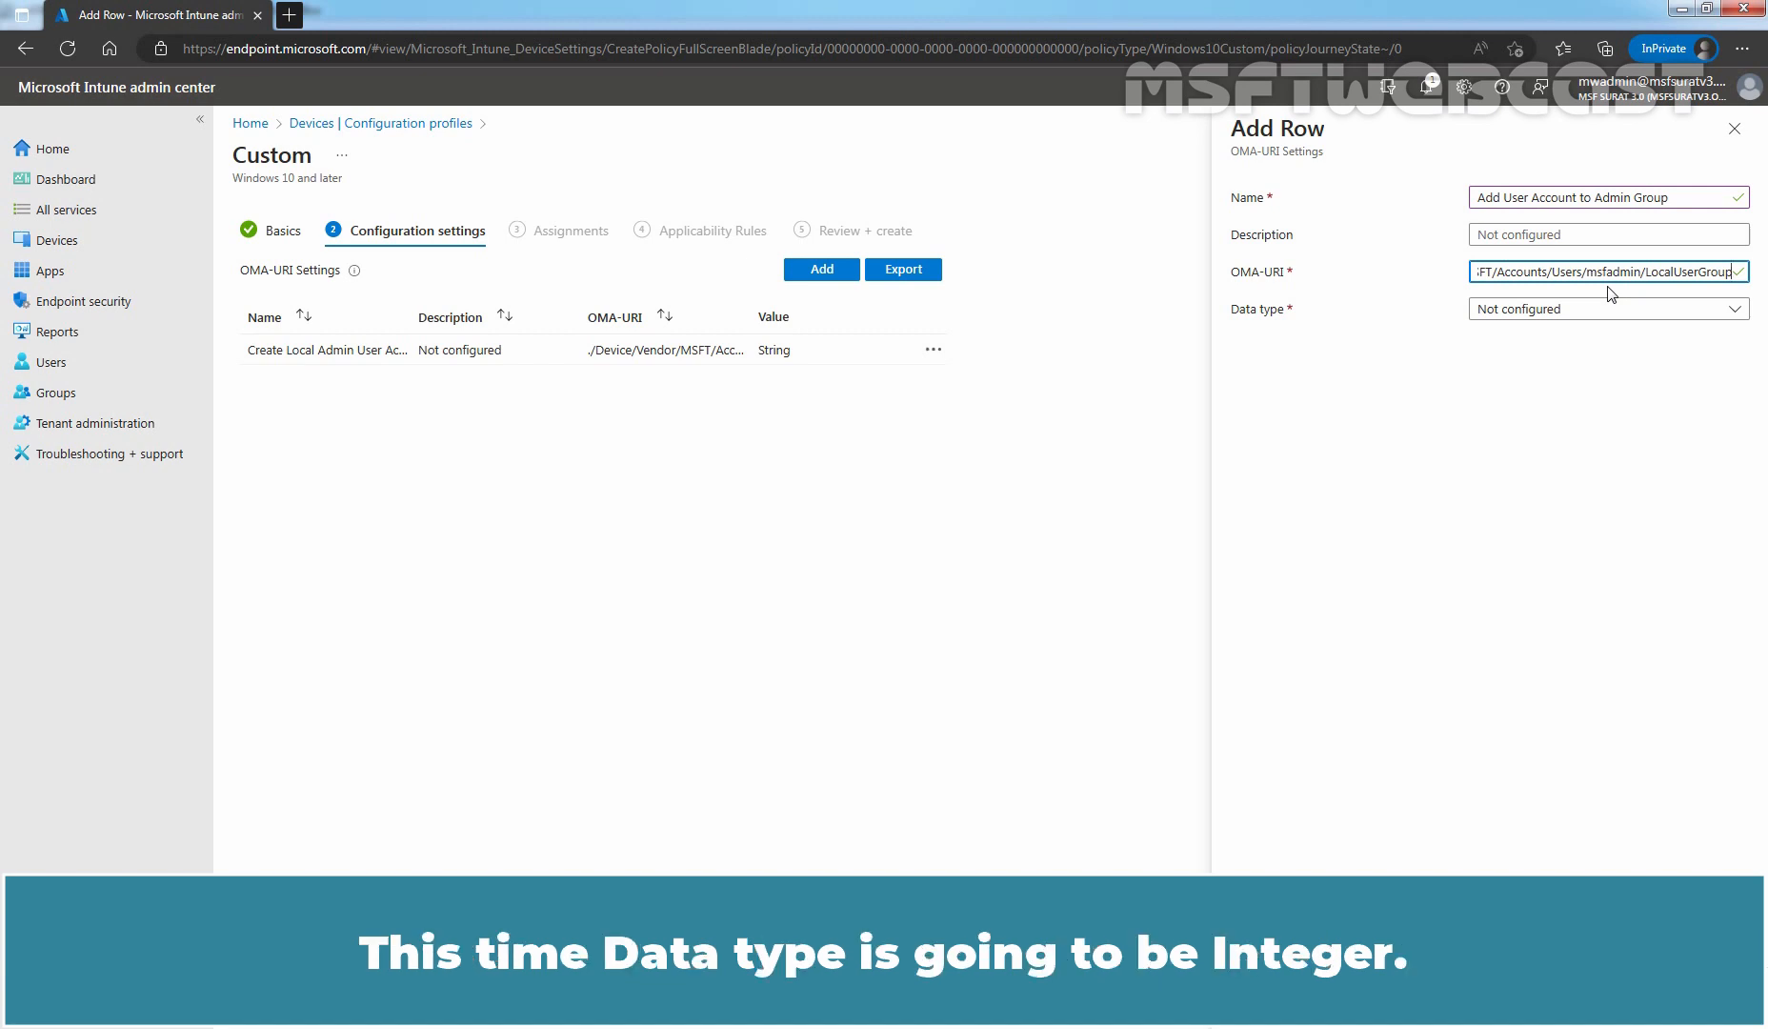
- Set the second setting's data type to Integer with value 2 and save it
{"action": "left_click", "coordinate": [1606, 307]}
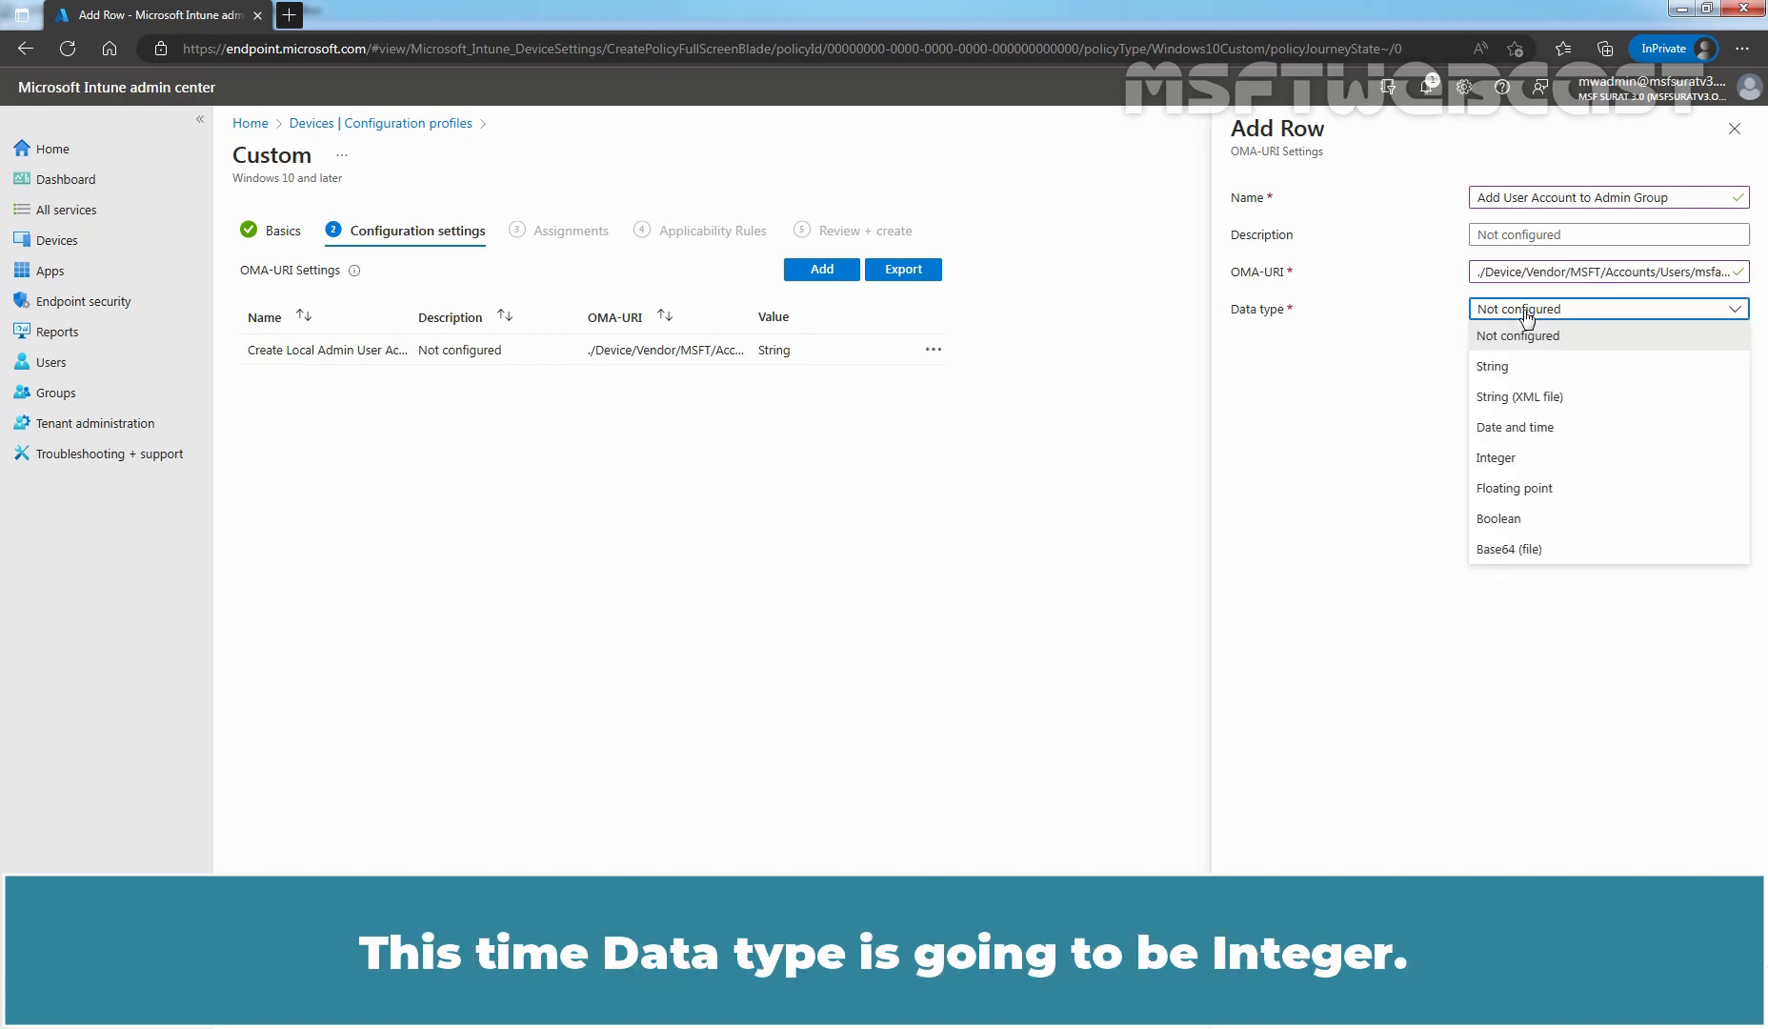
{"action": "left_click", "coordinate": [1496, 457]}
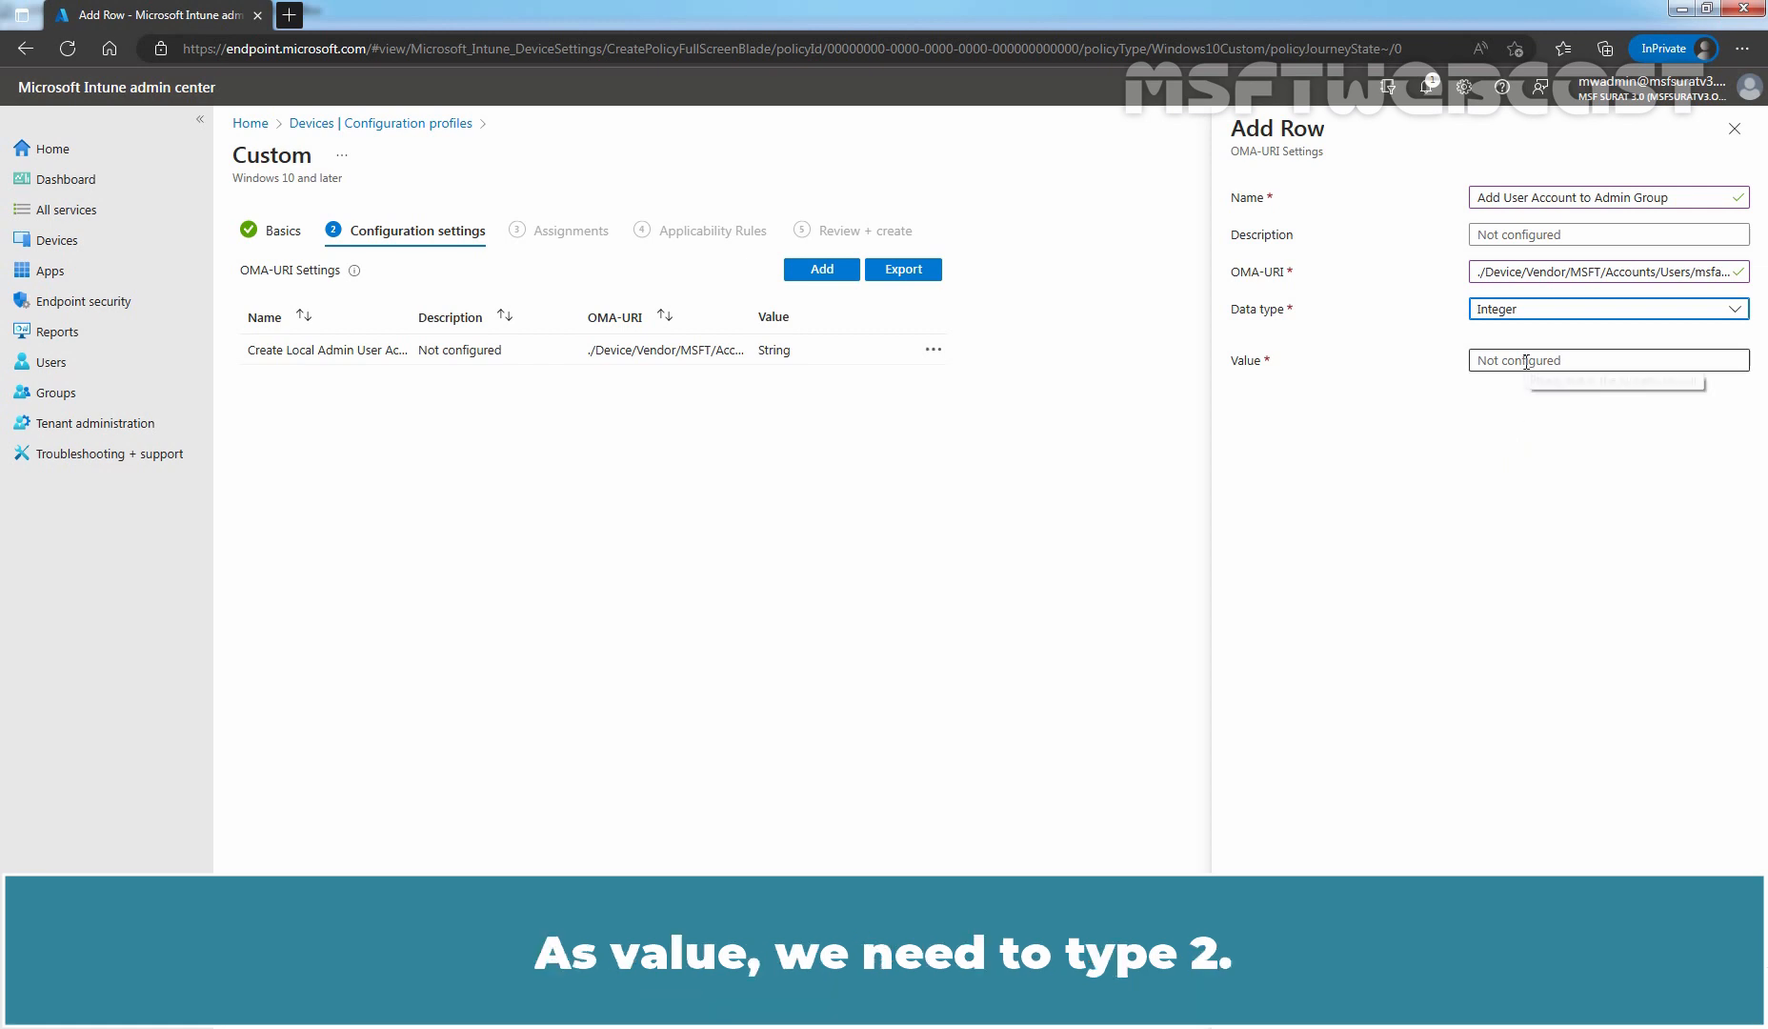
{"action": "left_click", "coordinate": [1607, 361]}
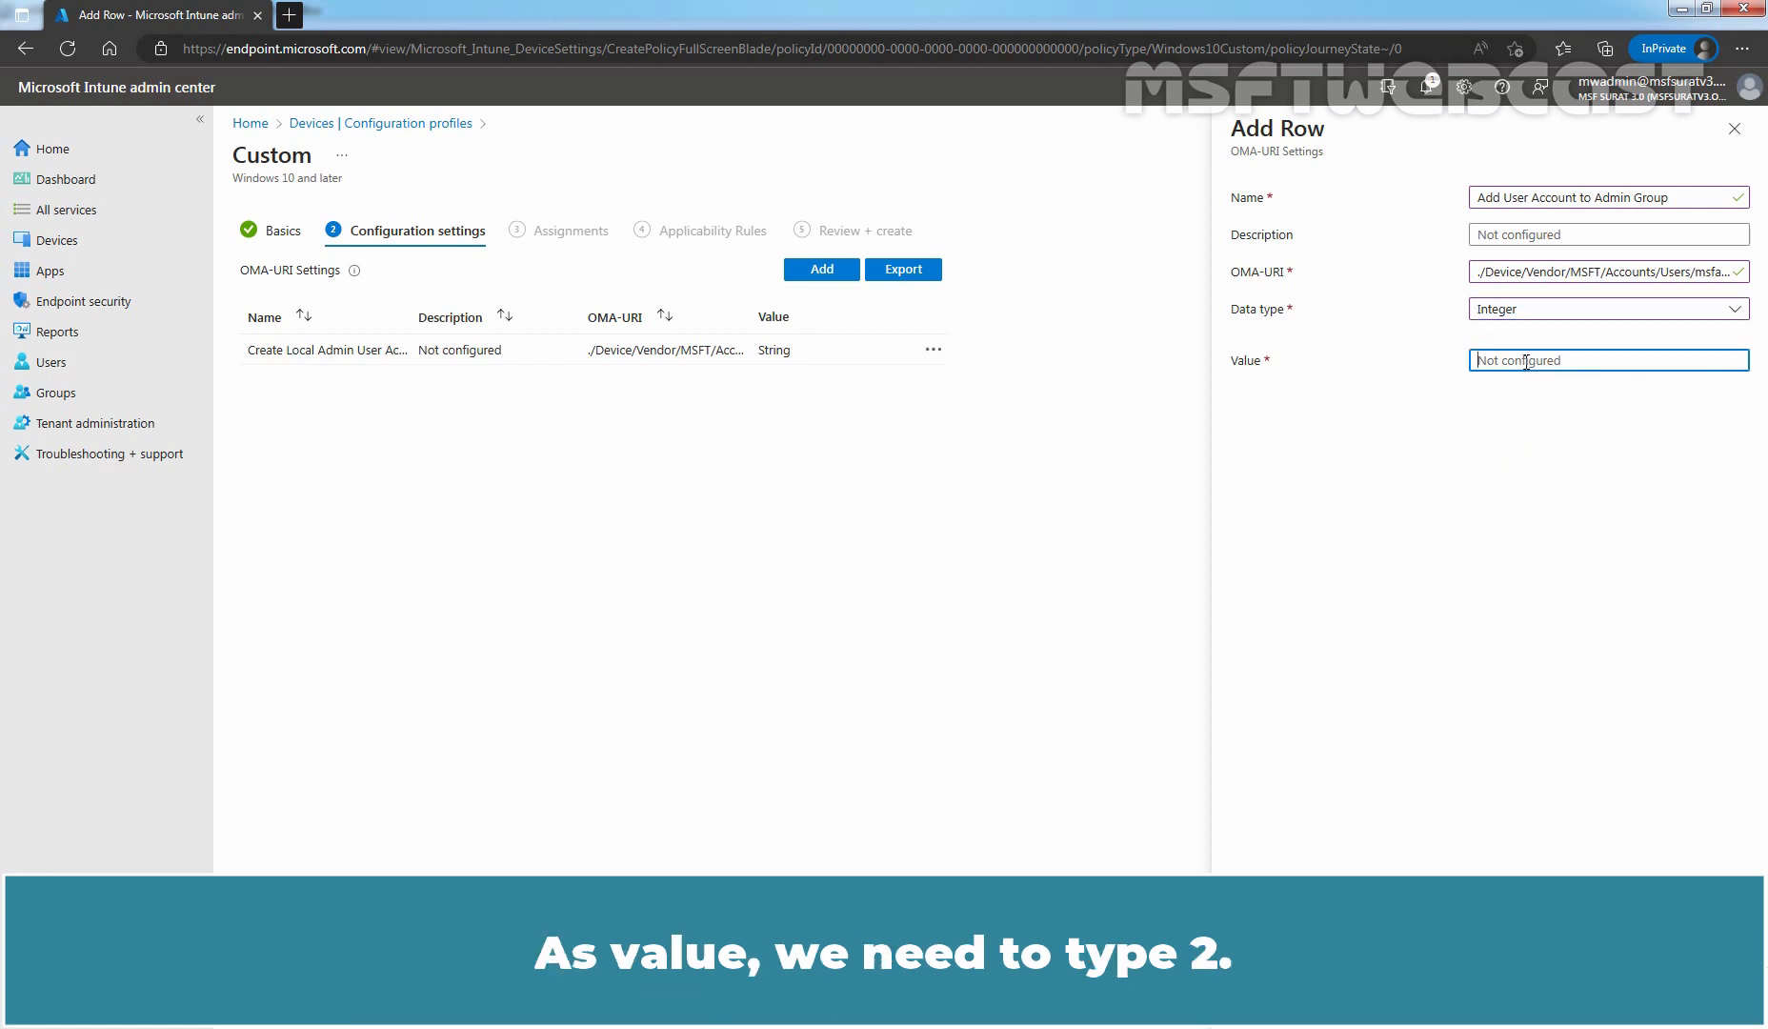
{"action": "type", "text": "2"}
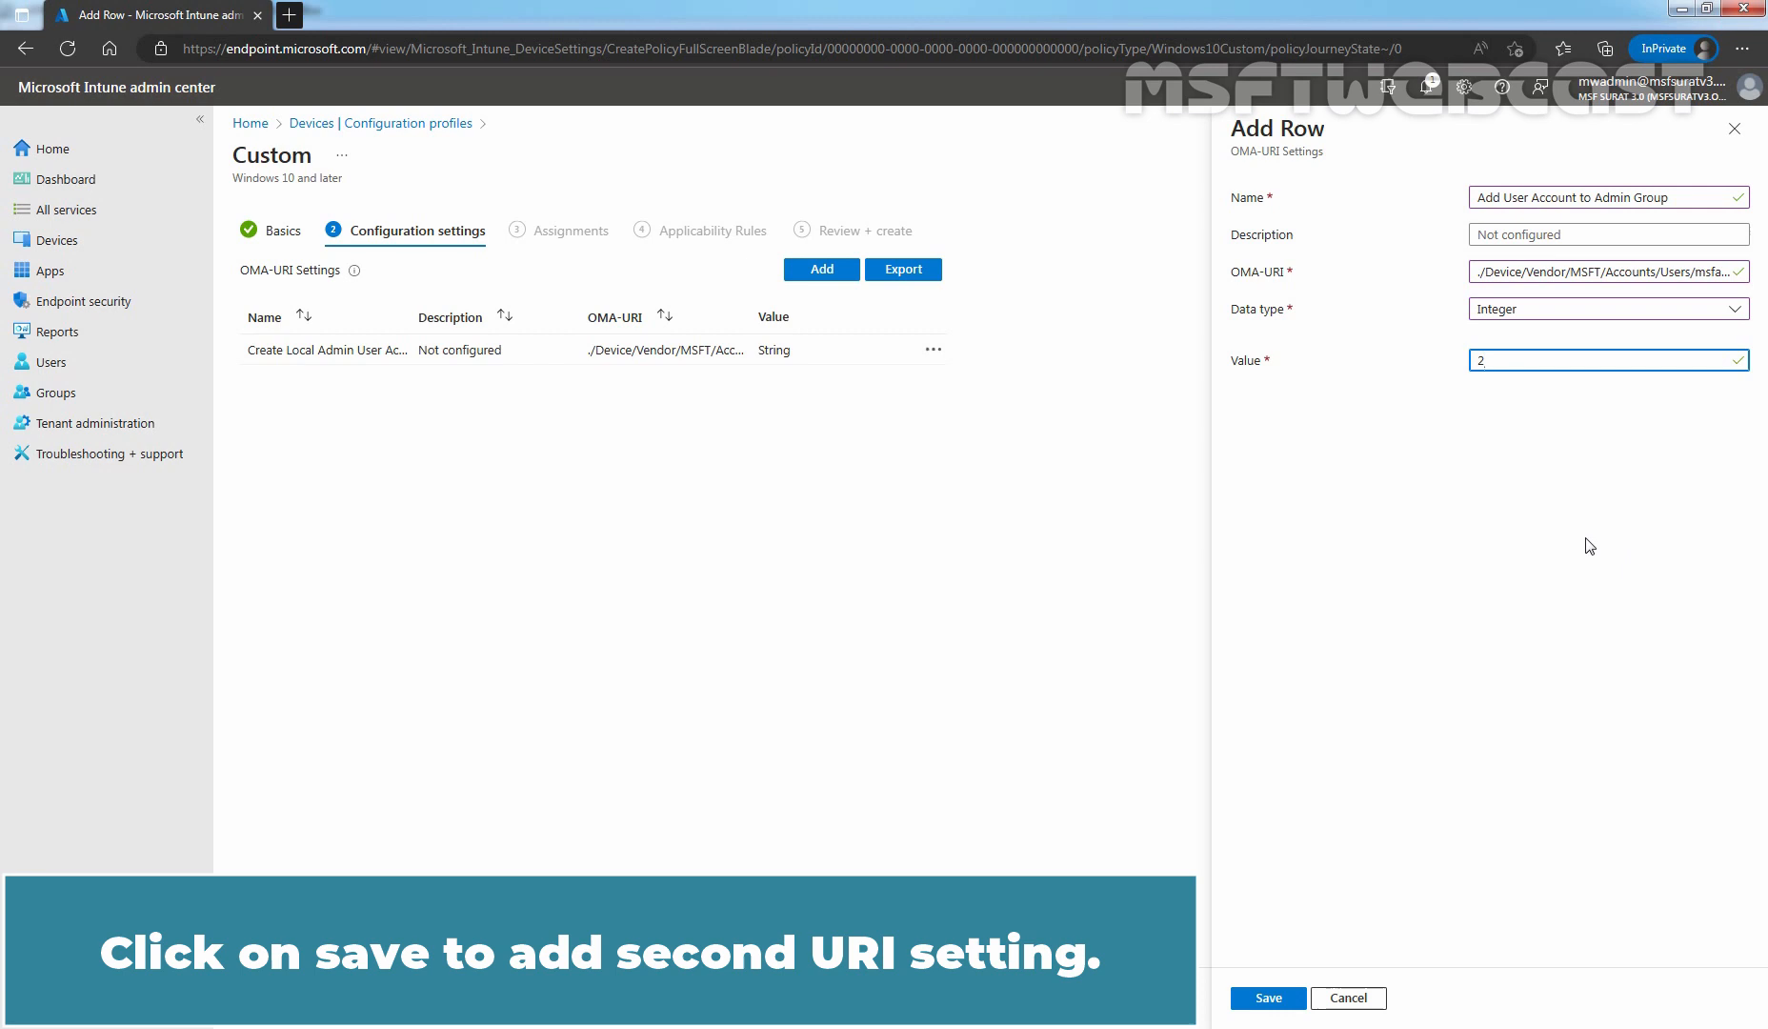
{"action": "left_click", "coordinate": [1267, 997]}
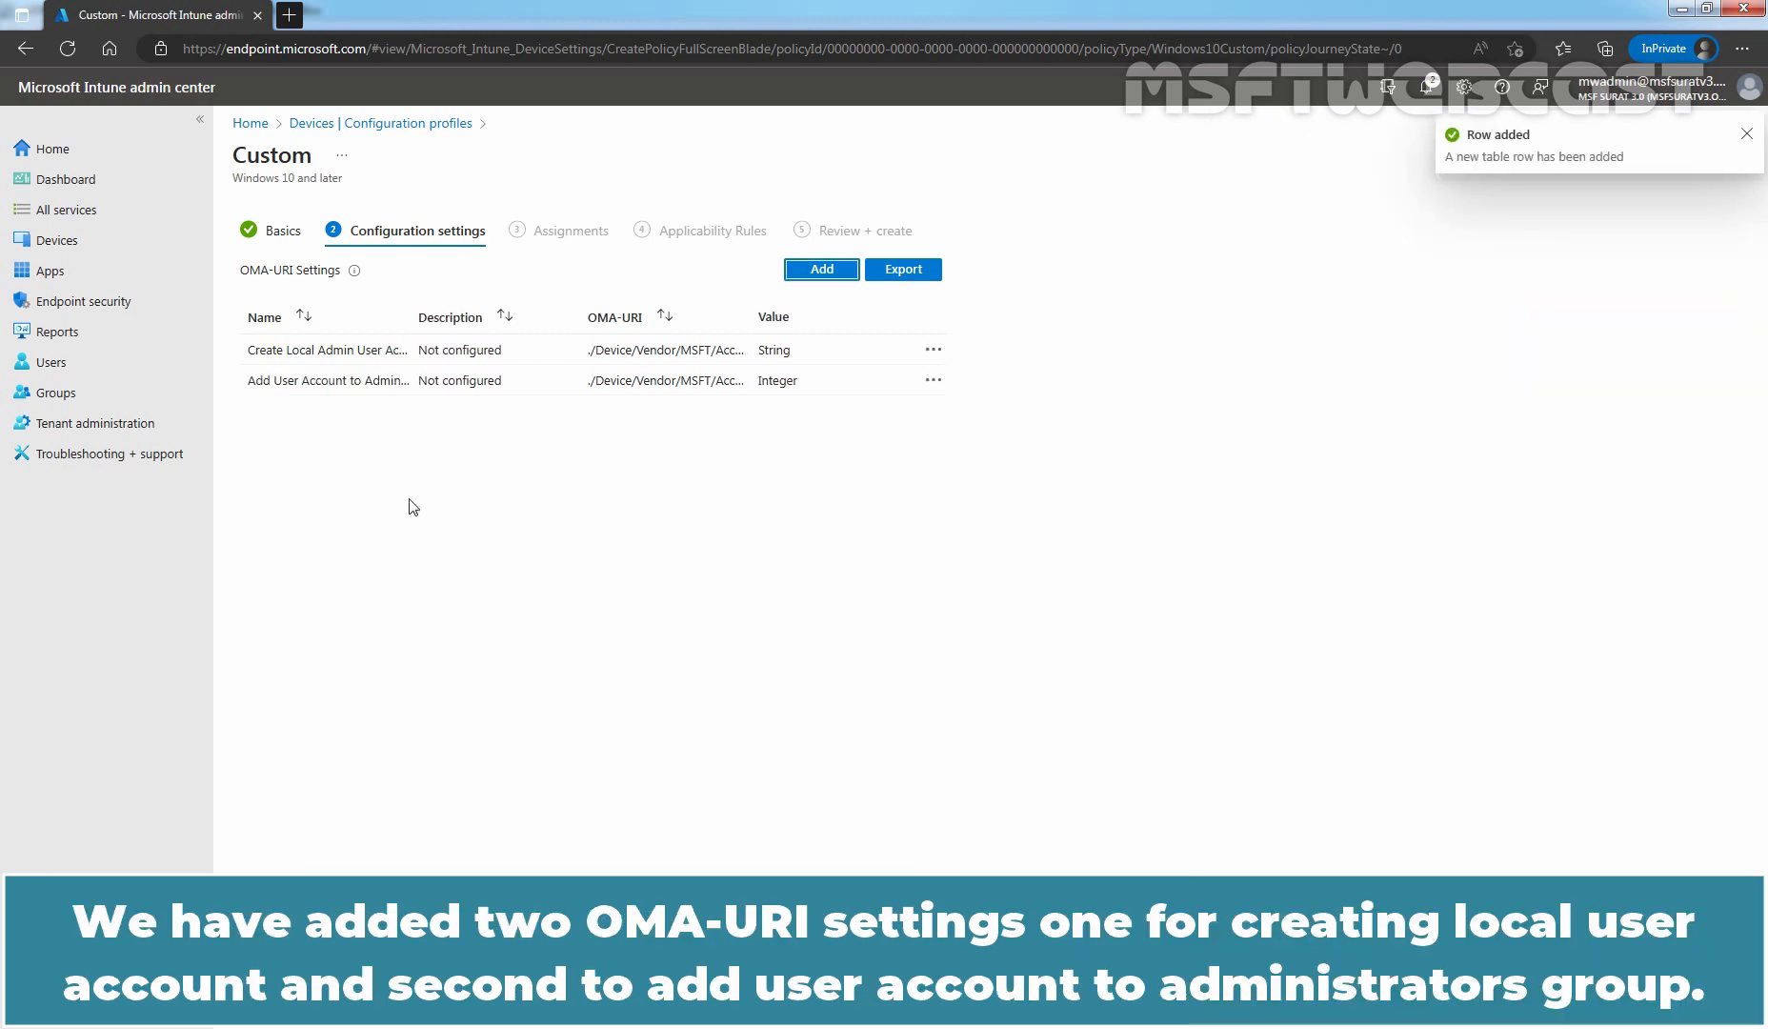
- Keep both OMA-URI settings and advance to the Assignments step
{"action": "left_click", "coordinate": [1747, 133]}
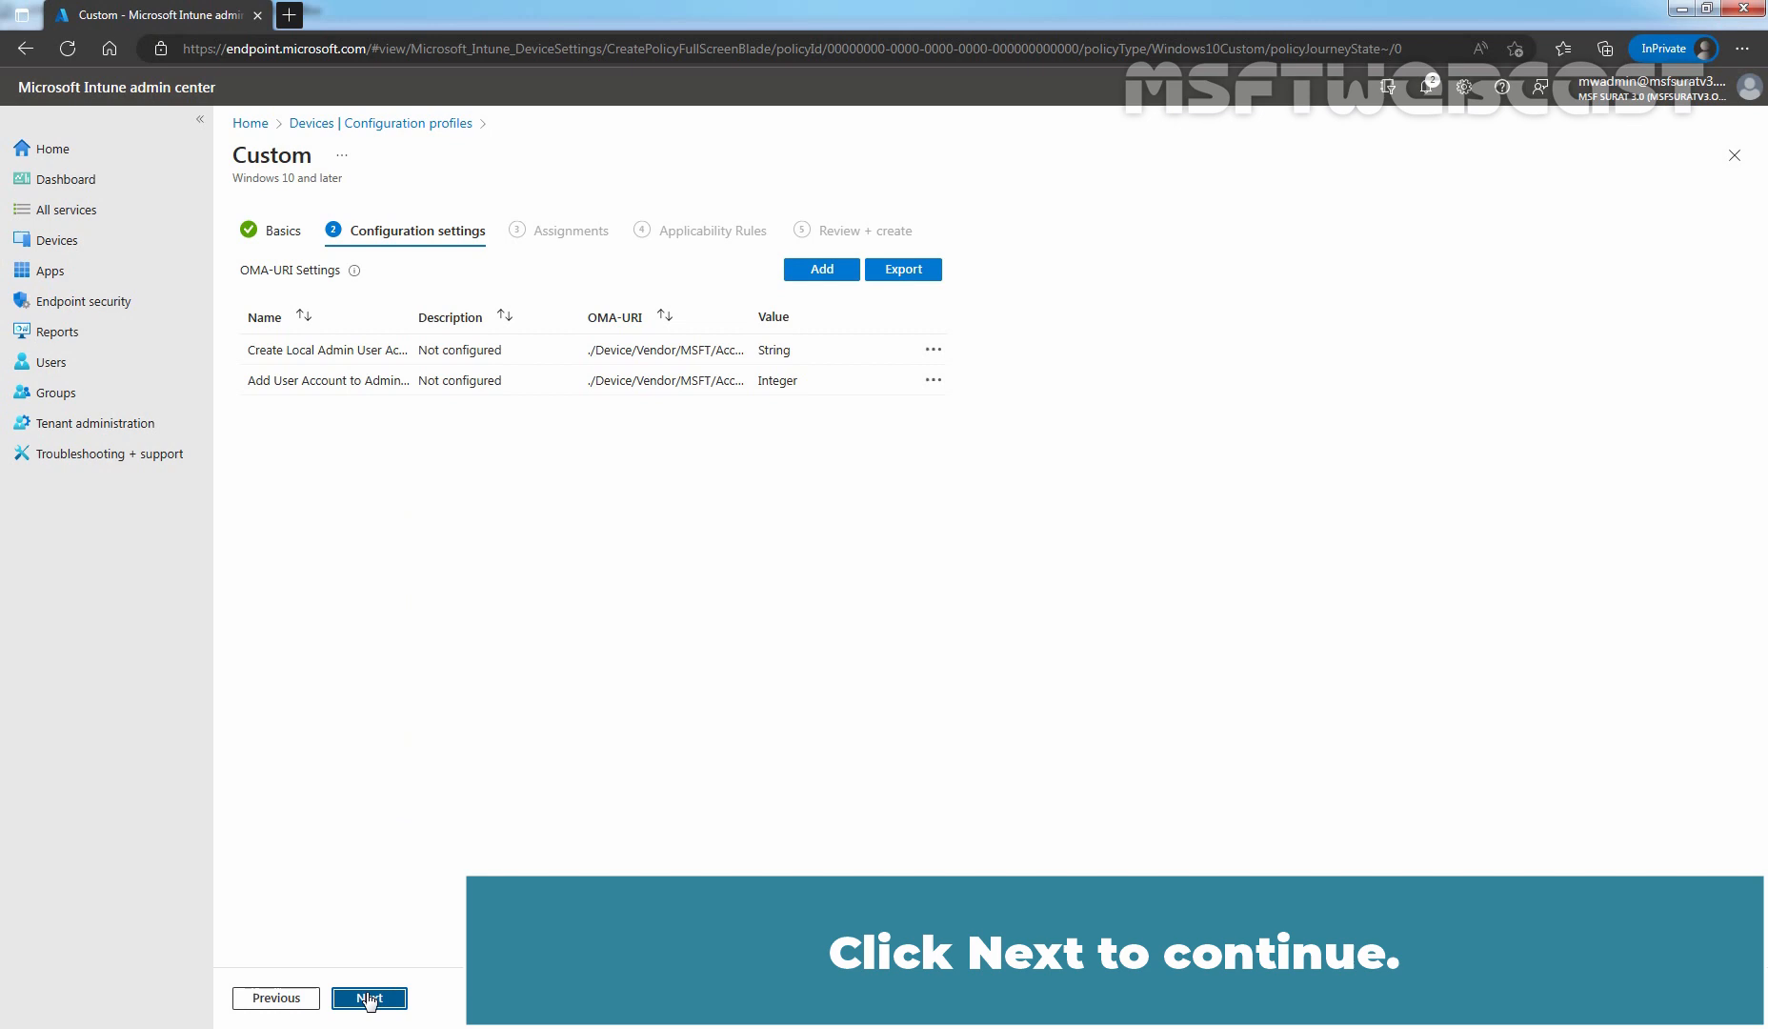
{"action": "left_click", "coordinate": [370, 997]}
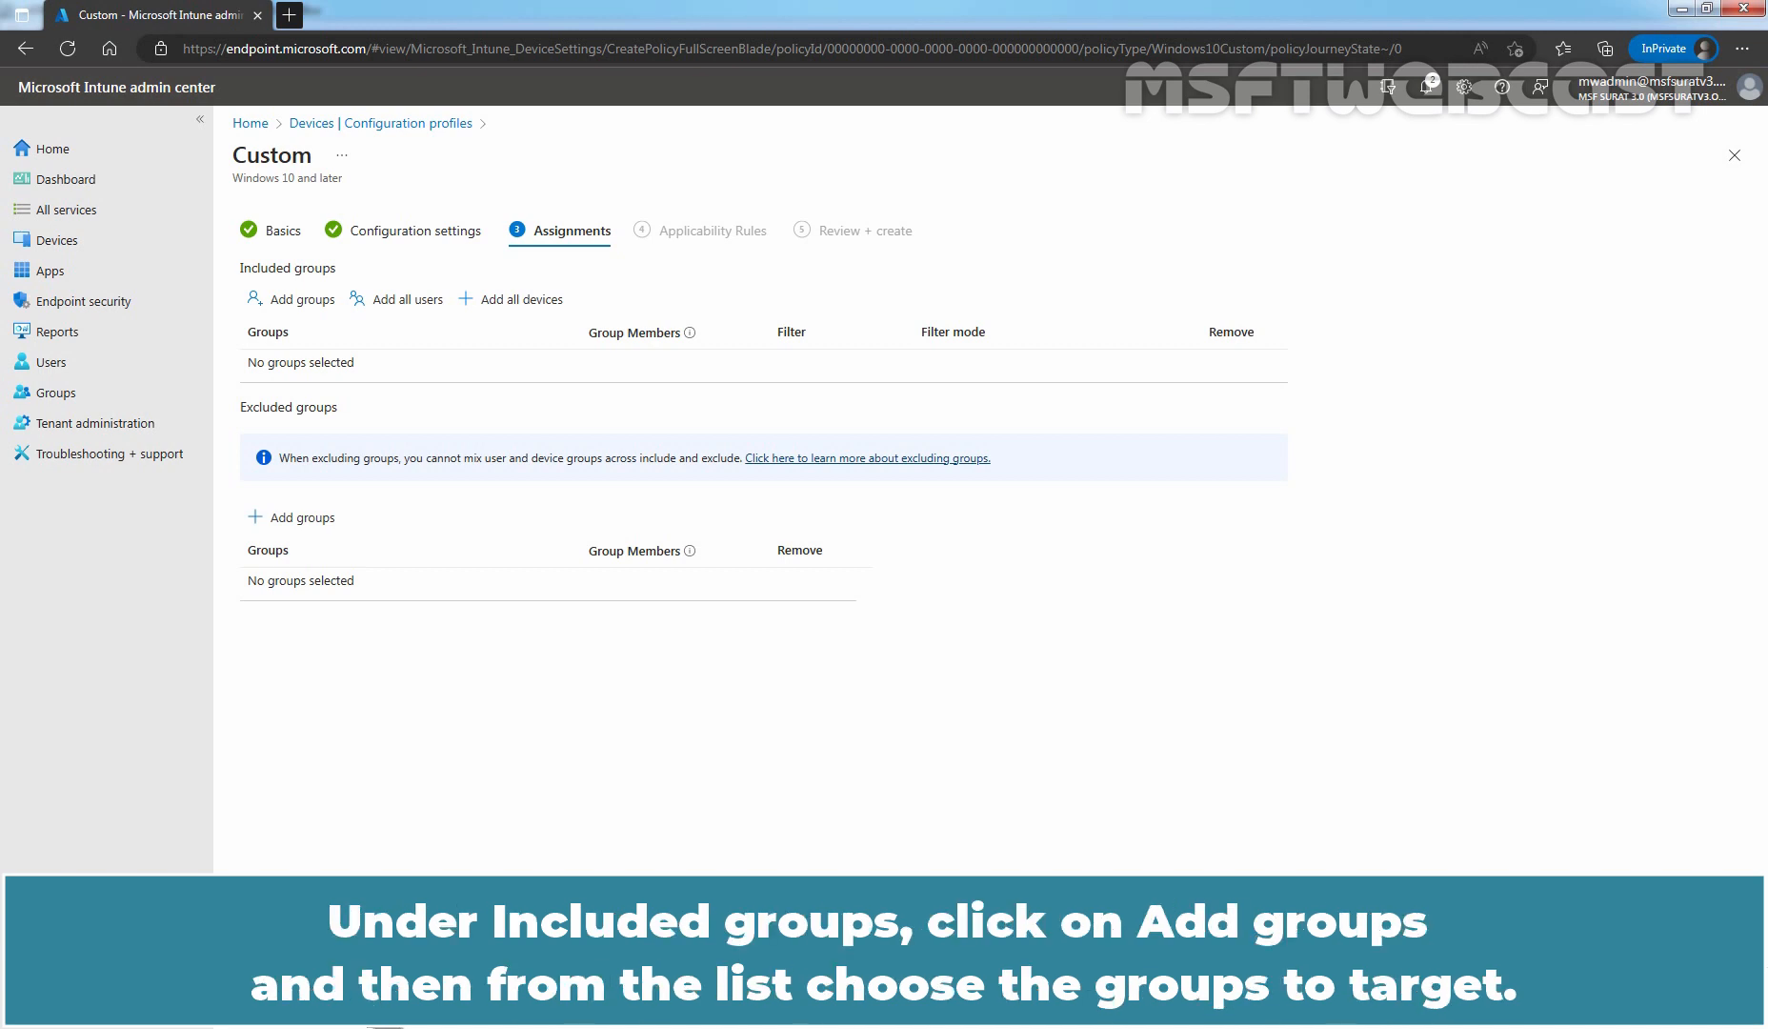
- Include the Test_WinClient group in assignments and continue to Applicability Rules
{"action": "left_click", "coordinate": [296, 299]}
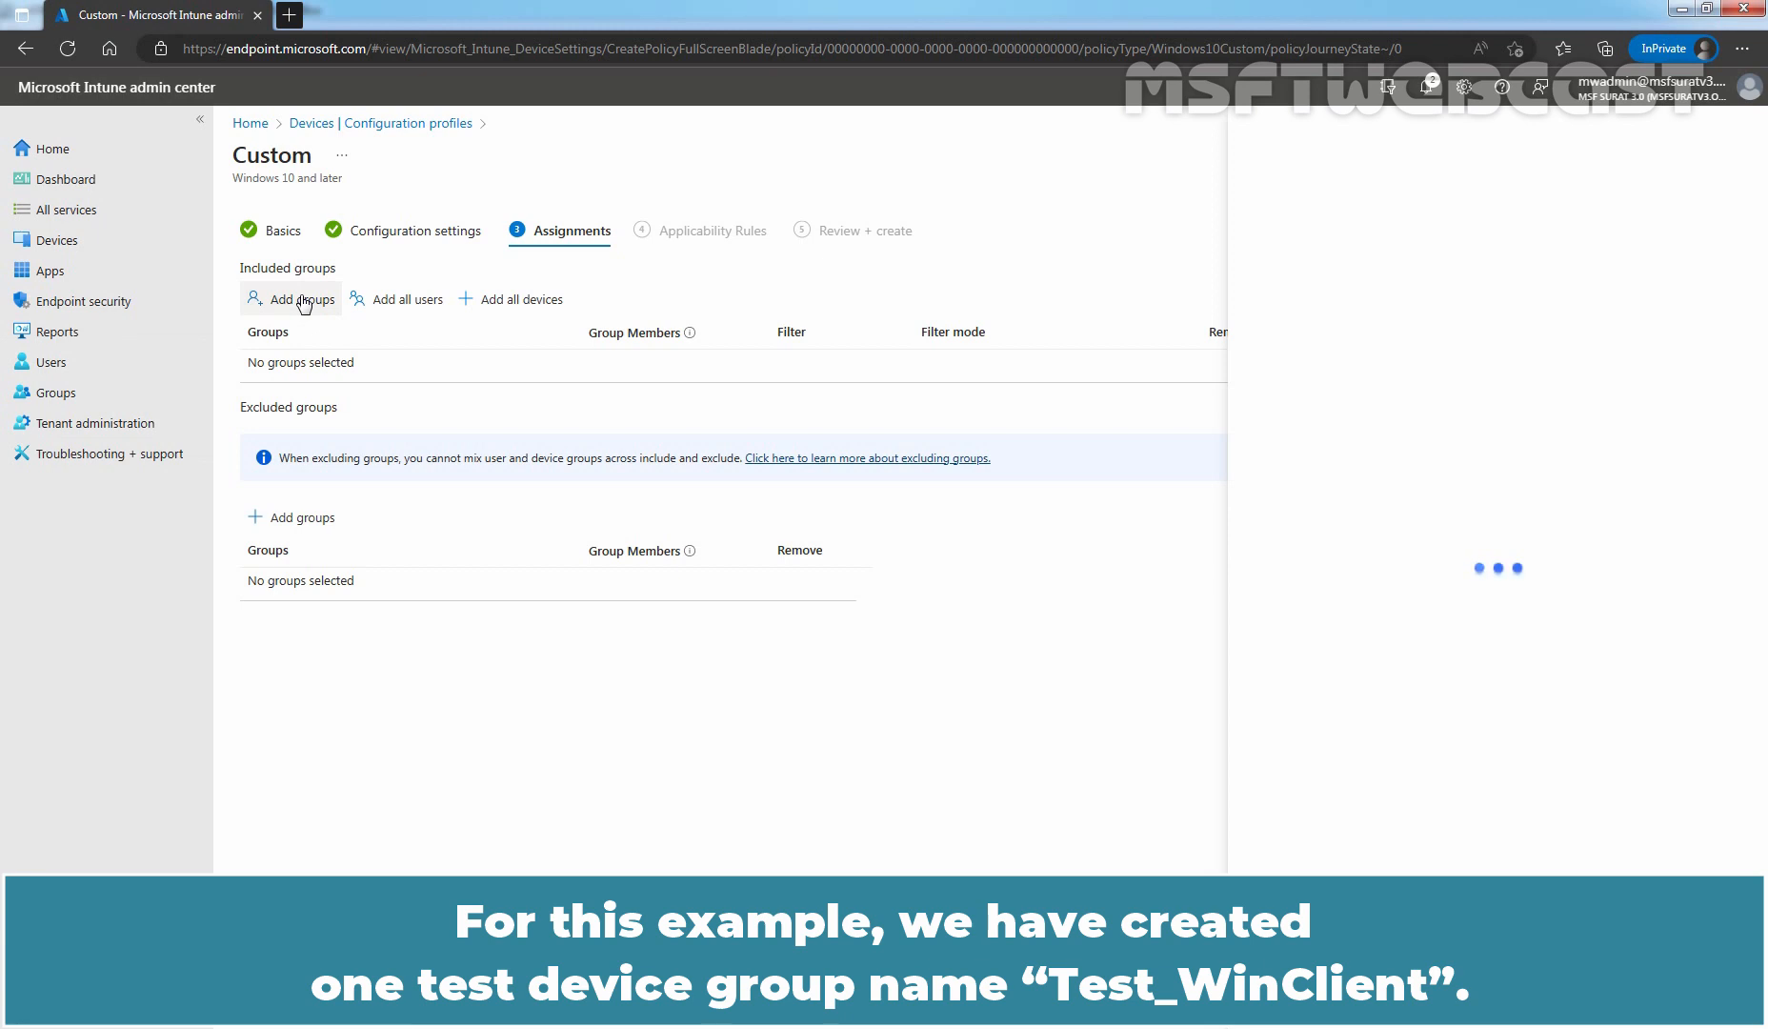
{"action": "left_click", "coordinate": [300, 299]}
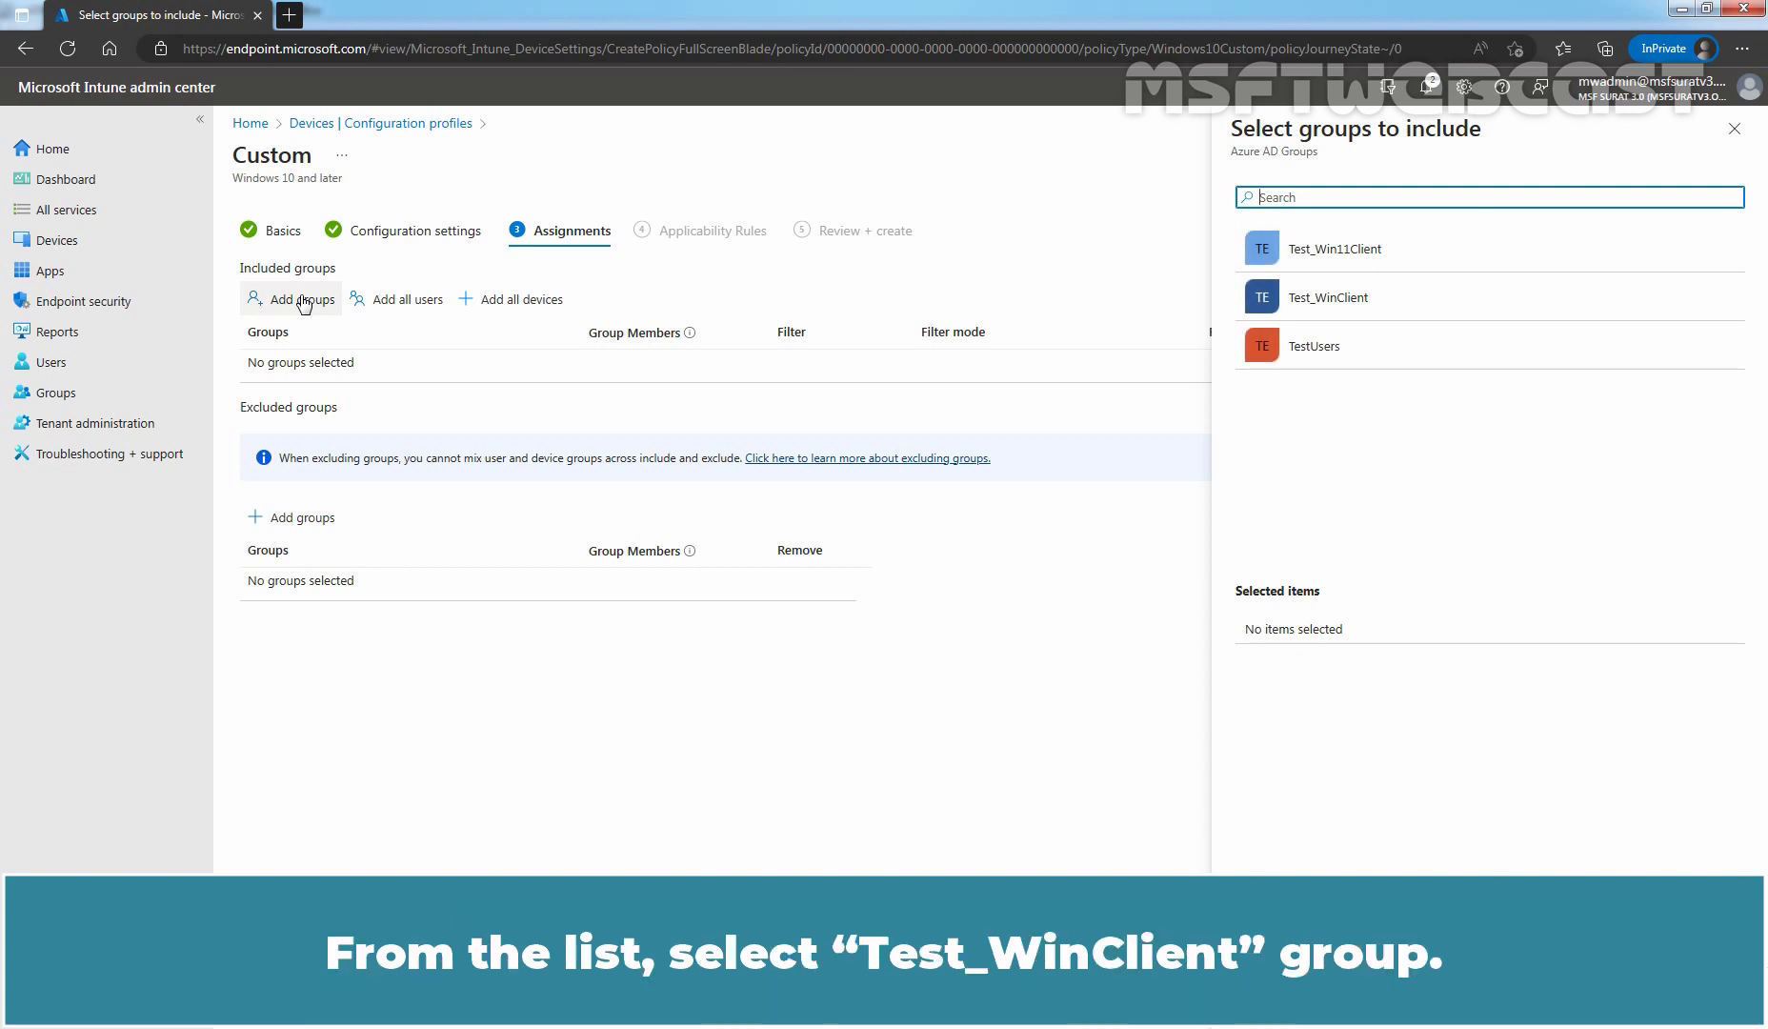
{"action": "mouse_move", "coordinate": [1332, 297]}
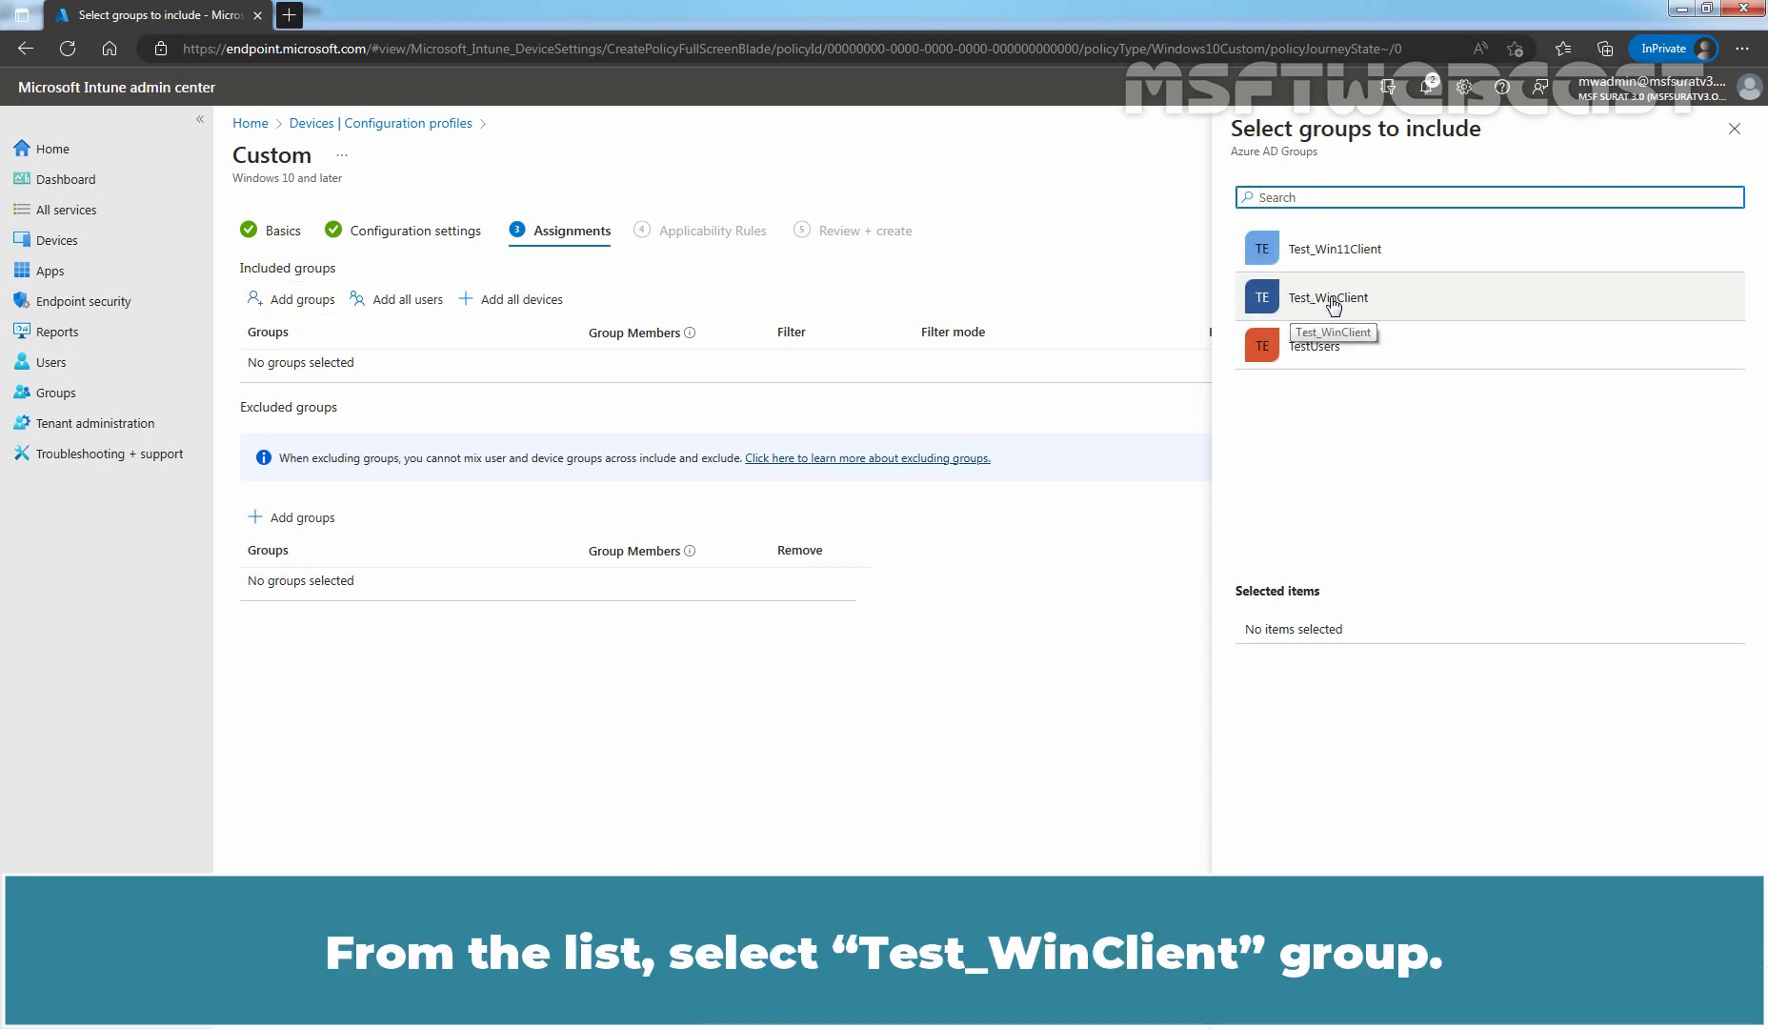
{"action": "left_click", "coordinate": [1331, 298]}
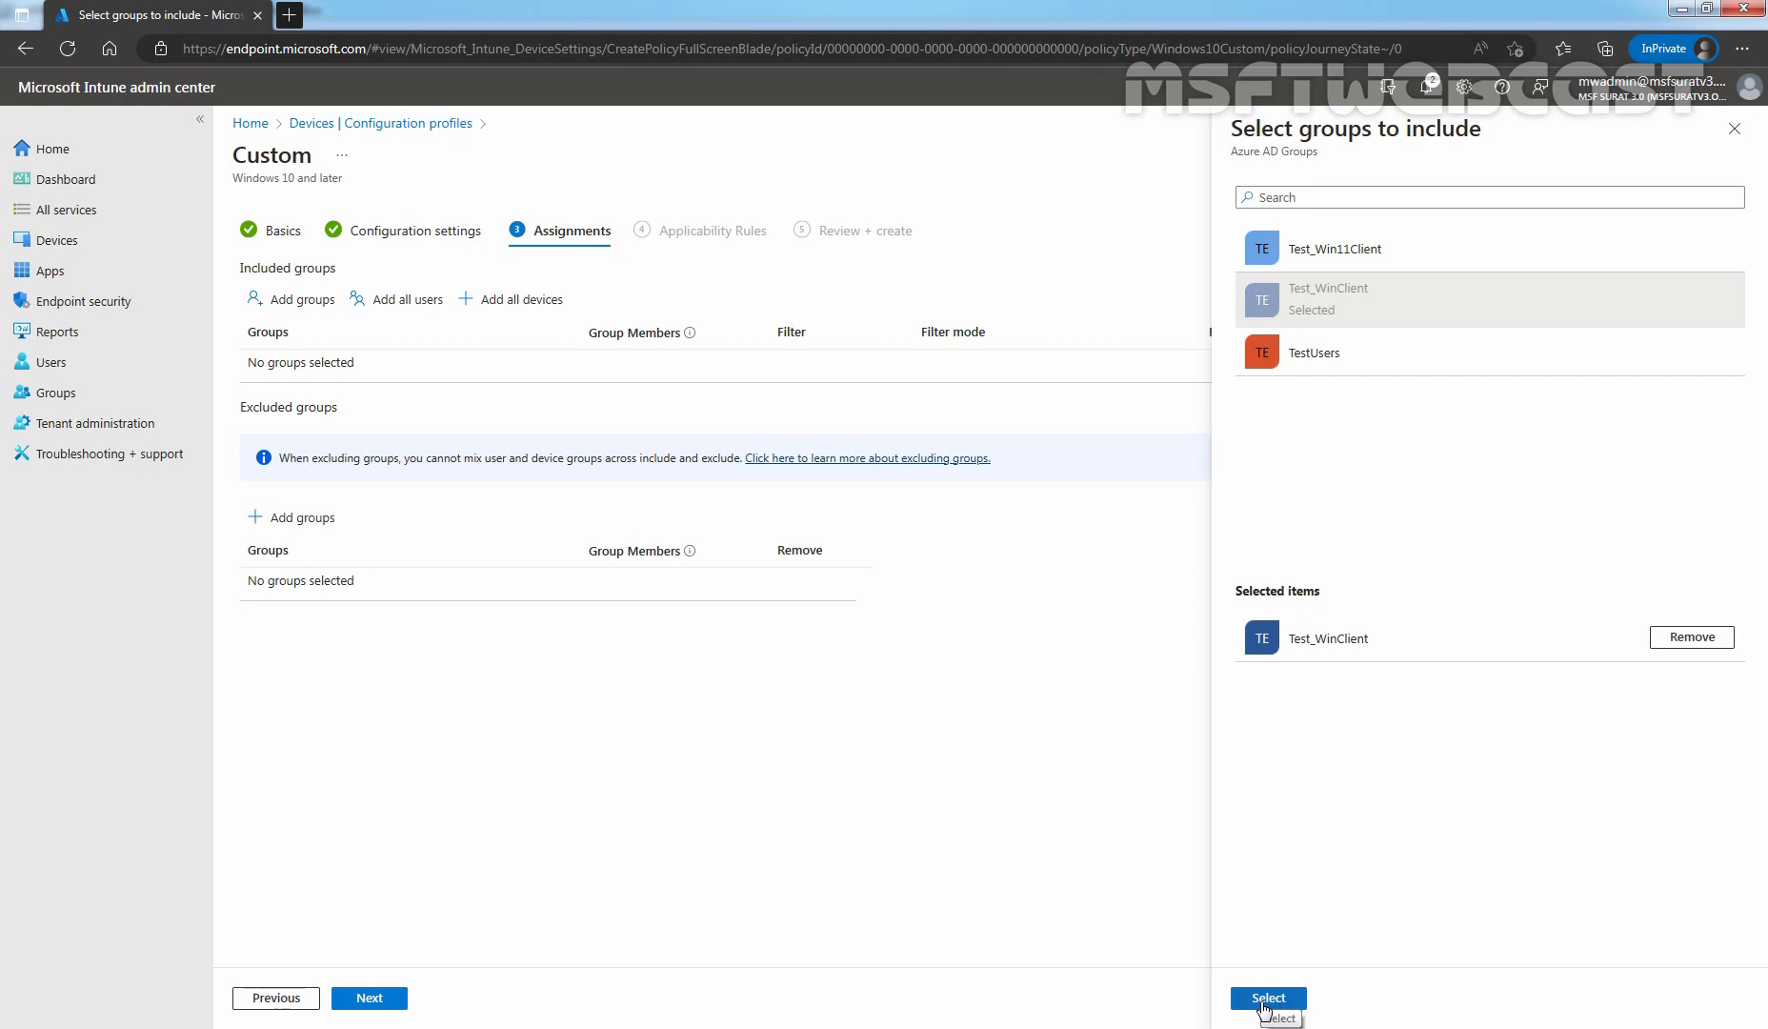
{"action": "left_click", "coordinate": [1267, 997]}
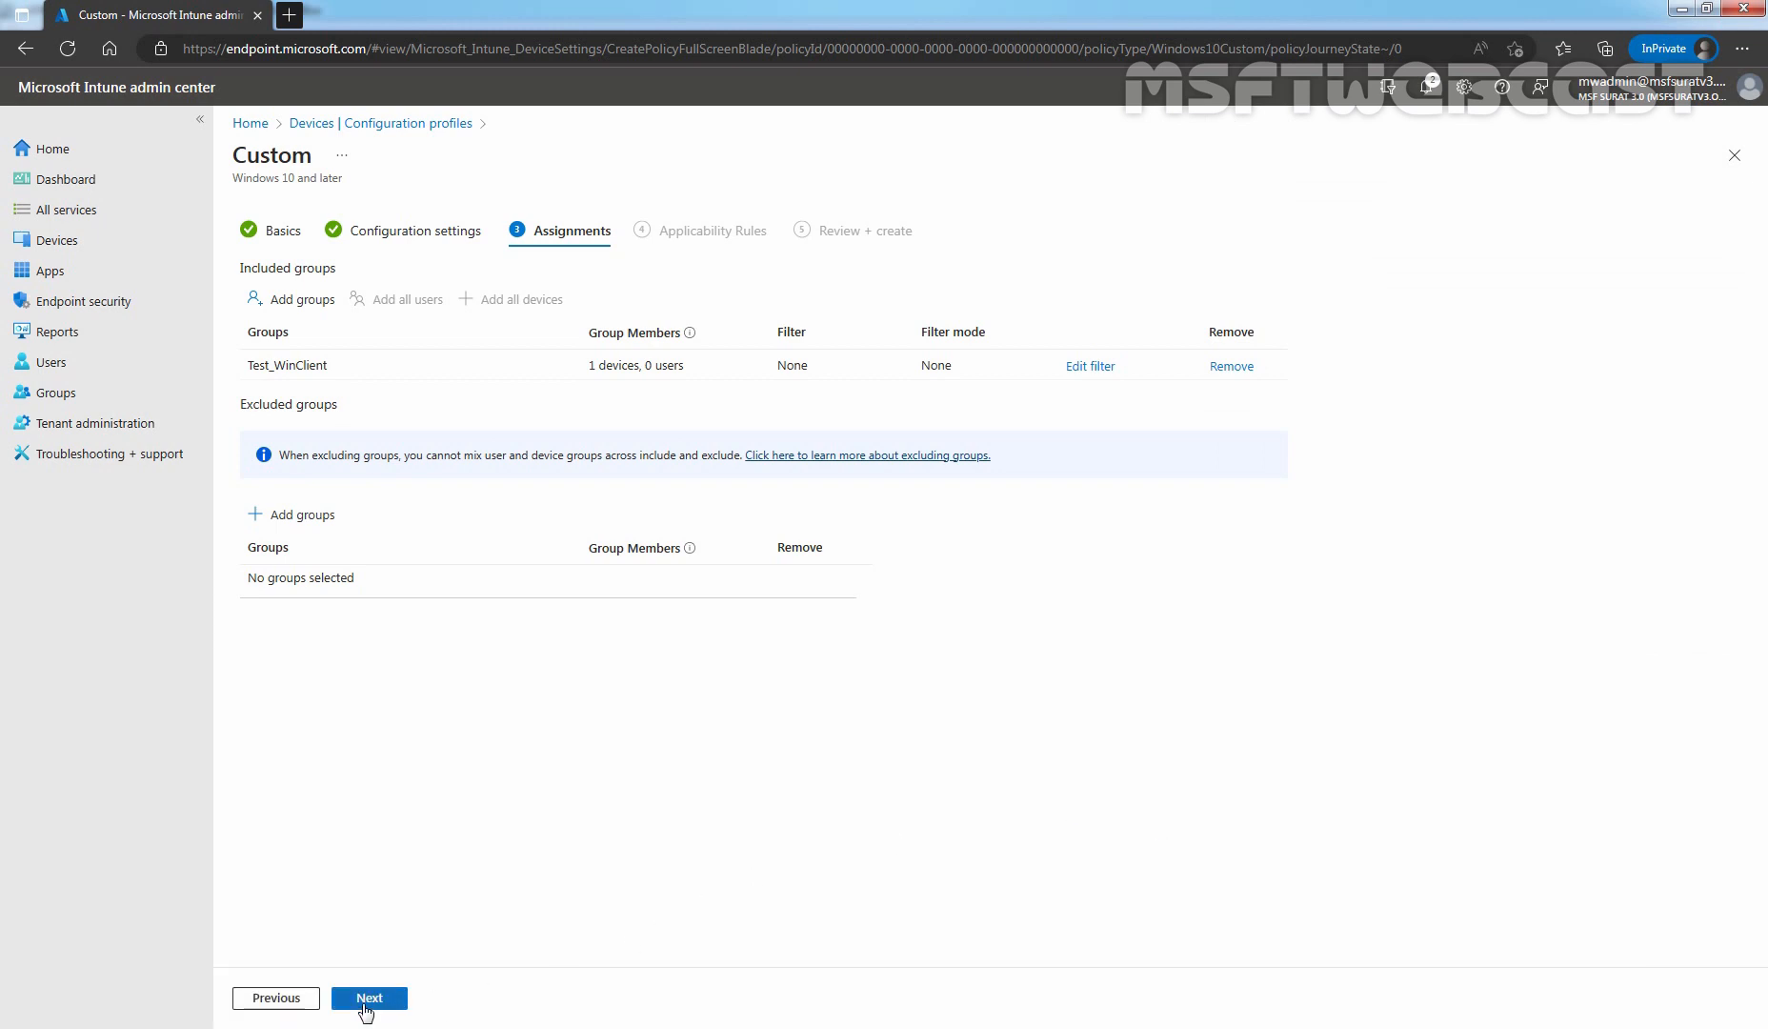
{"action": "left_click", "coordinate": [368, 998]}
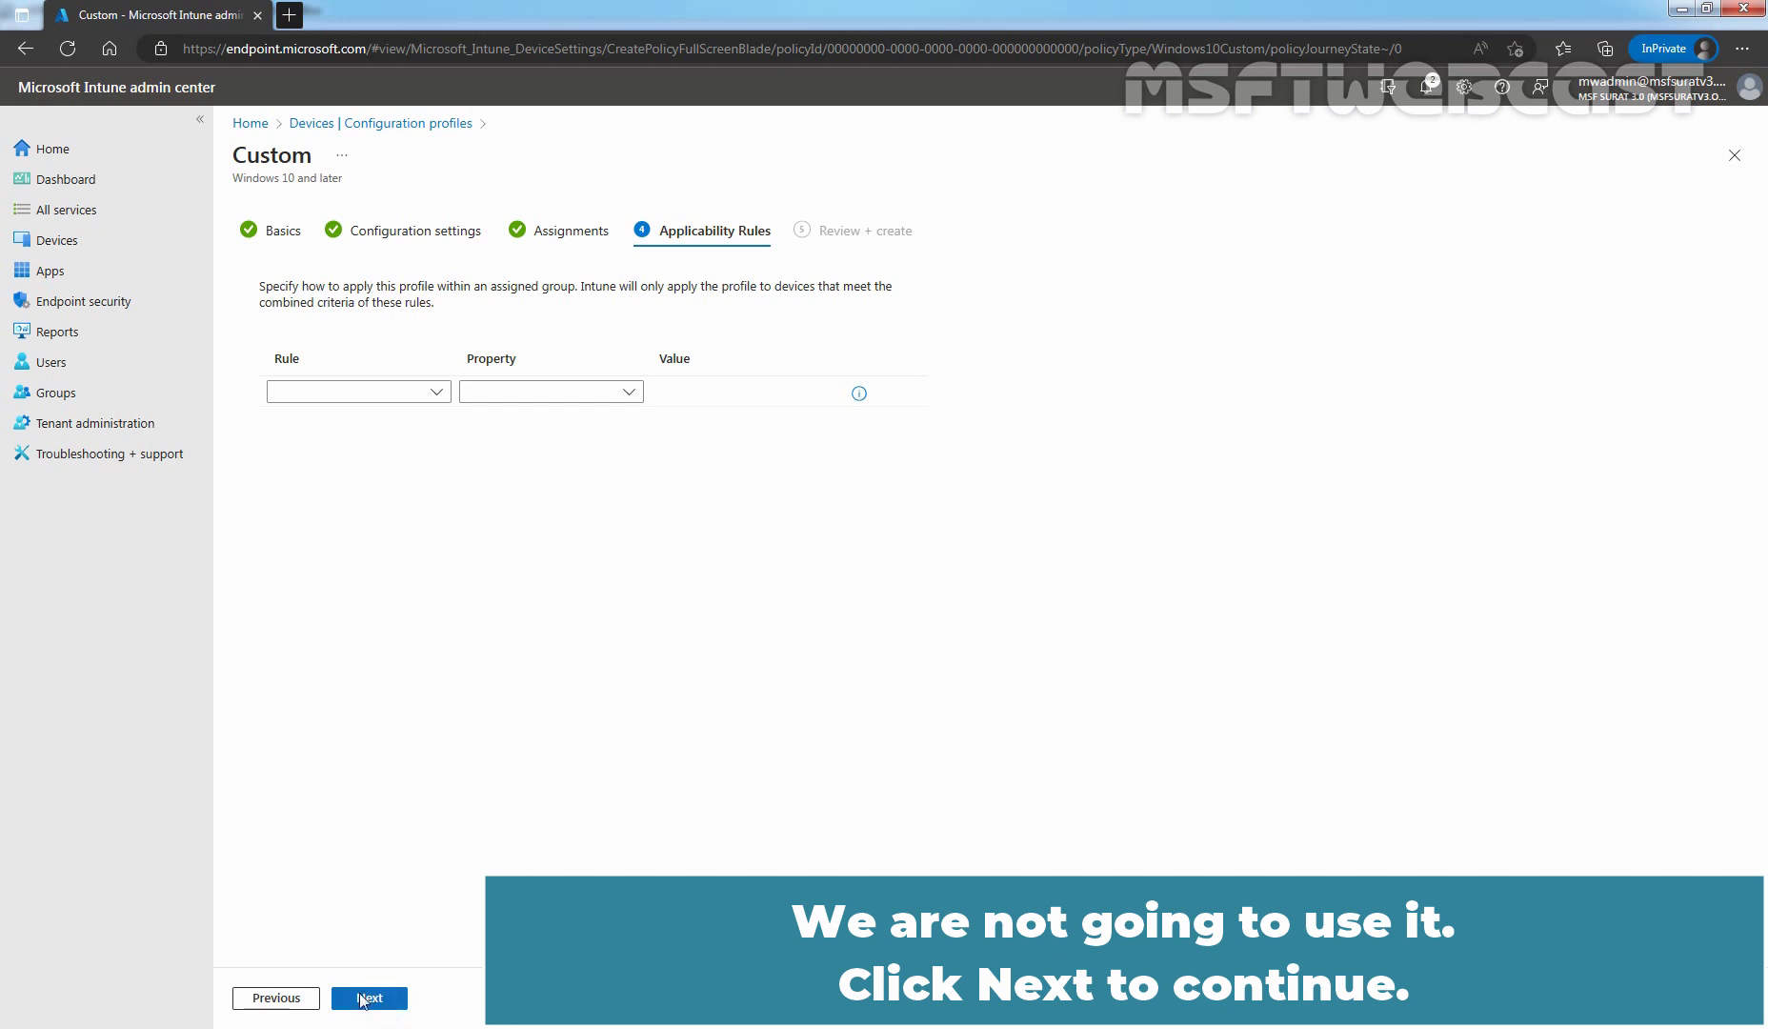
- Skip applicability rules, review the summary, and create the profile
{"action": "left_click", "coordinate": [369, 997]}
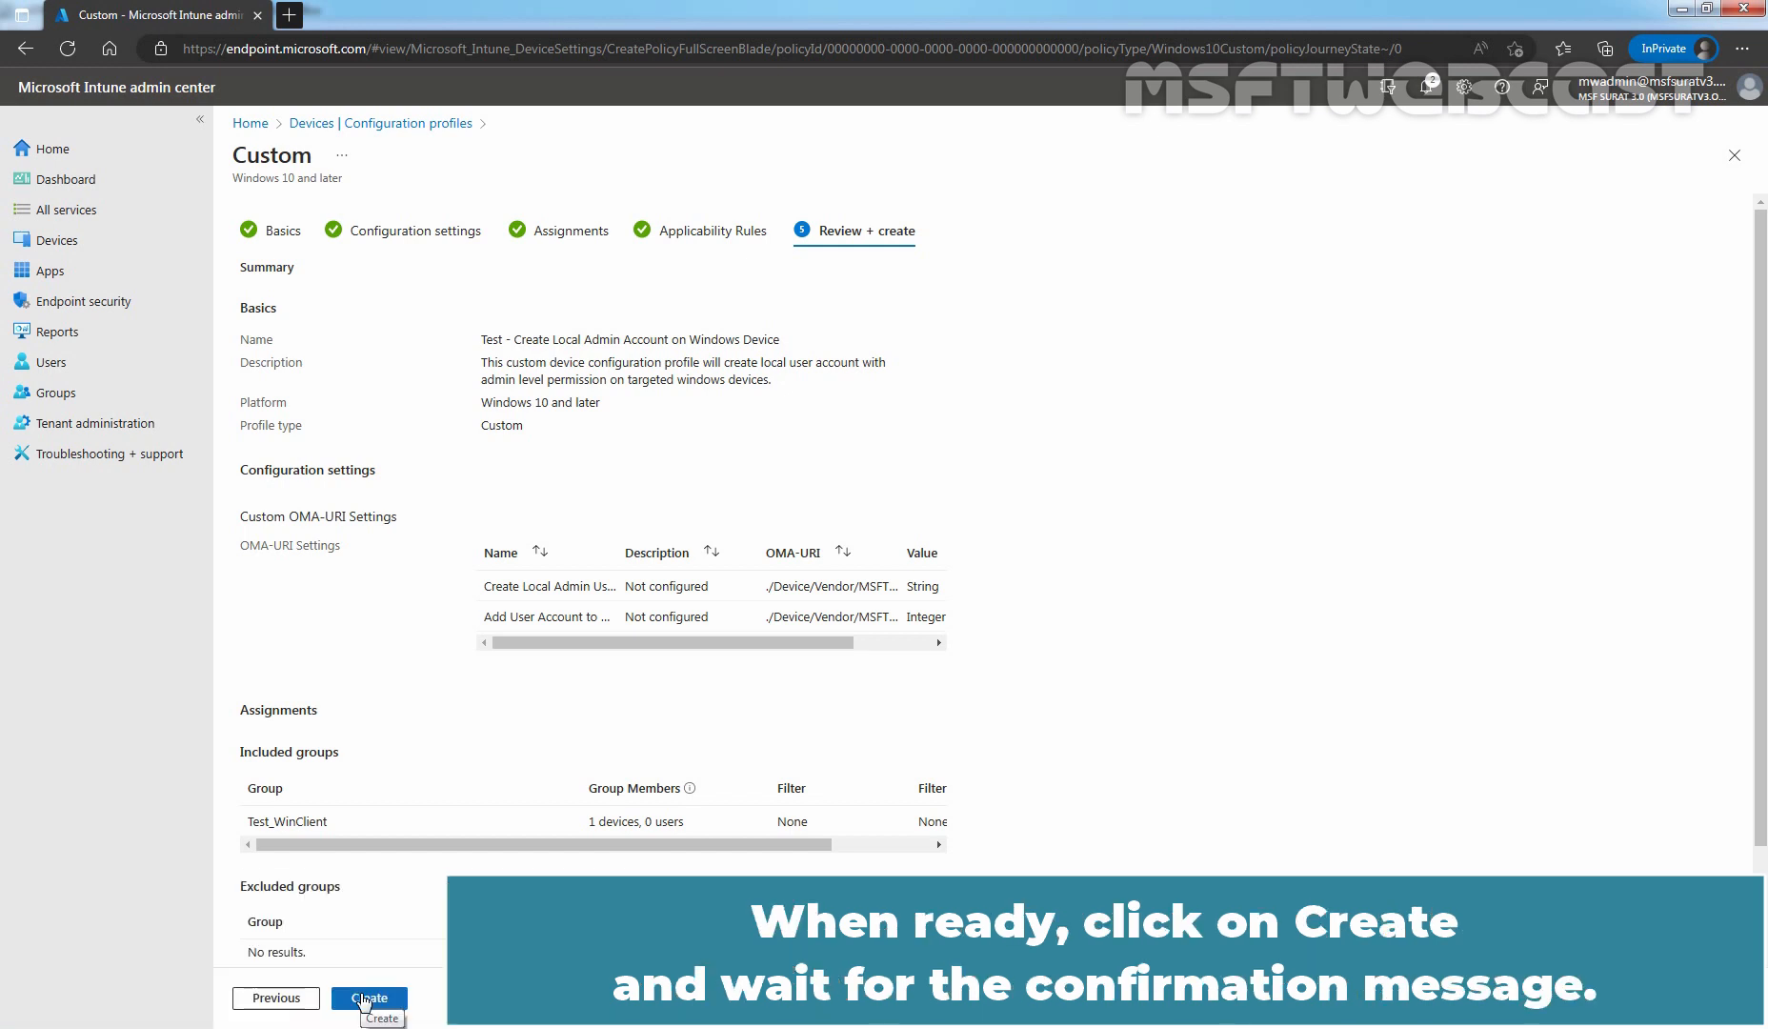
{"action": "left_click", "coordinate": [368, 997]}
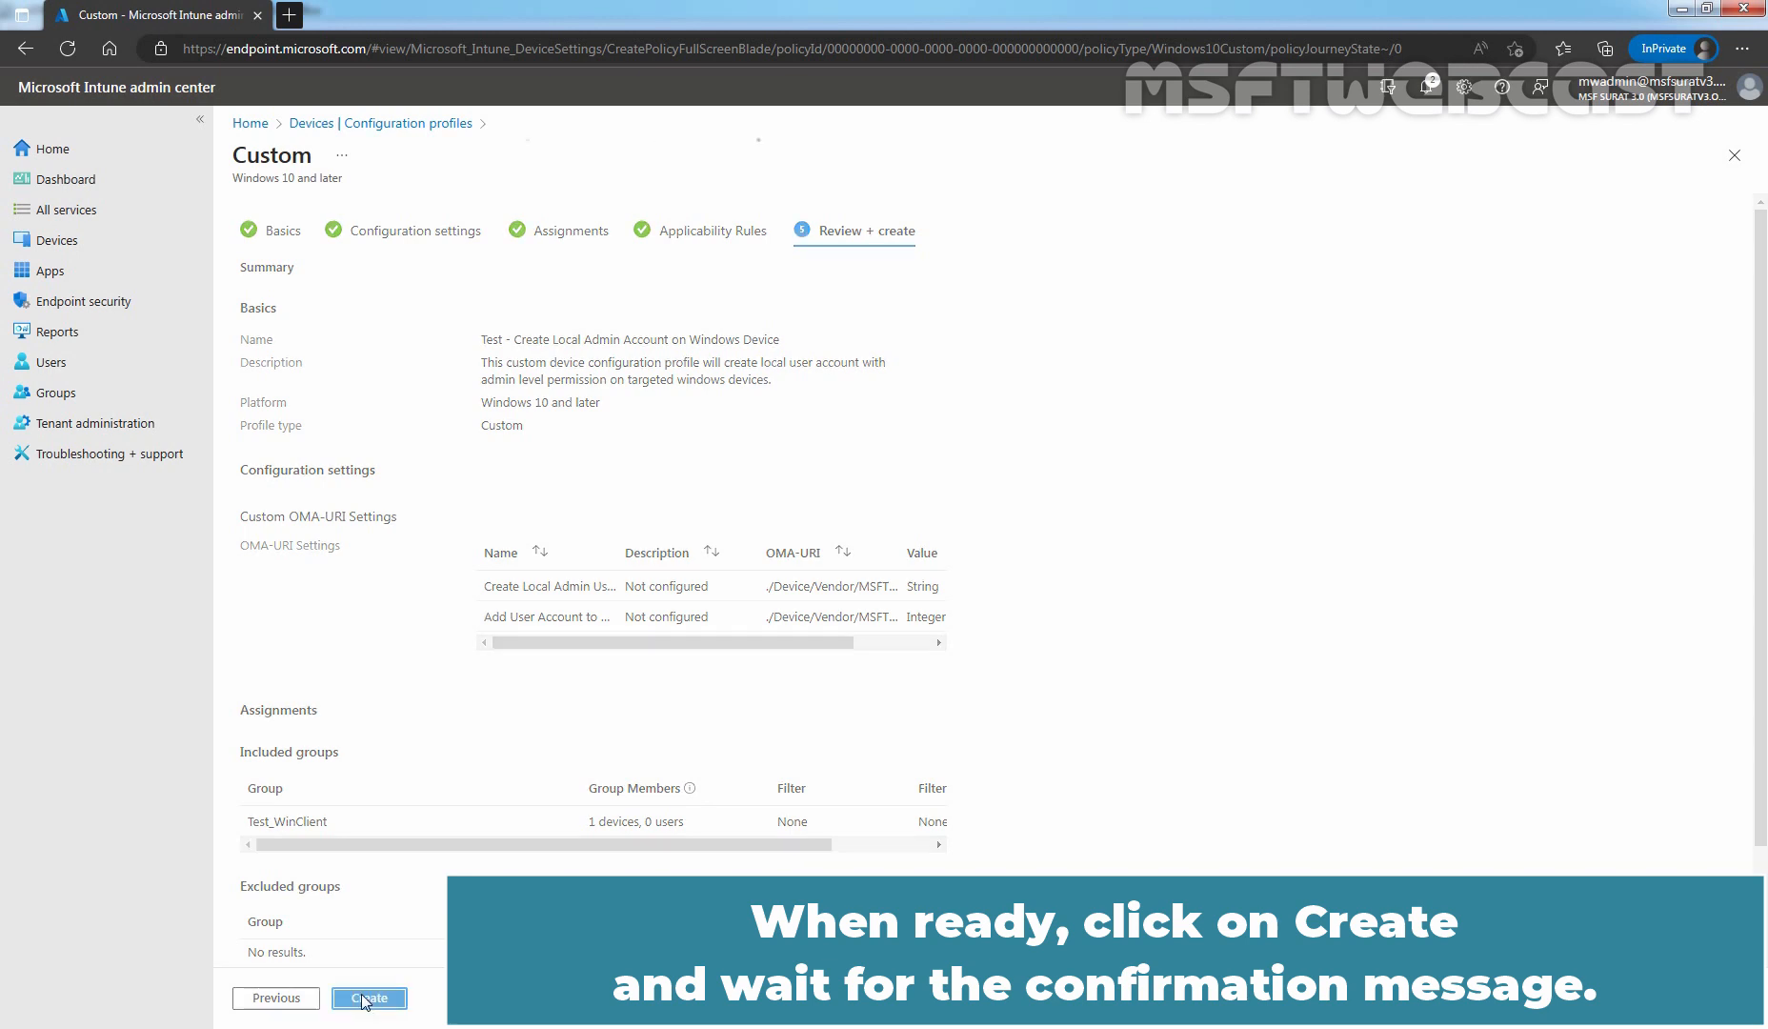
{"action": "left_click", "coordinate": [368, 997]}
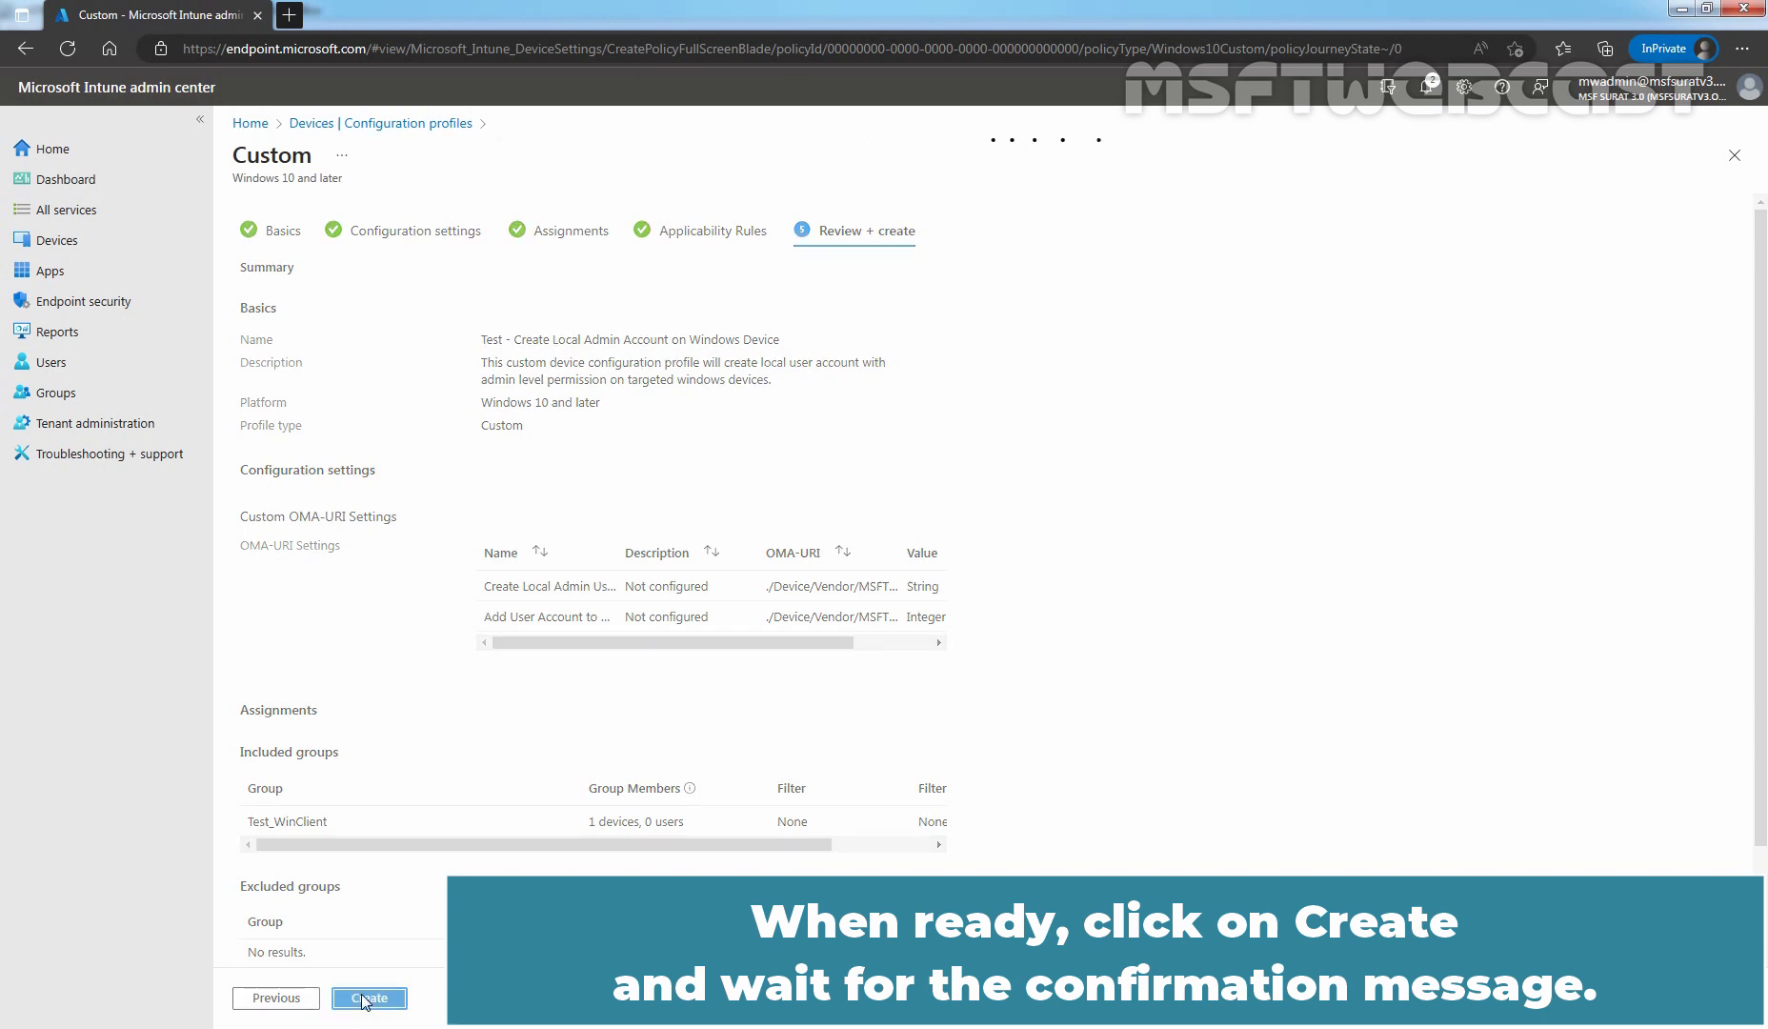
{"action": "left_click", "coordinate": [369, 998]}
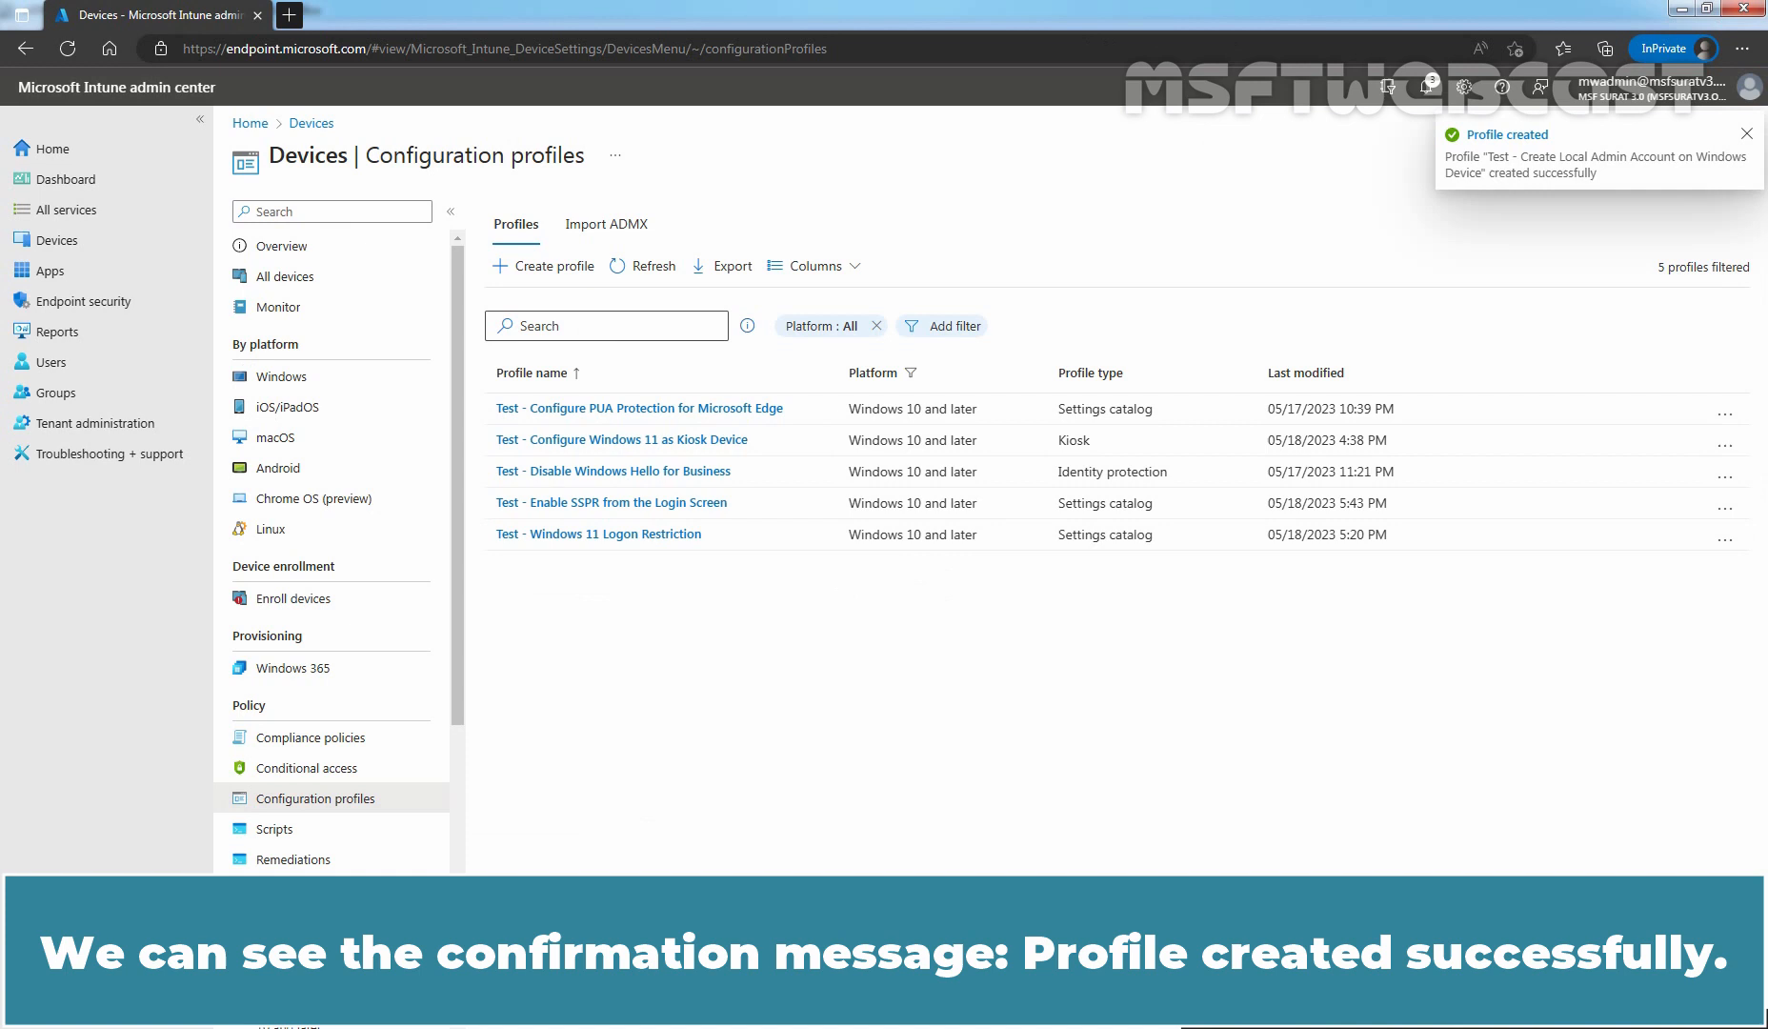
- Dismiss the creation notification and refresh the profiles list to show the new profile
{"action": "left_click", "coordinate": [1747, 133]}
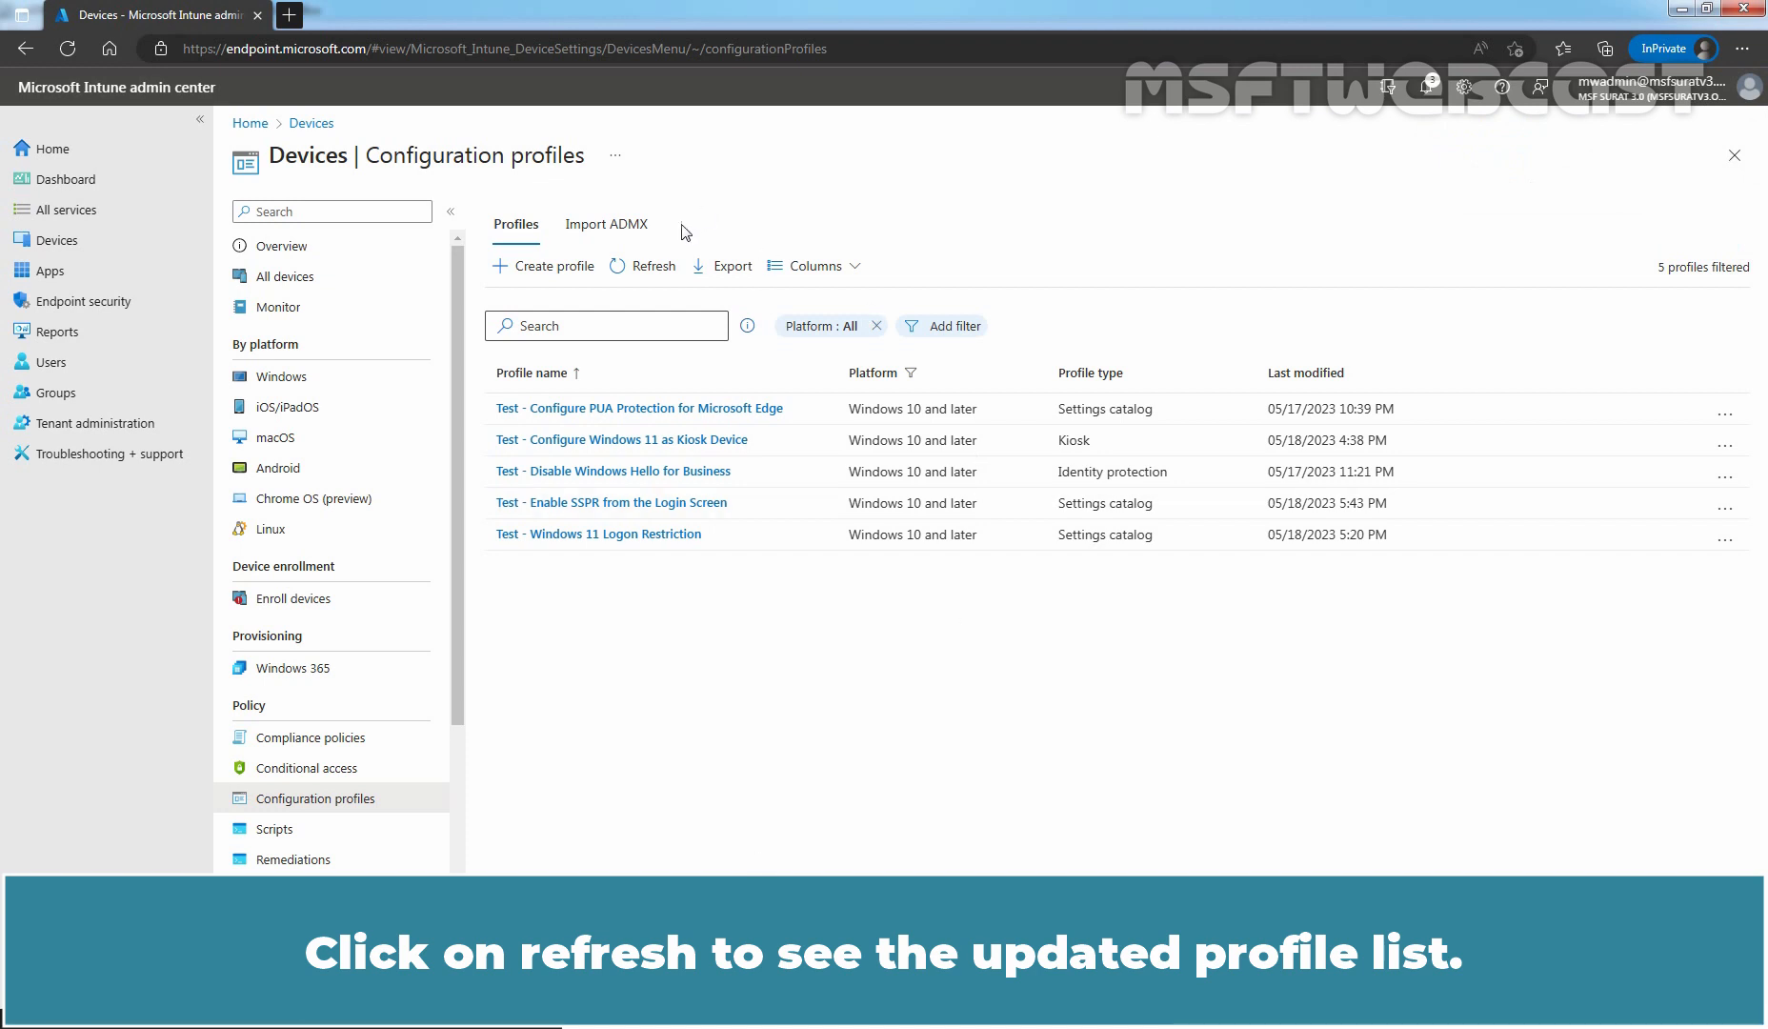
{"action": "left_click", "coordinate": [653, 265]}
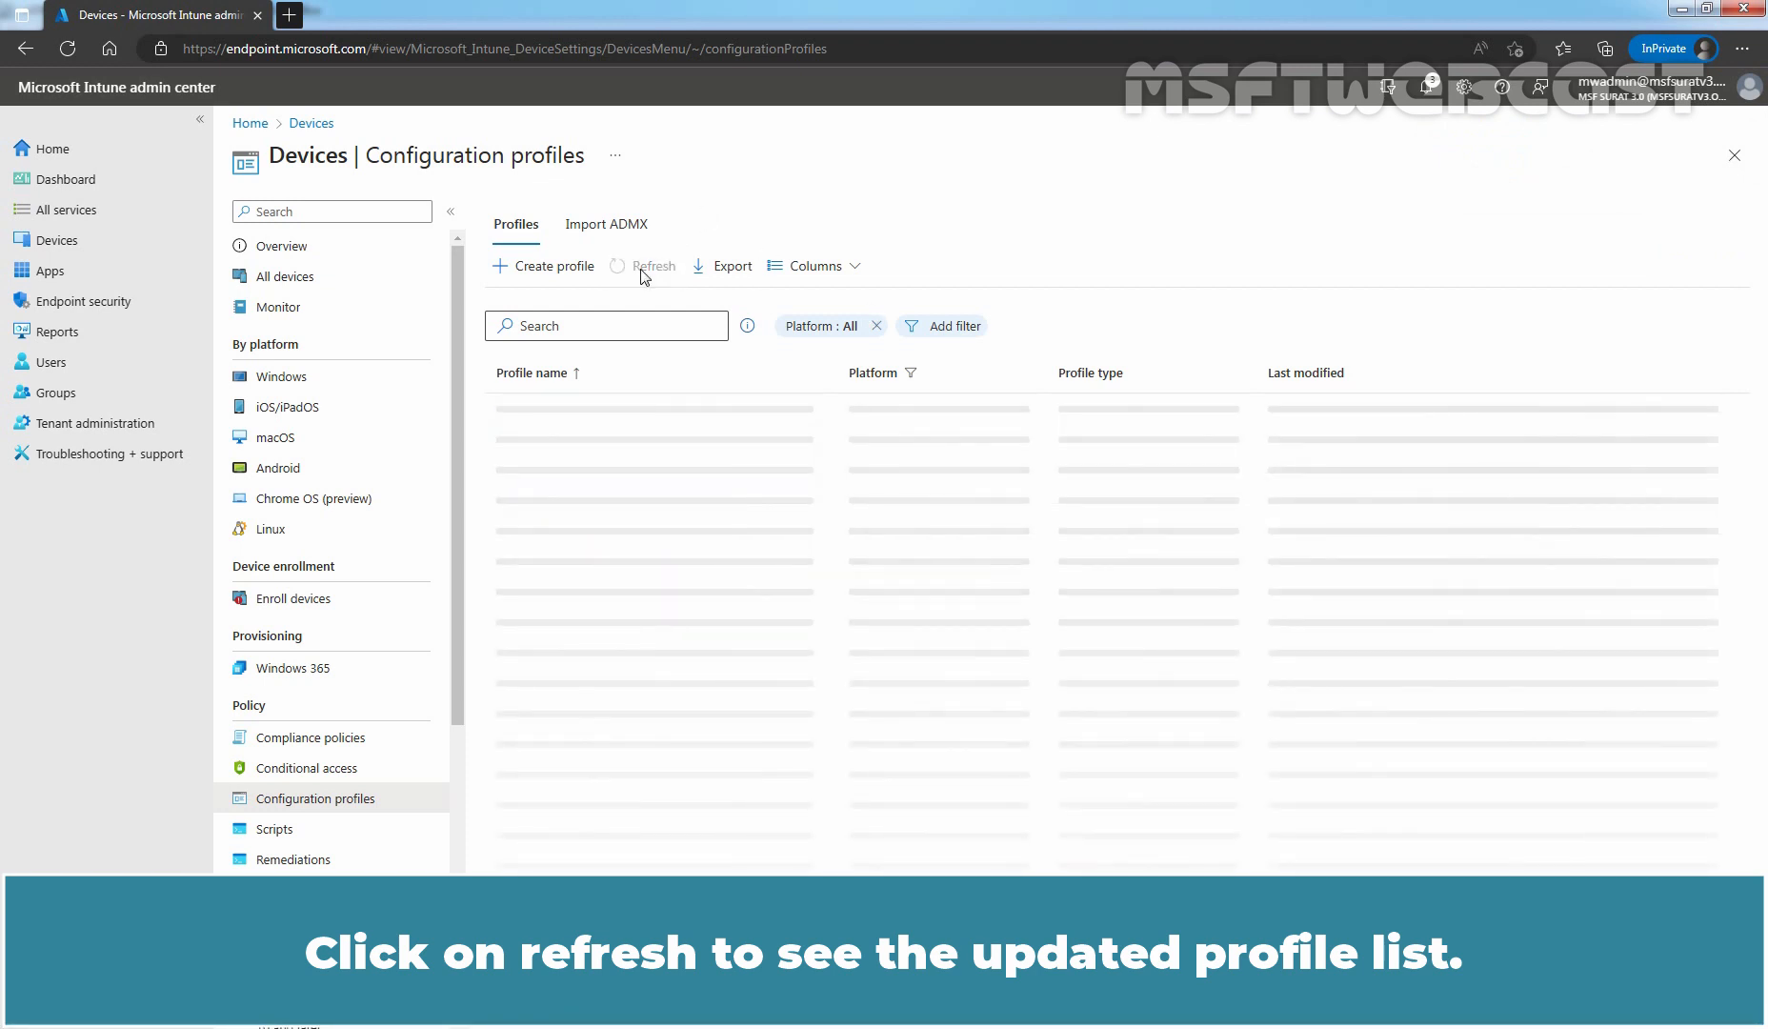
{"action": "left_click", "coordinate": [652, 266]}
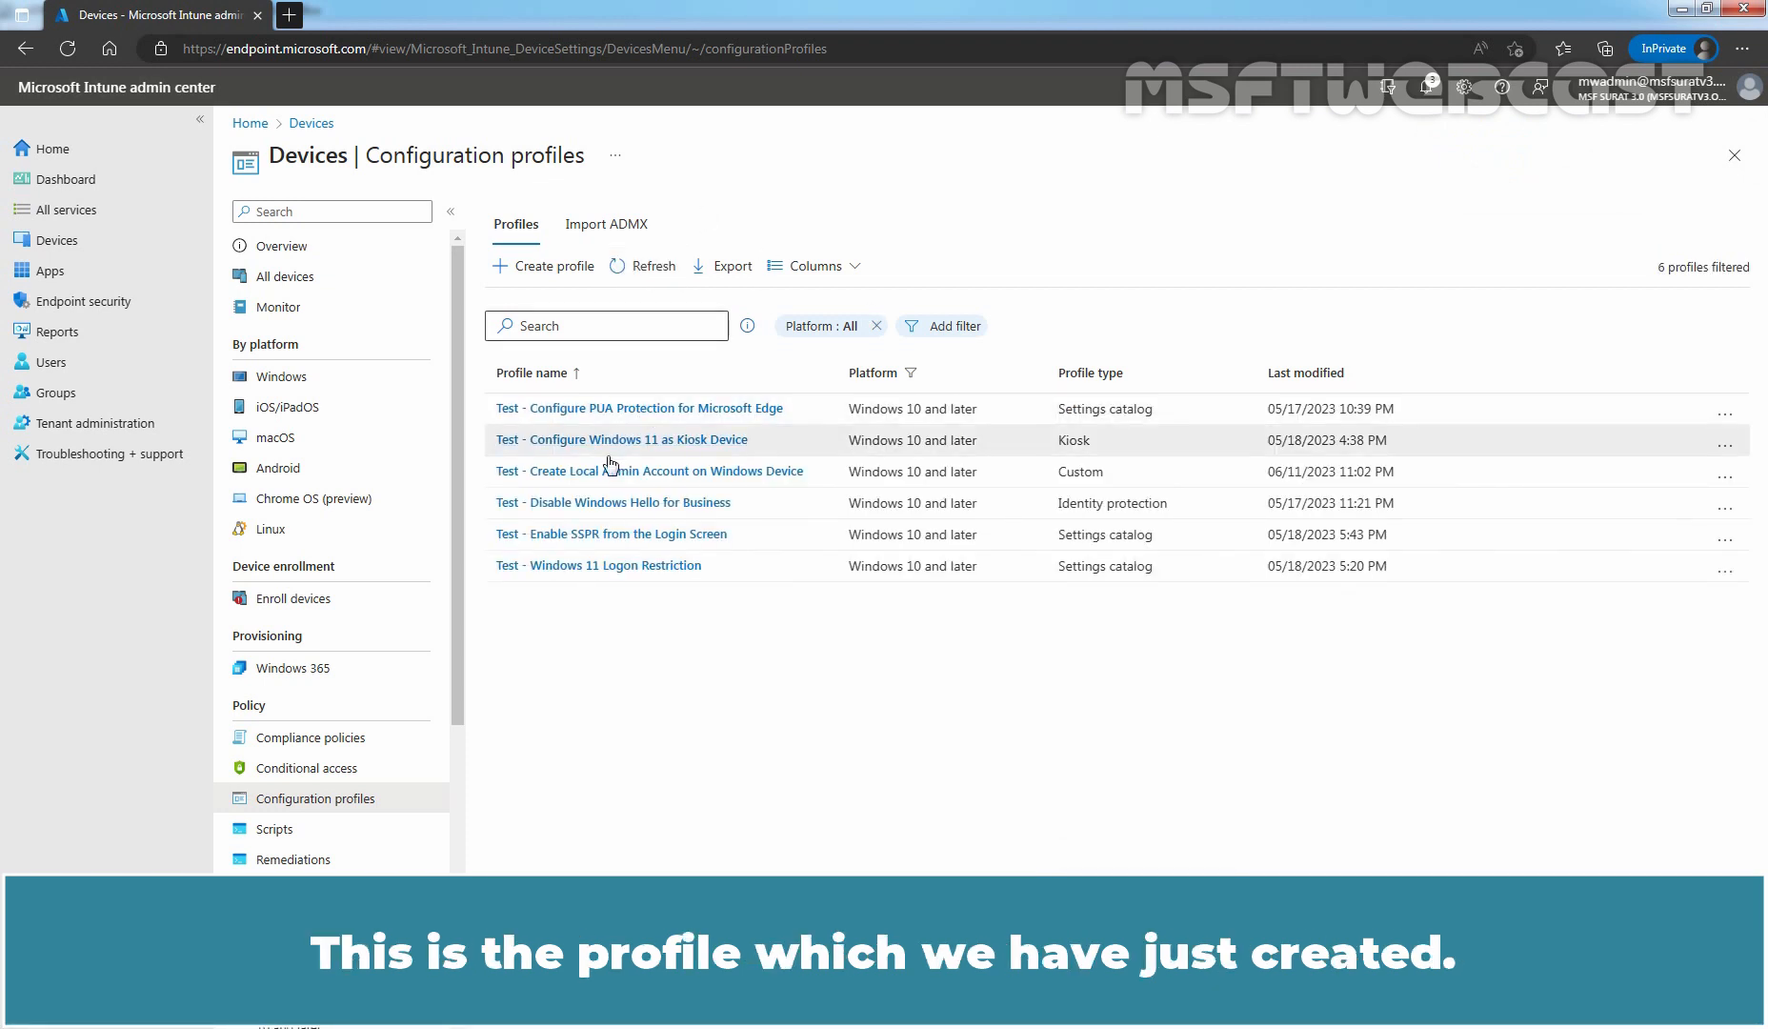
{"action": "mouse_move", "coordinate": [834, 478]}
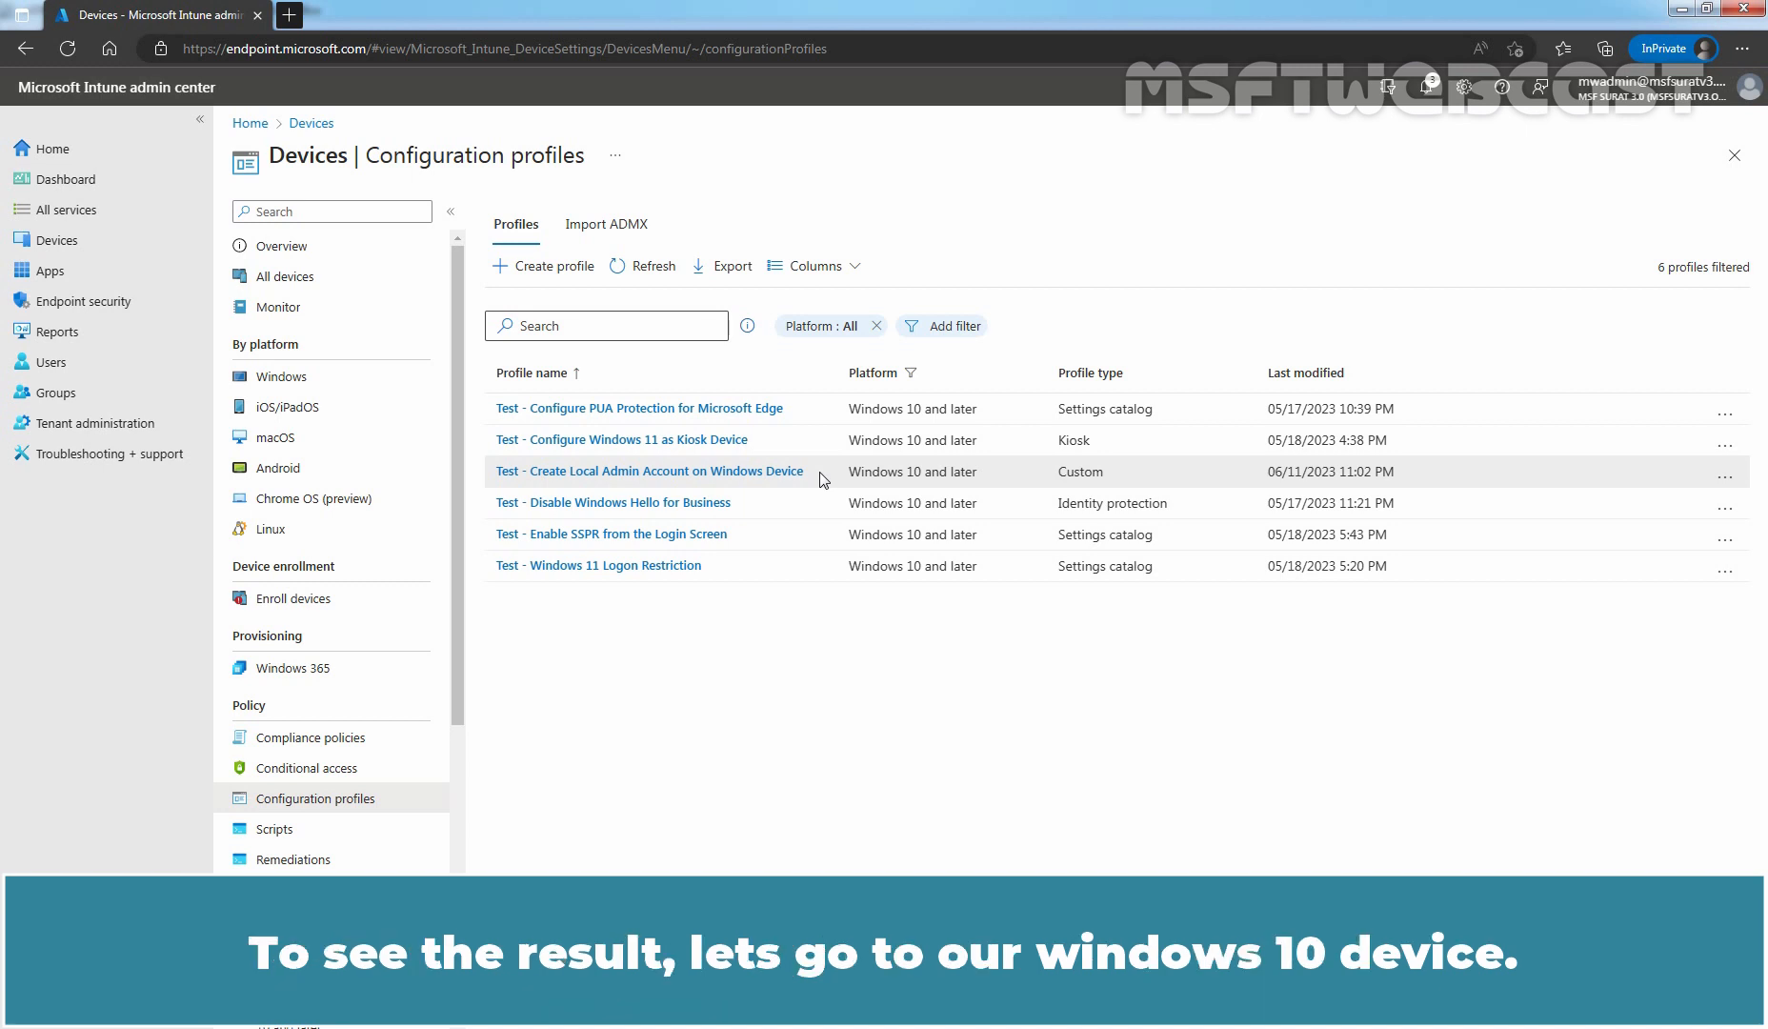
{"action": "mouse_move", "coordinate": [934, 780]}
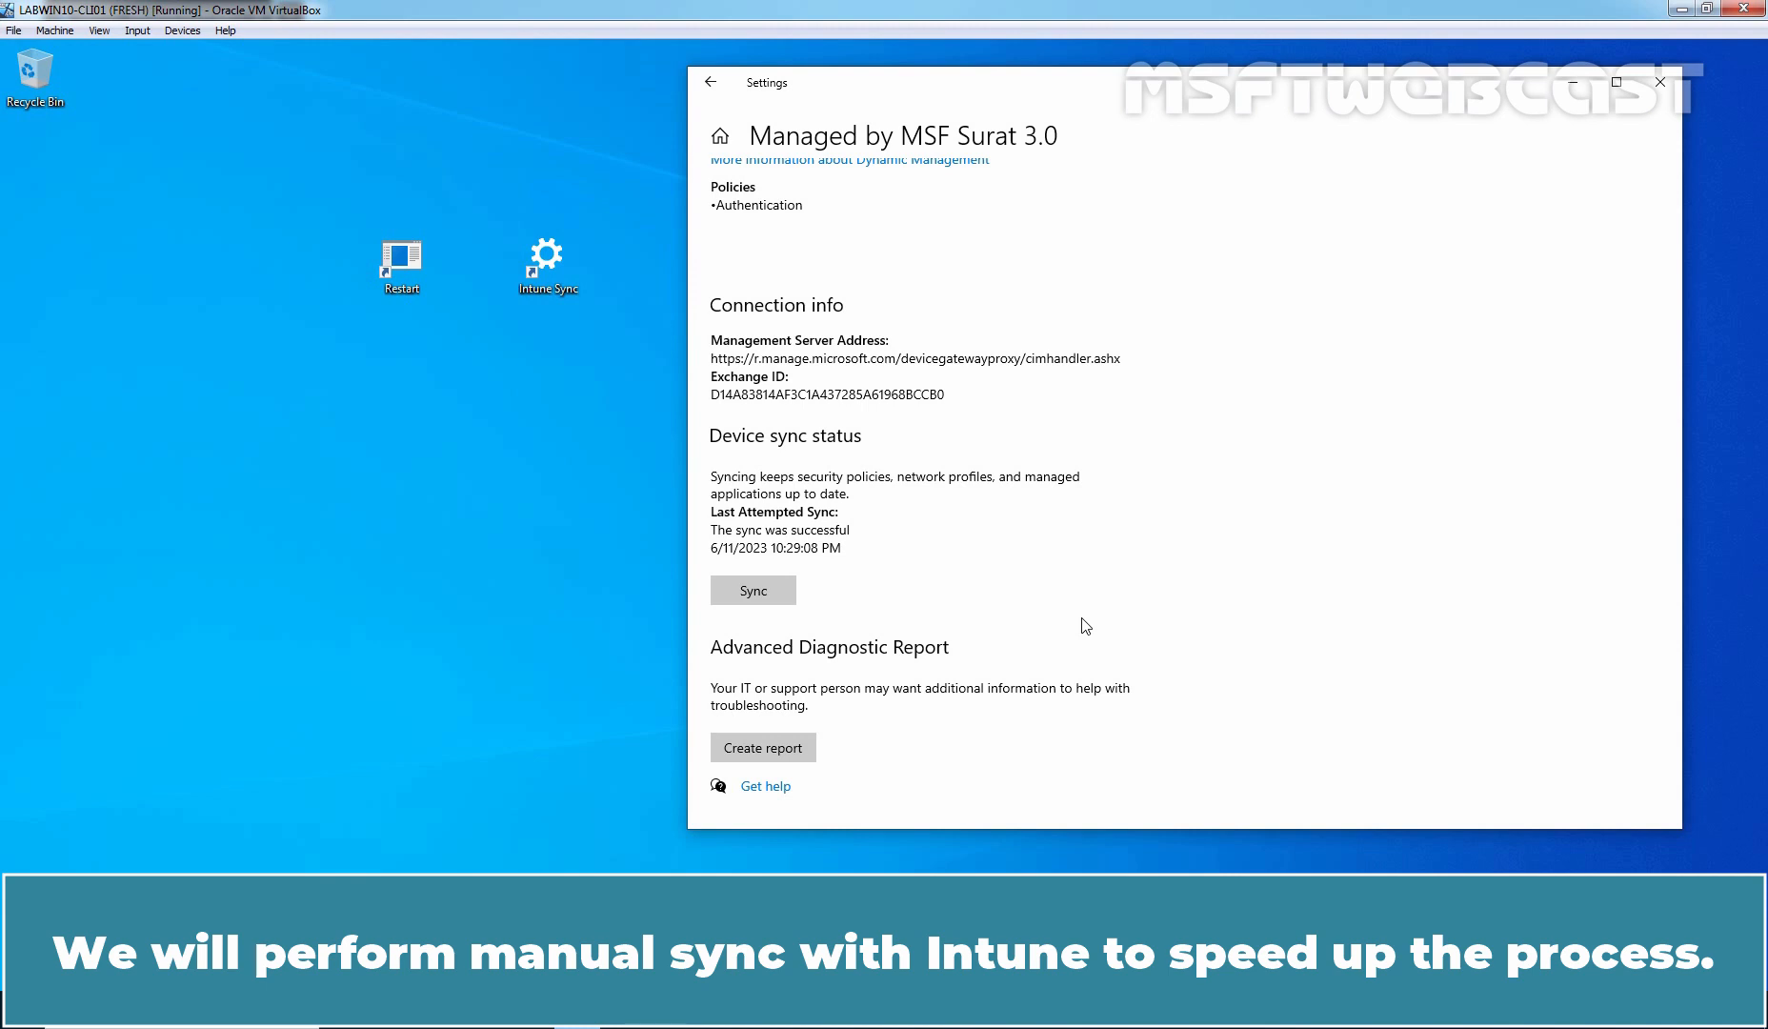
- Run a manual Intune sync from Access work or school until it reports success
{"action": "left_click", "coordinate": [752, 590]}
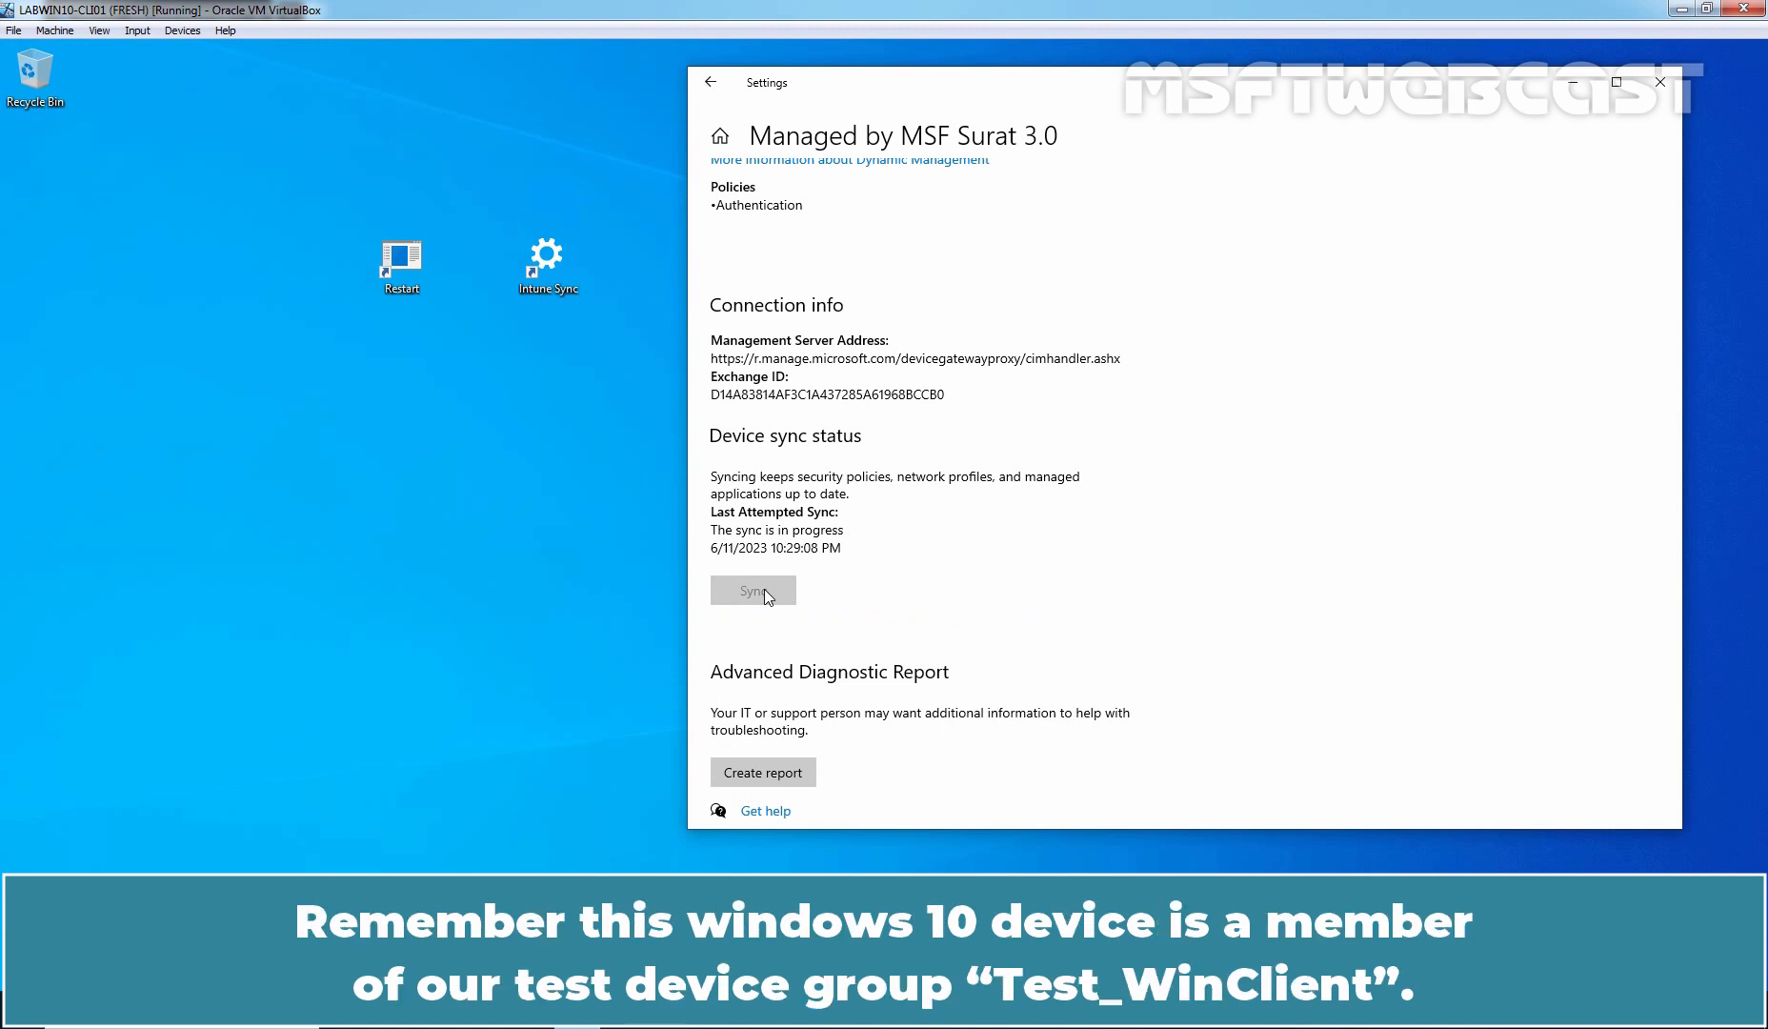
{"action": "left_click", "coordinate": [753, 590]}
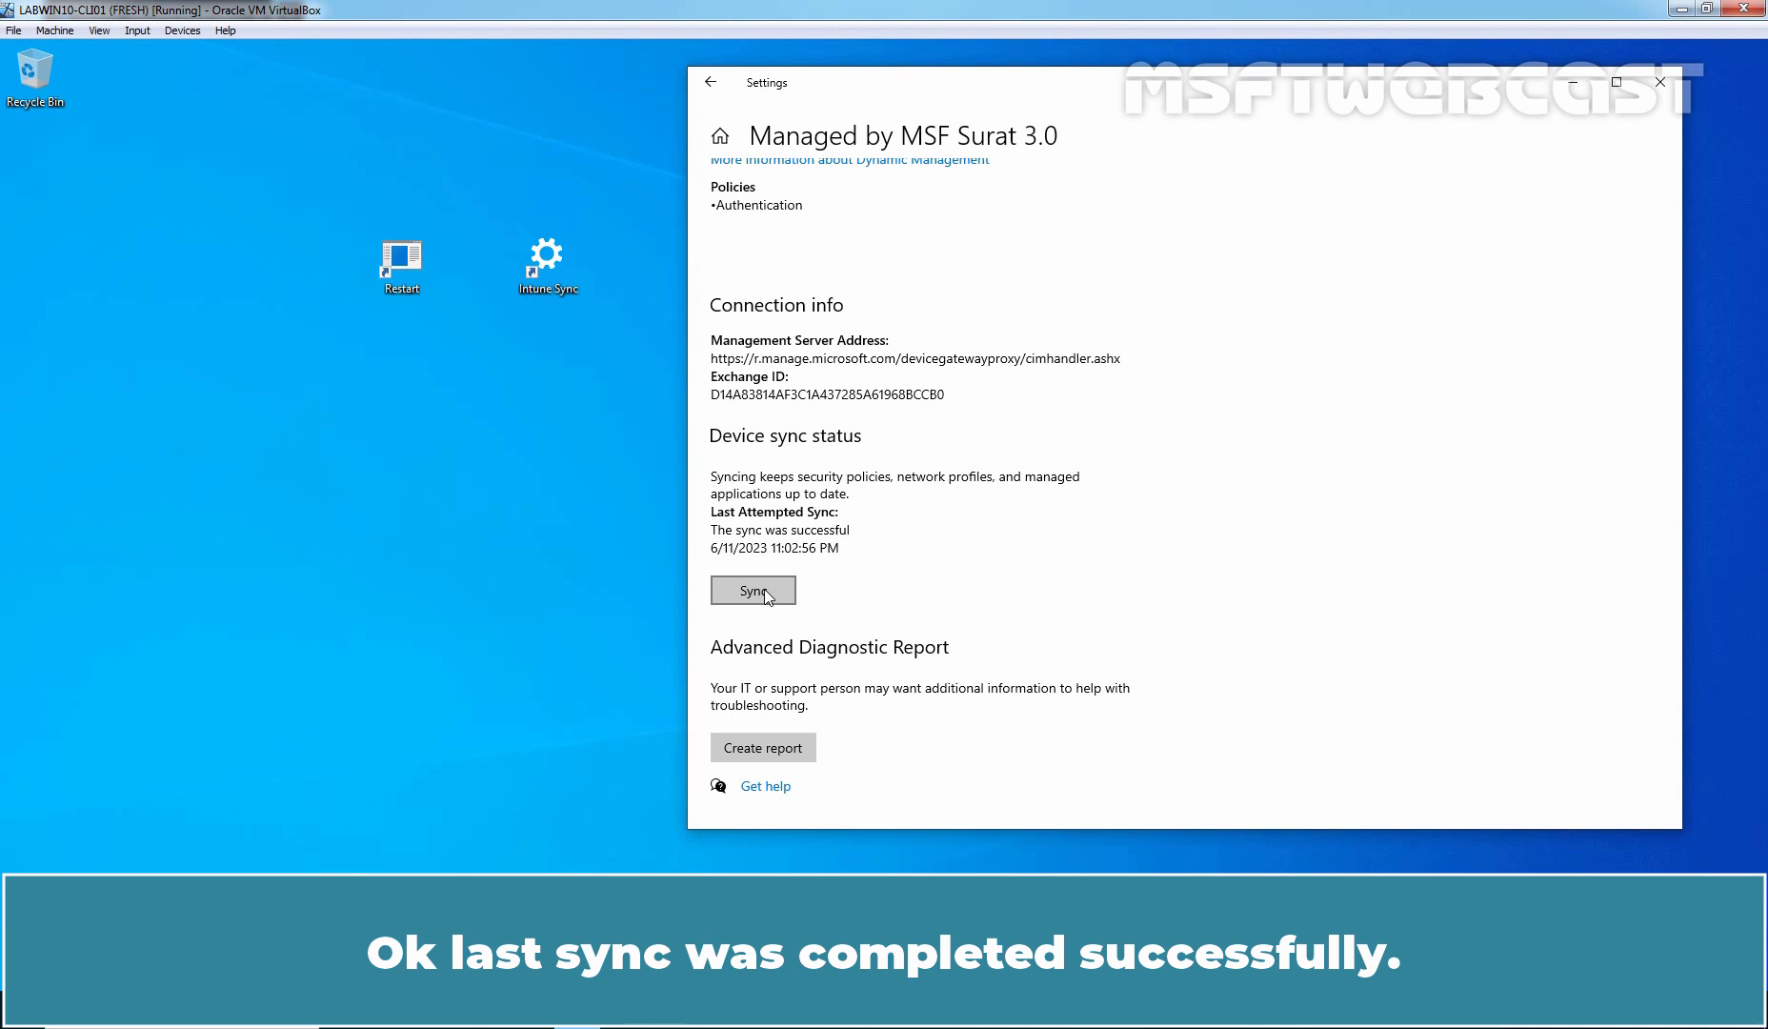
{"action": "mouse_move", "coordinate": [1436, 399]}
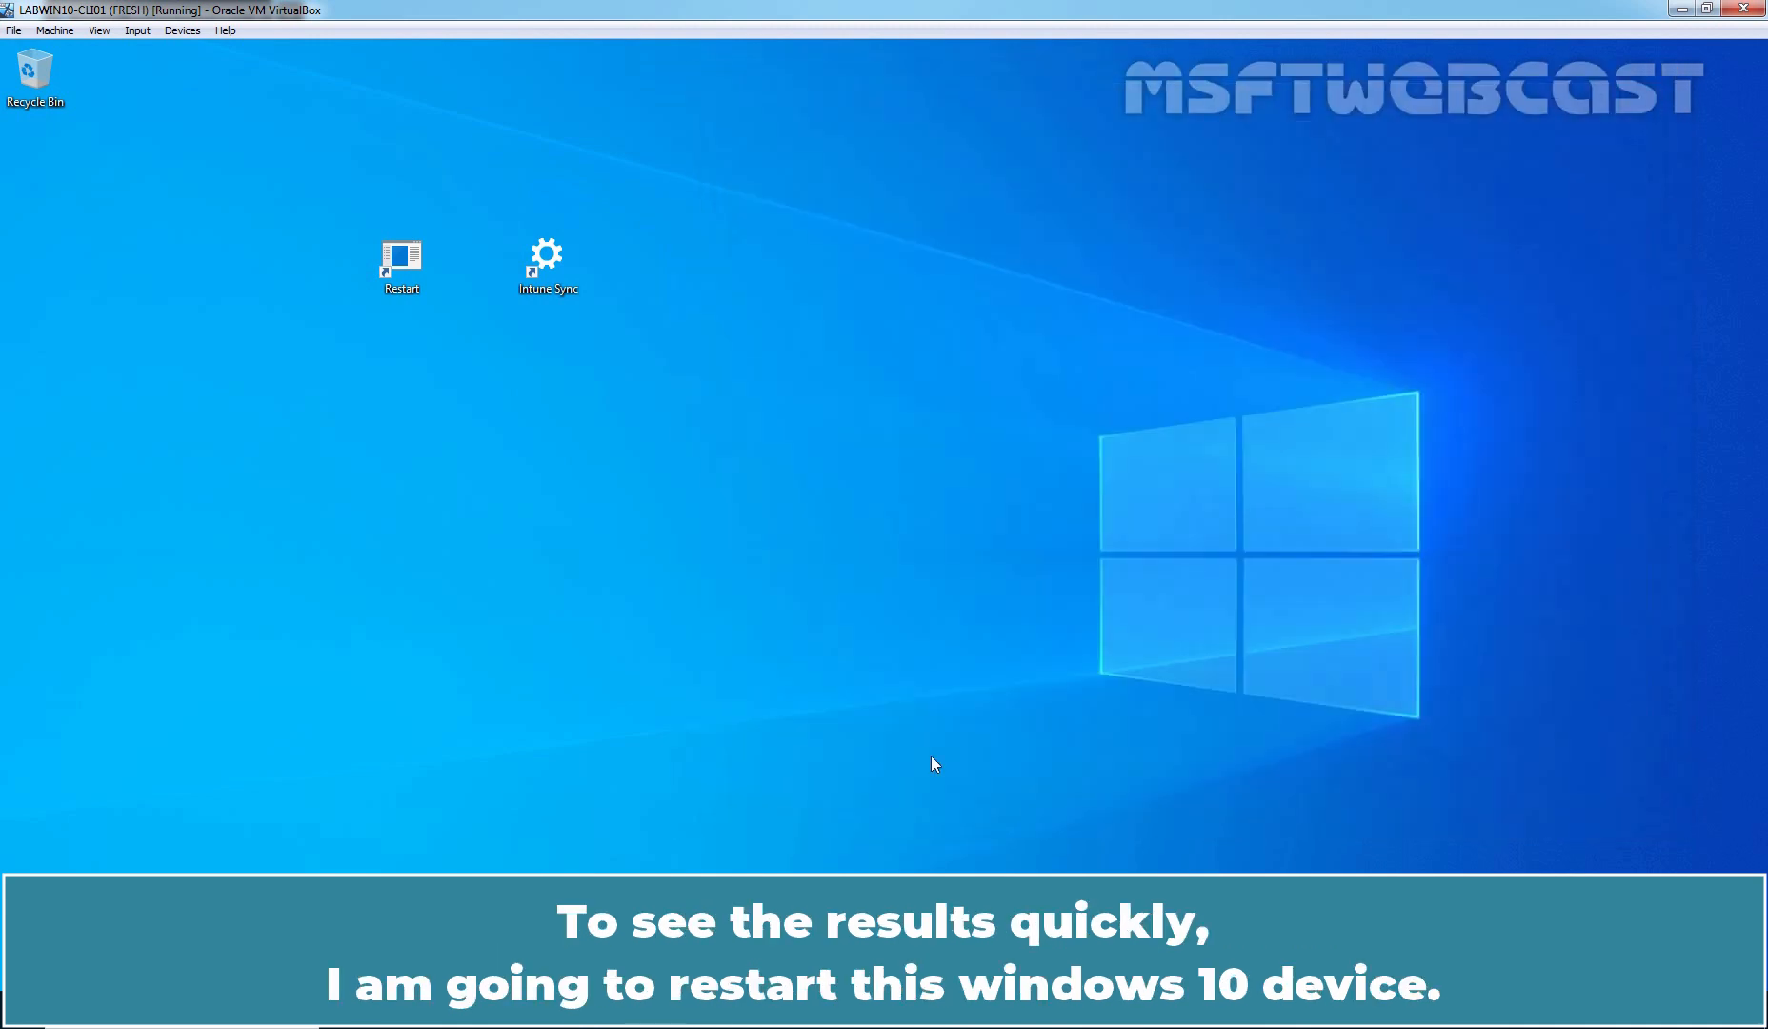
- Restart the VM via the Restart shortcut and sign back in with the PIN
{"action": "left_click", "coordinate": [400, 265]}
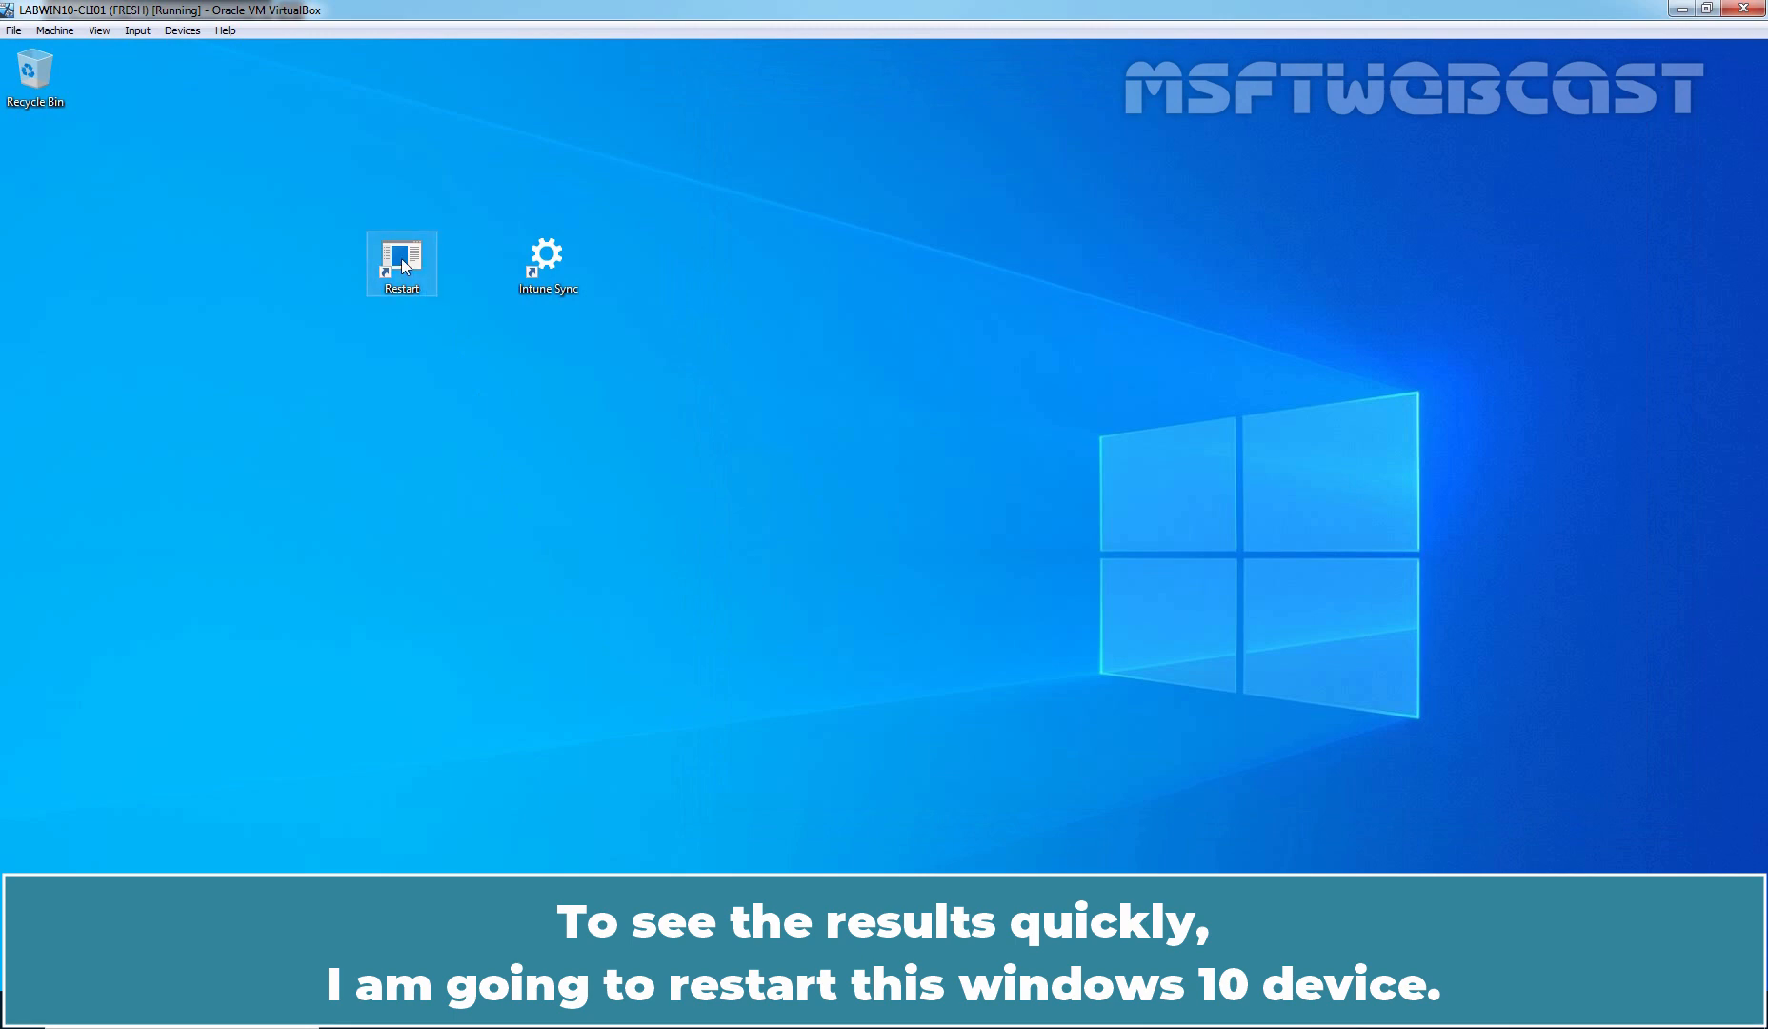
{"action": "double_click", "coordinate": [401, 263]}
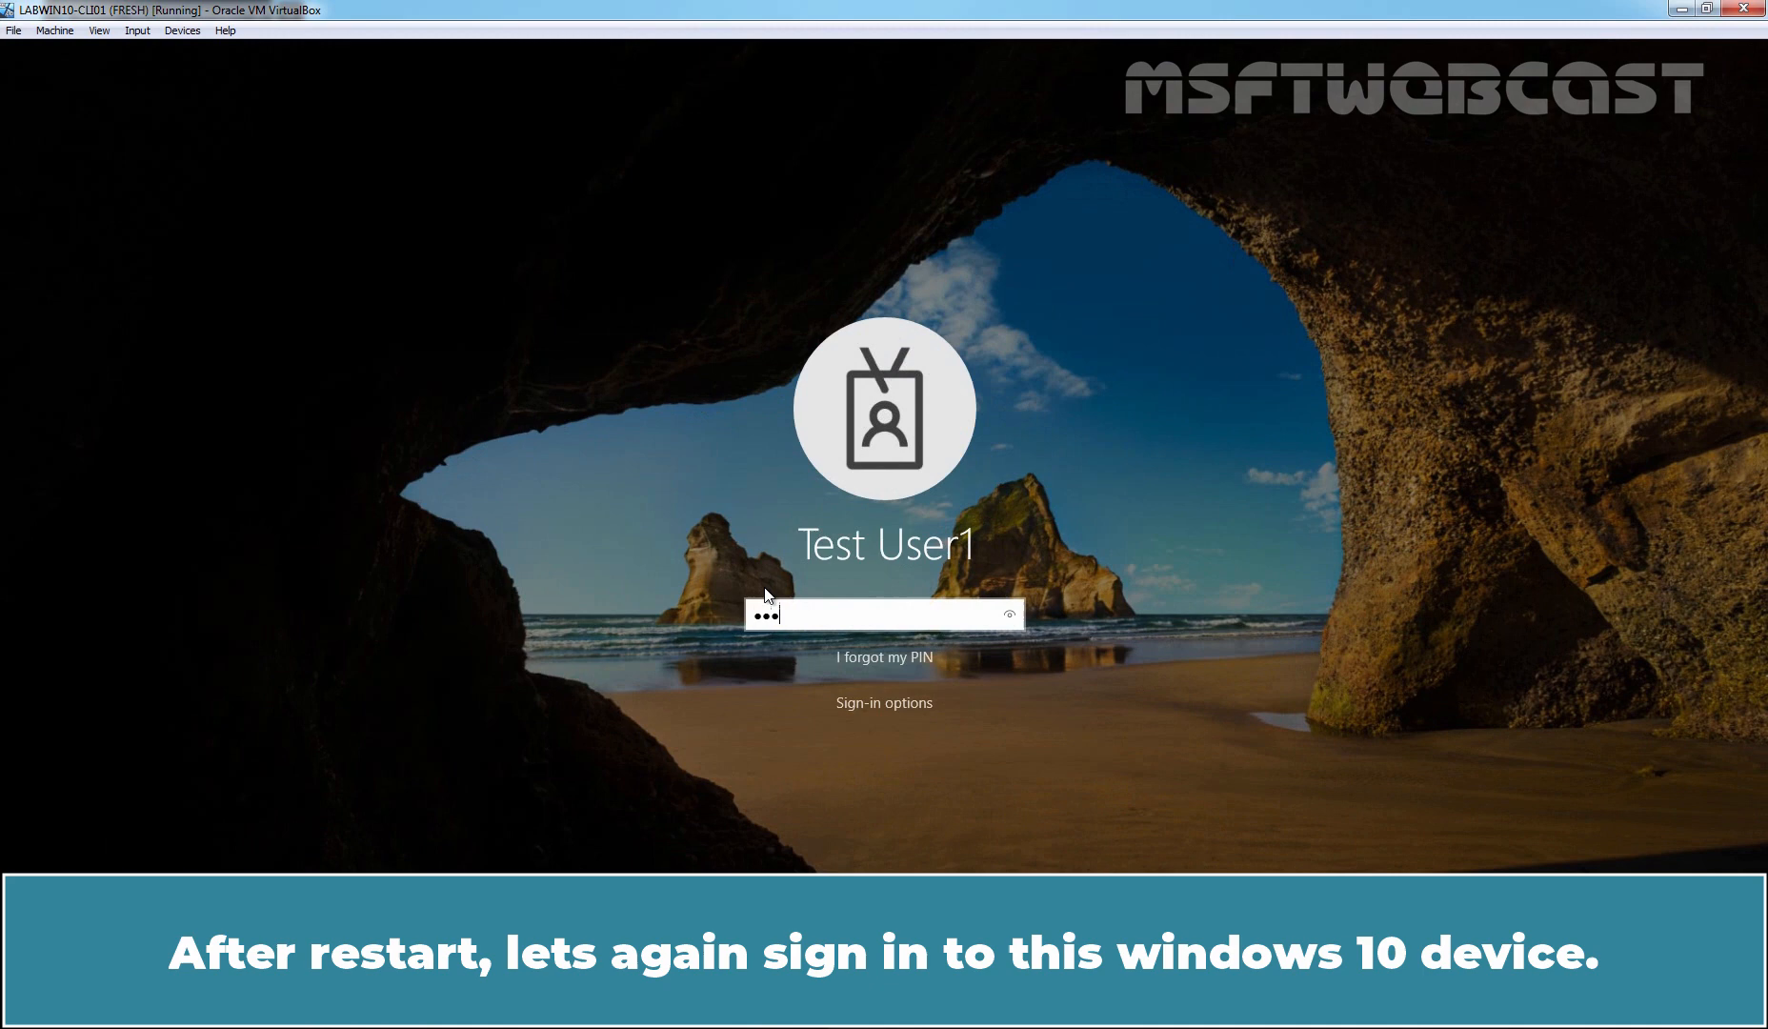
{"action": "key", "text": "Enter"}
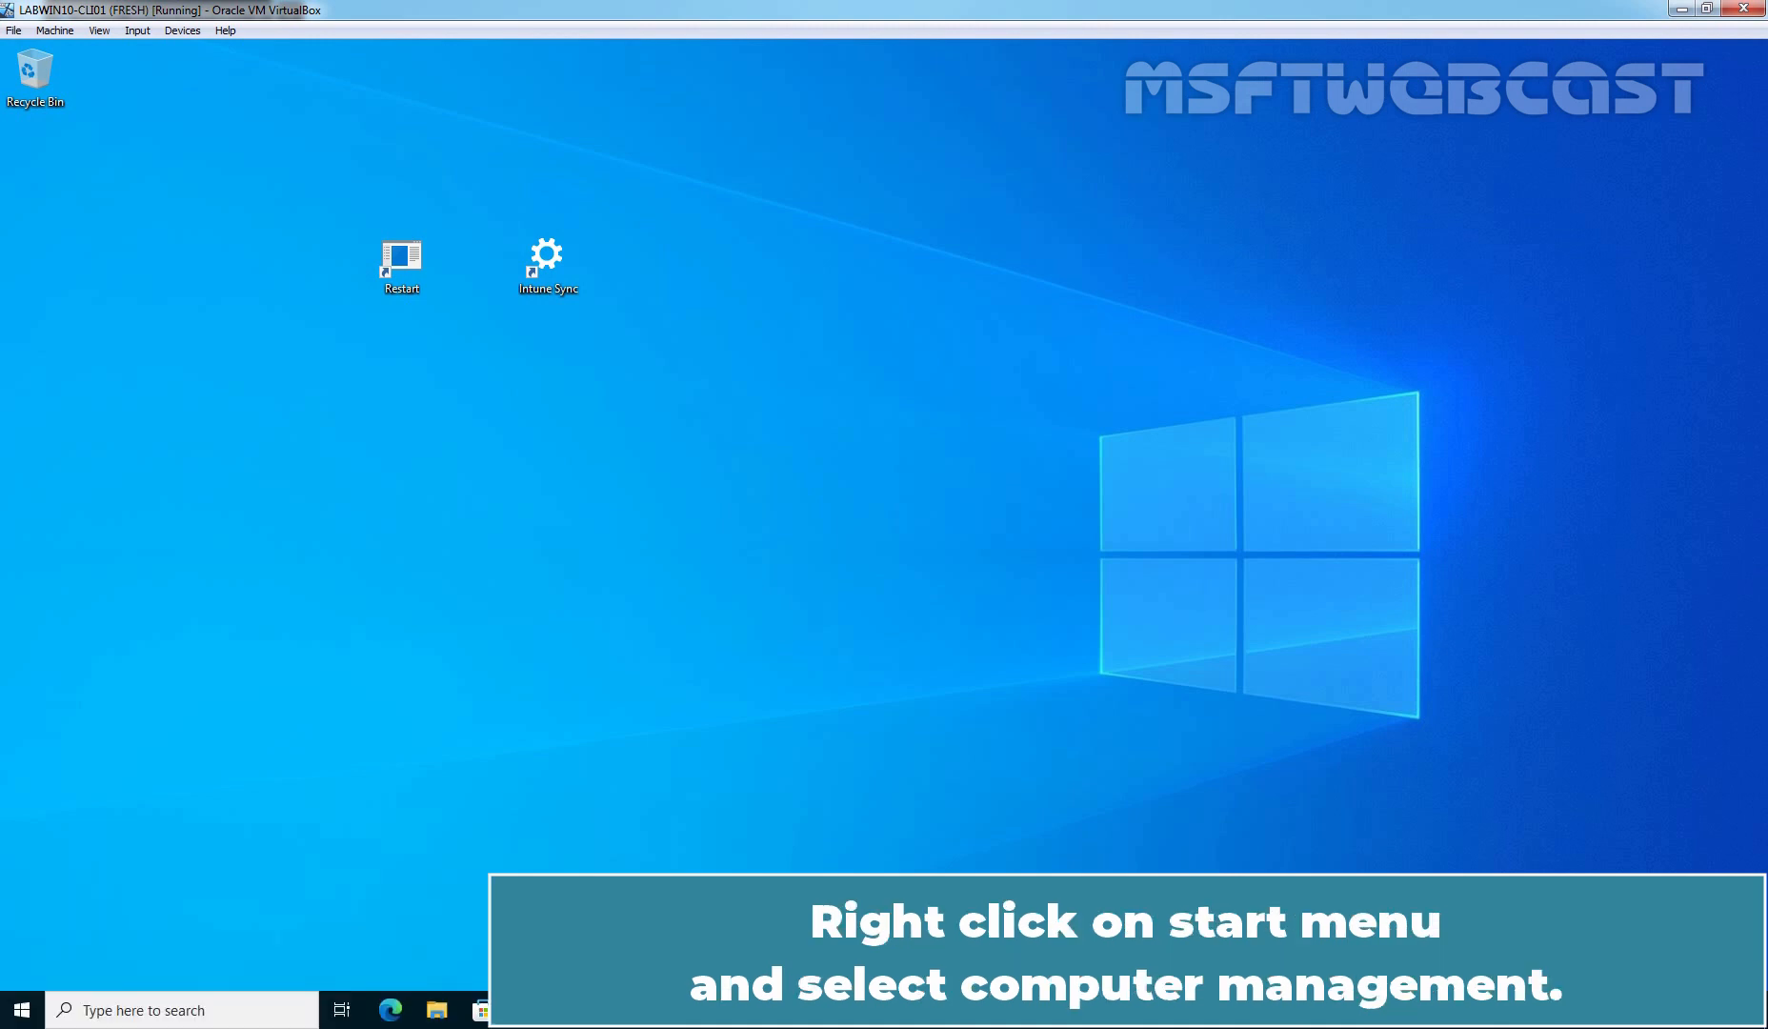
- Open Computer Management and list the users under Local Users and Groups
{"action": "right_click", "coordinate": [20, 1009]}
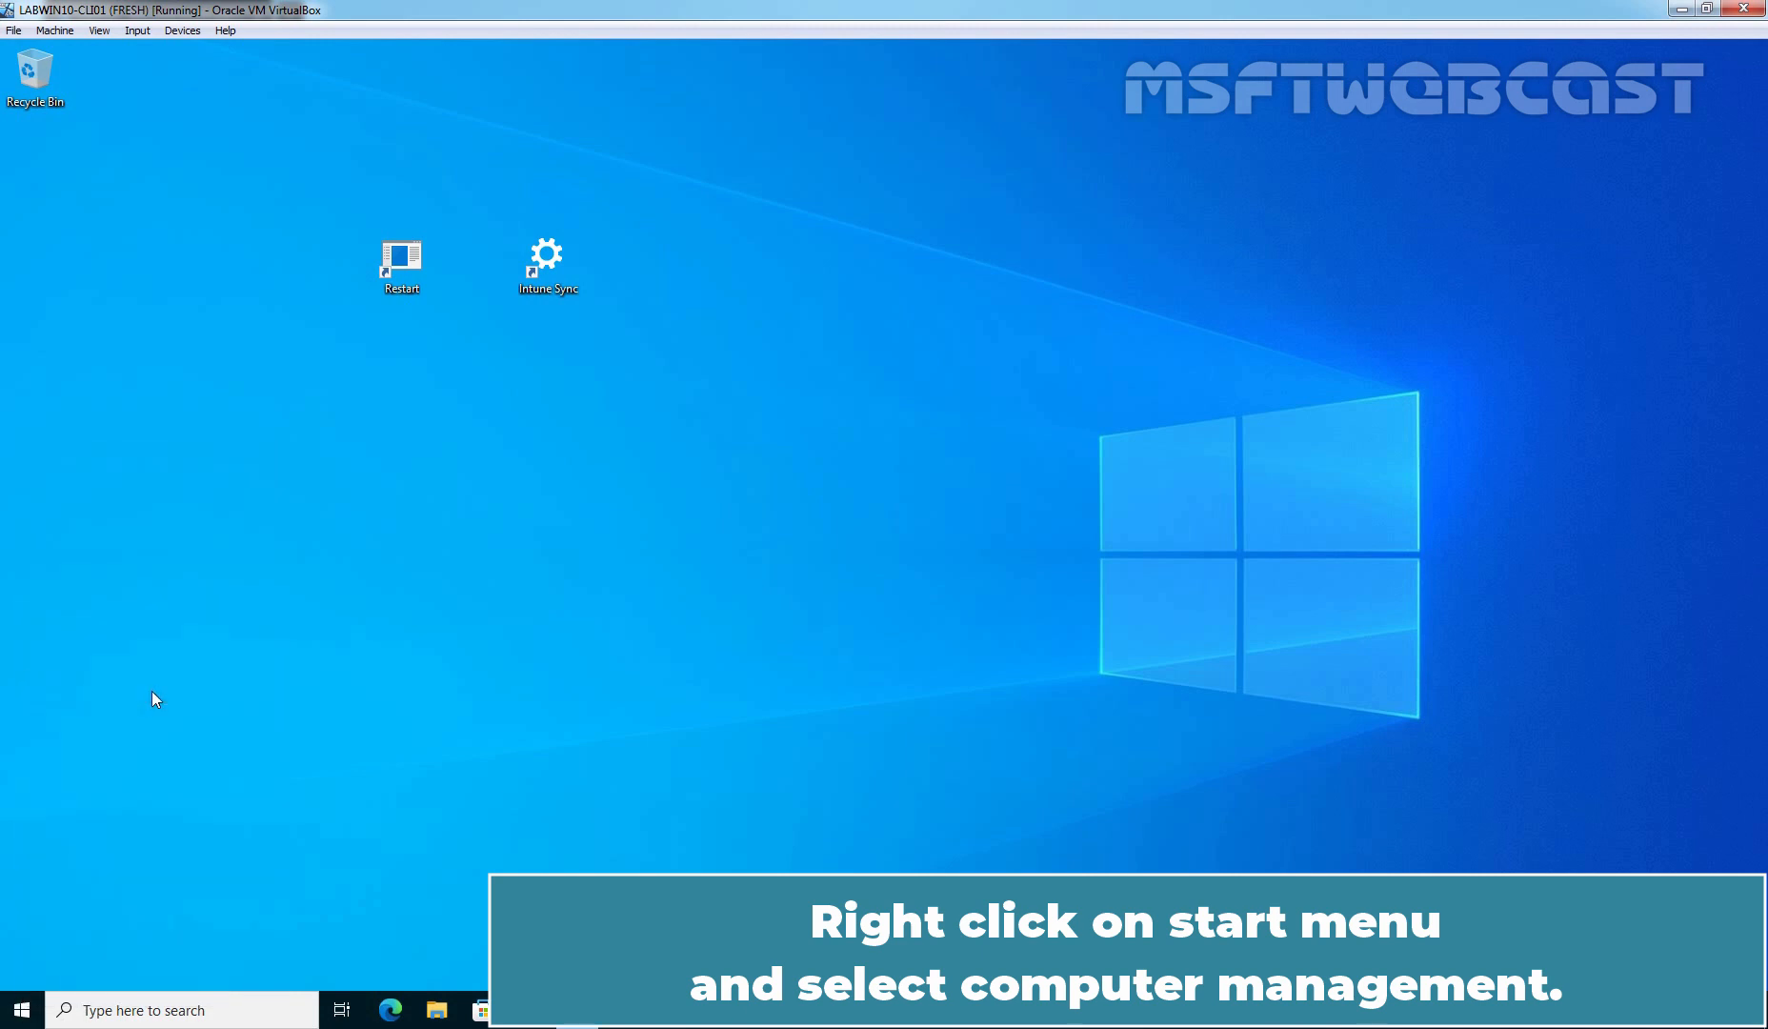
{"action": "right_click", "coordinate": [20, 1009]}
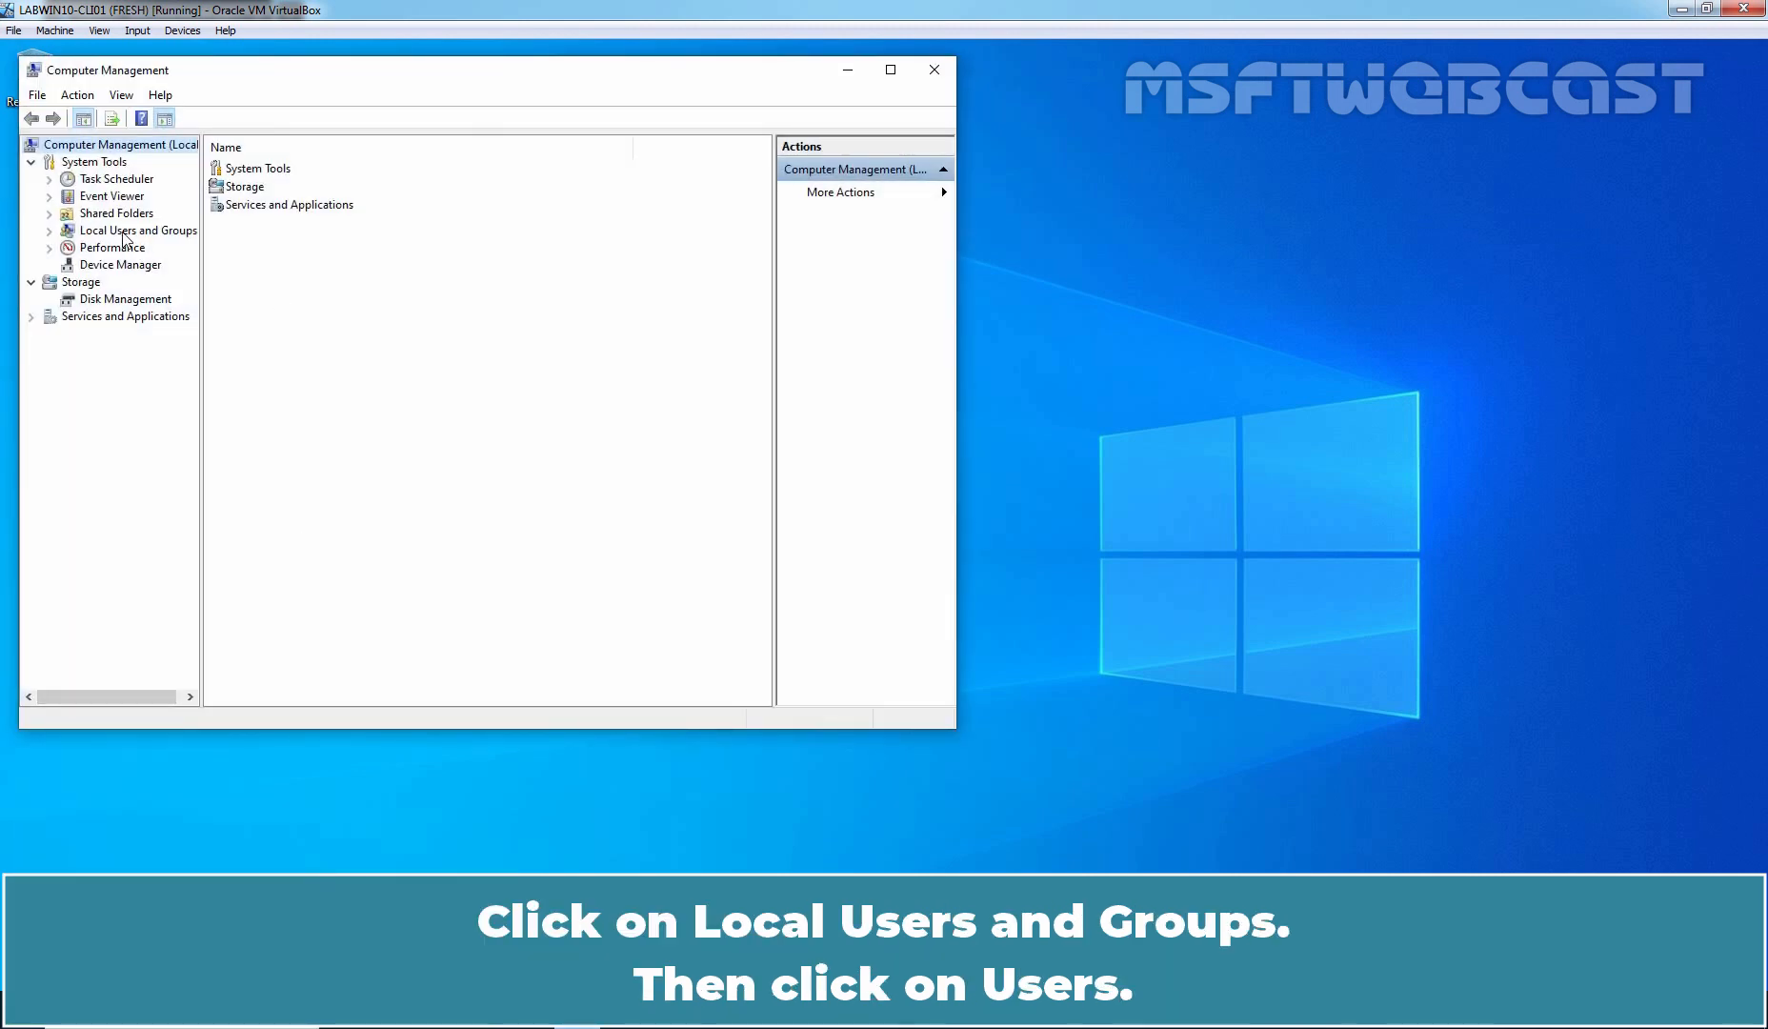
{"action": "left_click", "coordinate": [140, 231]}
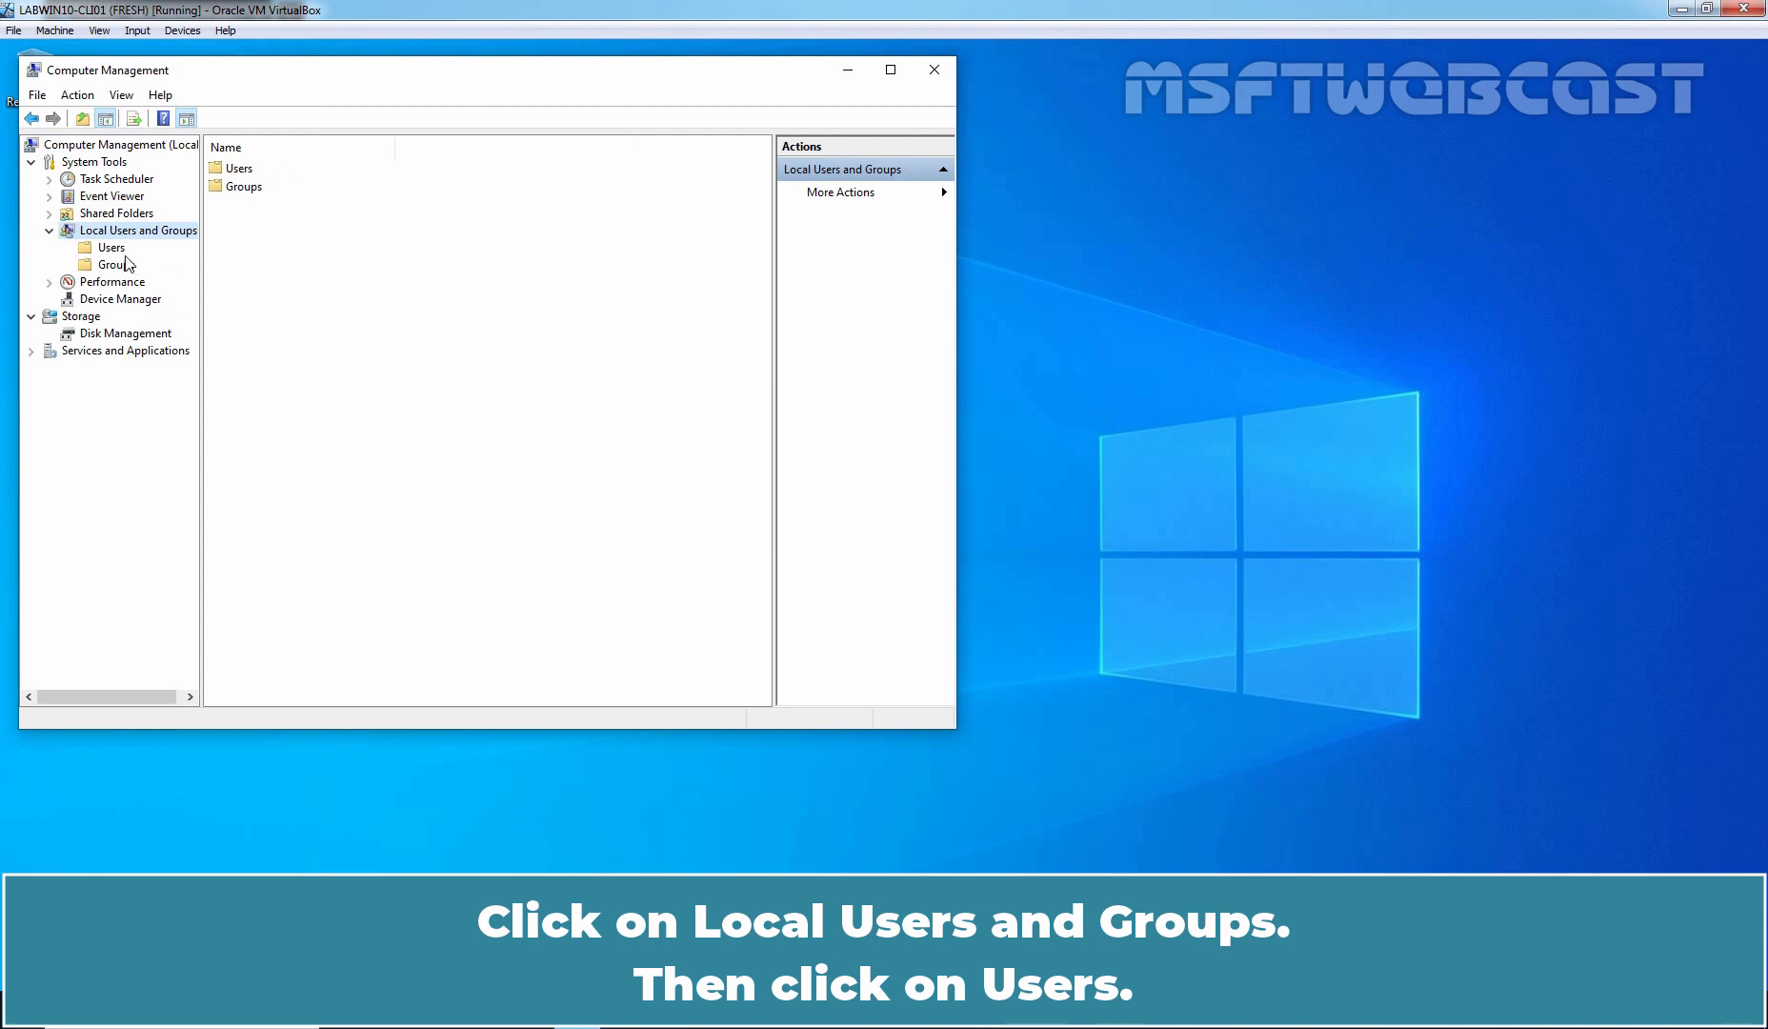
{"action": "left_click", "coordinate": [111, 247]}
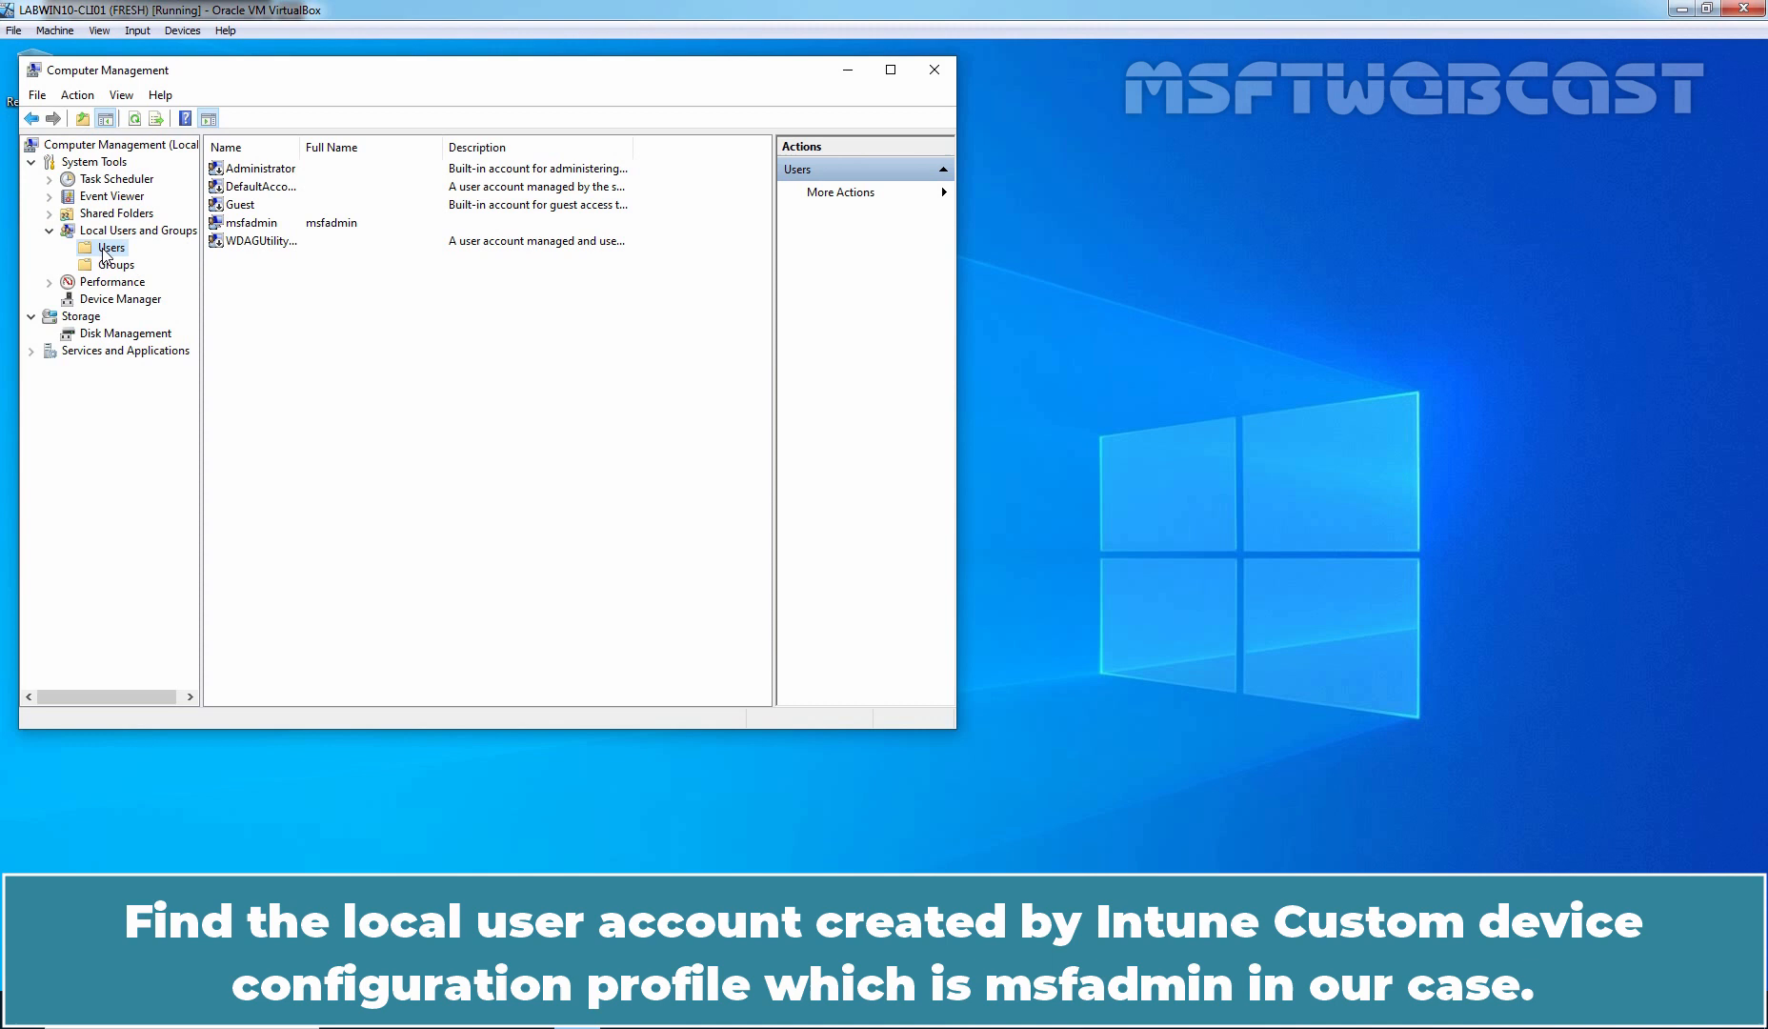
{"action": "mouse_move", "coordinate": [282, 237]}
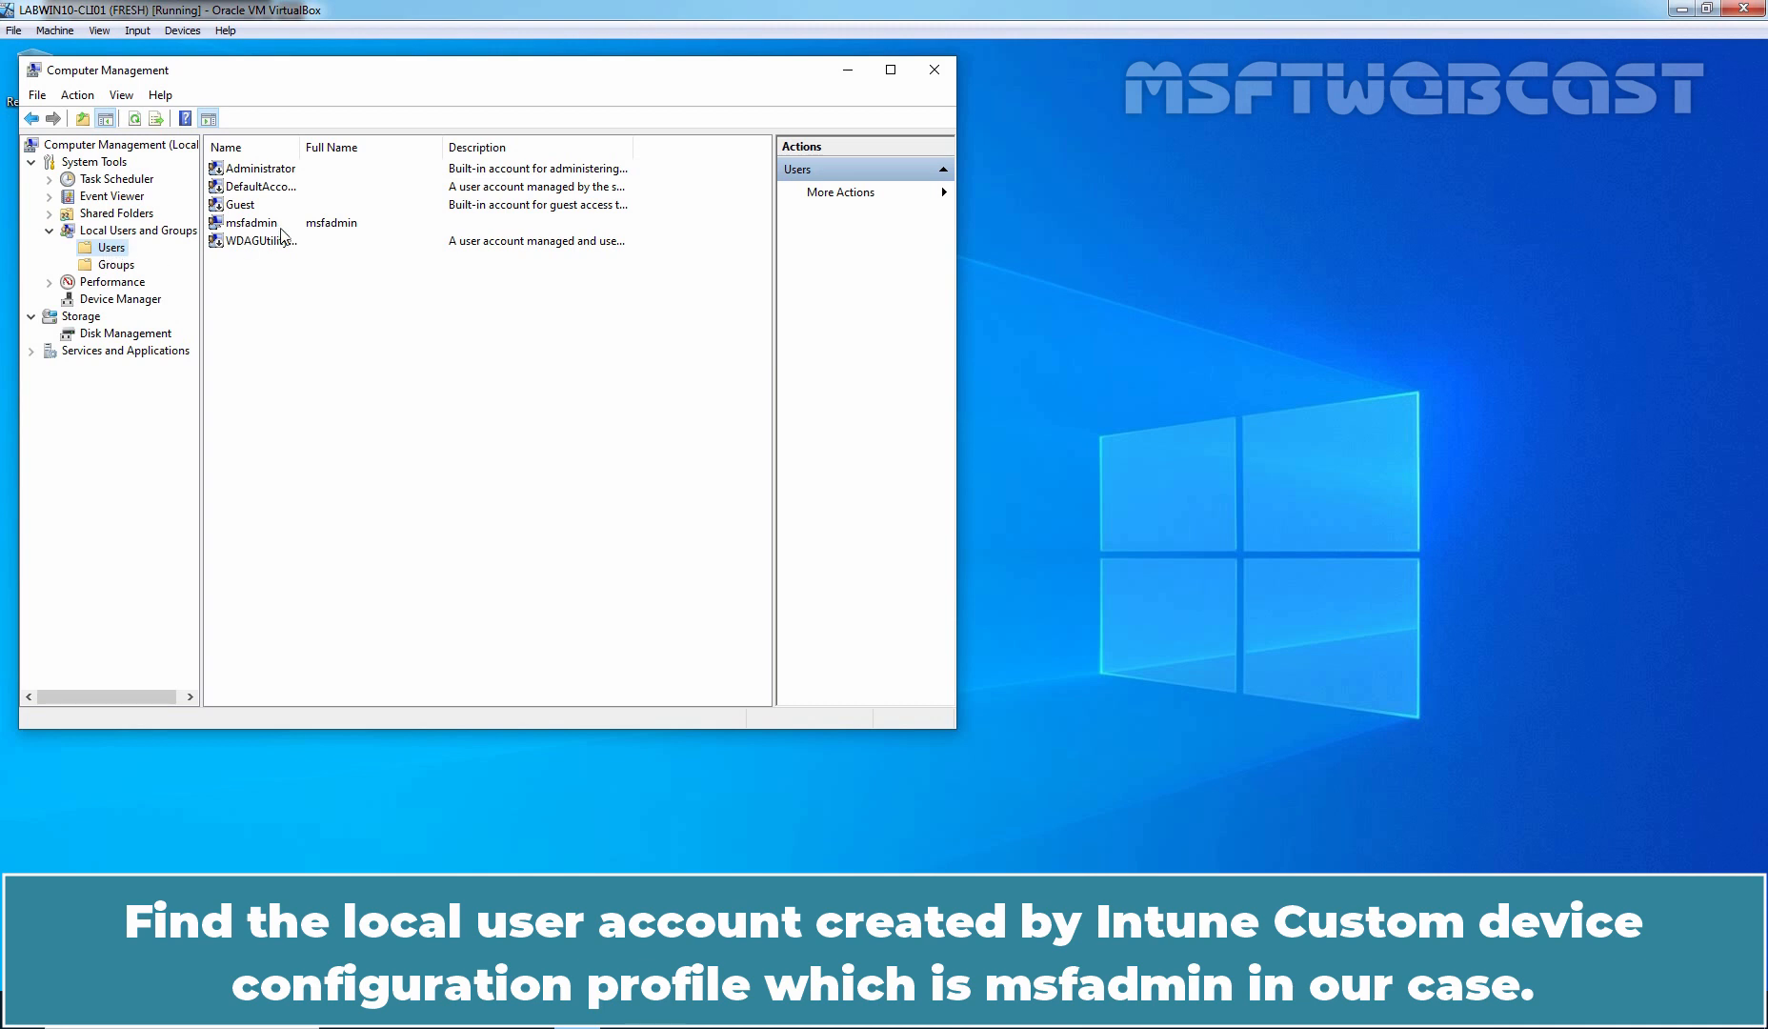
- Show msfadmin's Member Of tab, listing Administrators and Users
{"action": "left_click", "coordinate": [251, 222]}
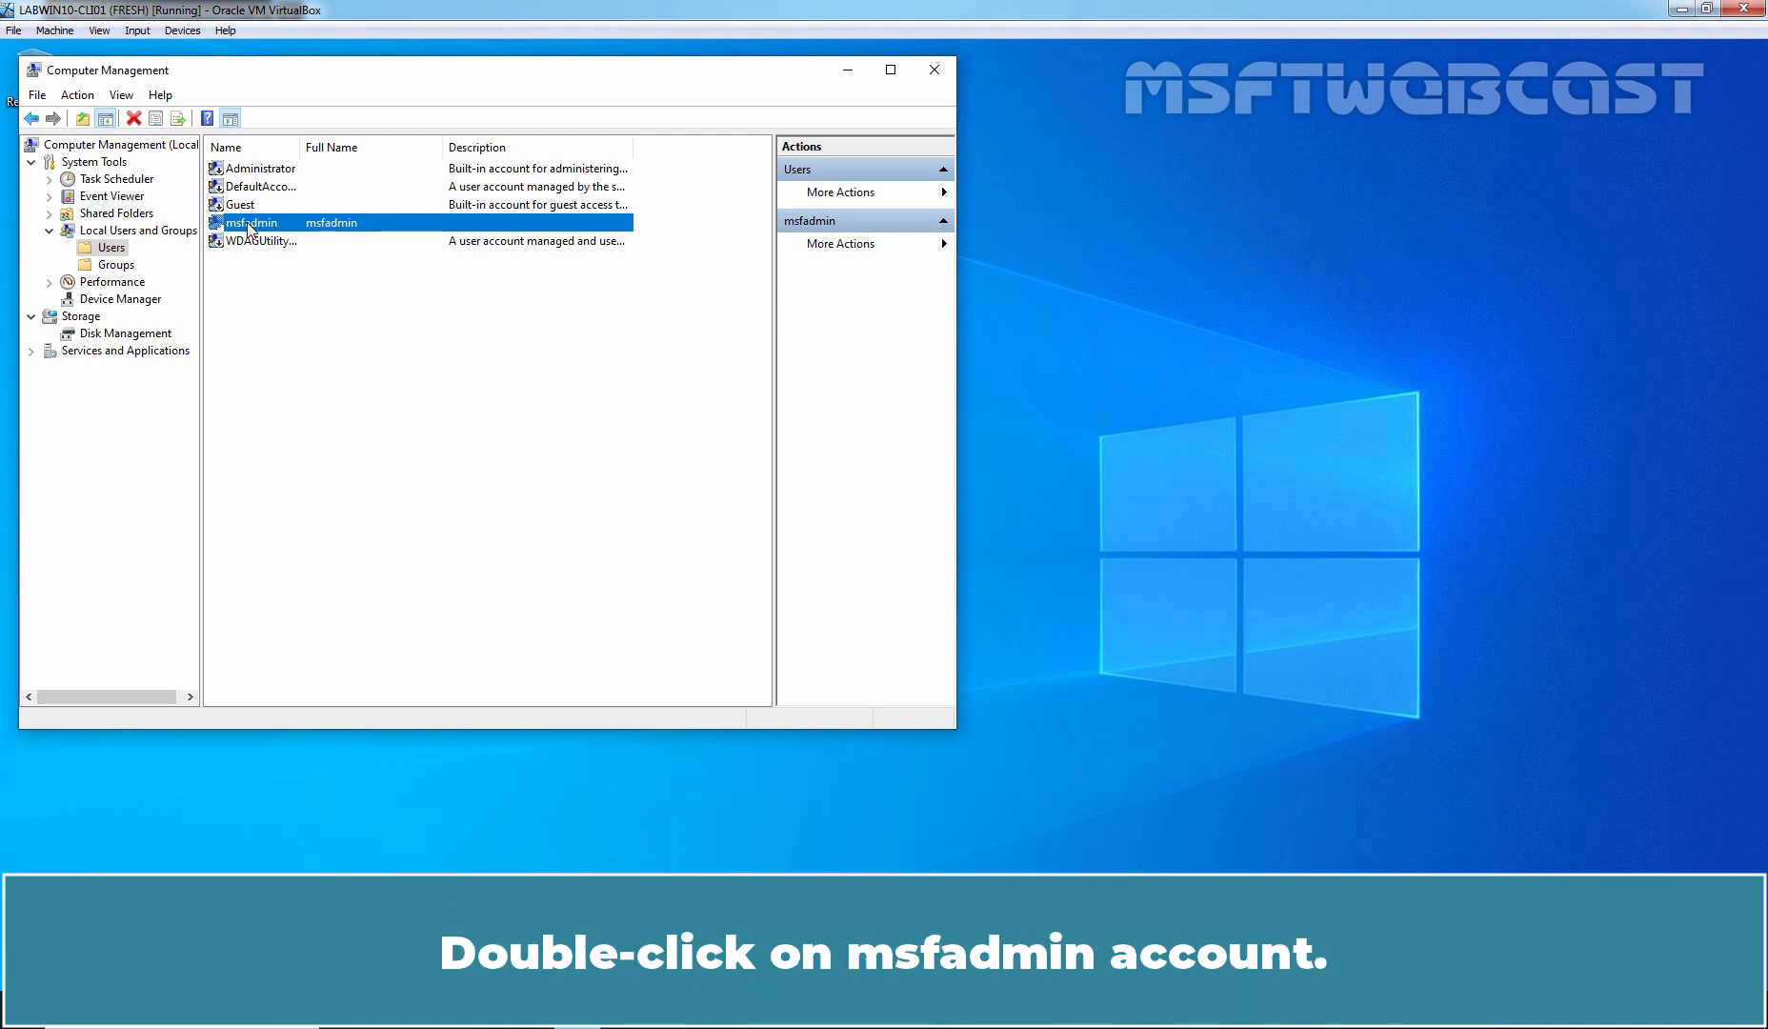
{"action": "double_click", "coordinate": [252, 222]}
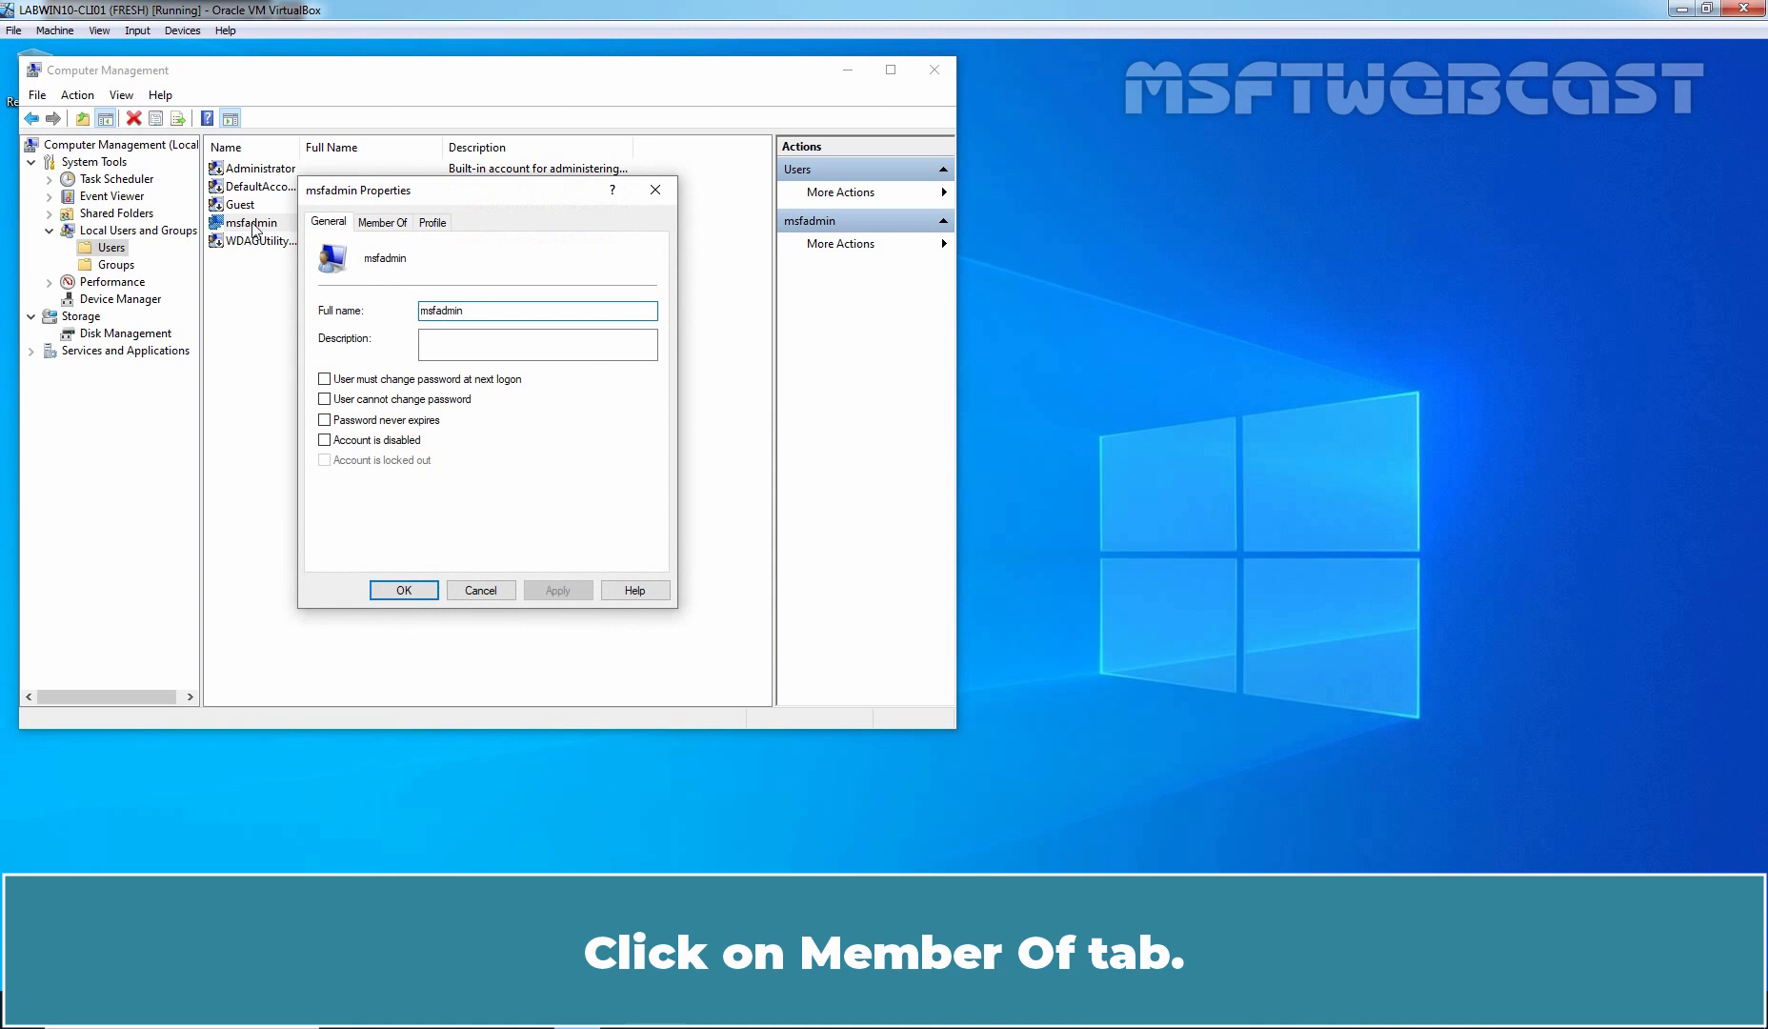
{"action": "left_click", "coordinate": [381, 222]}
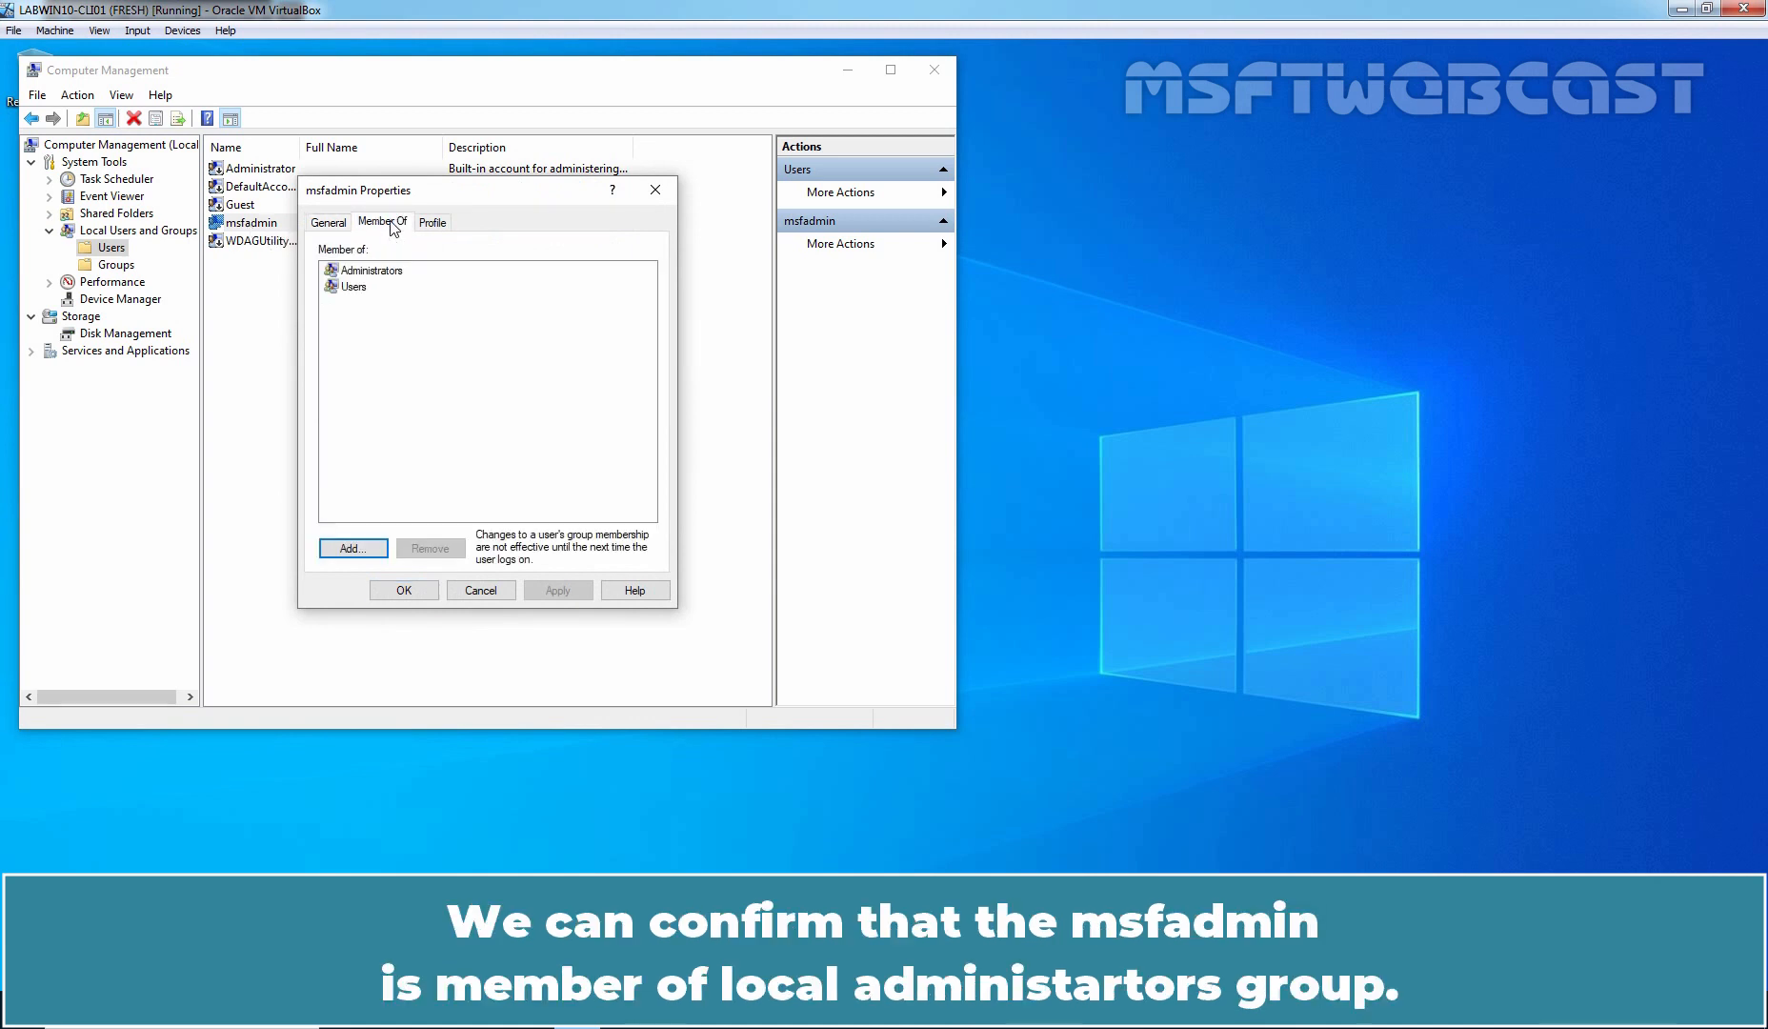